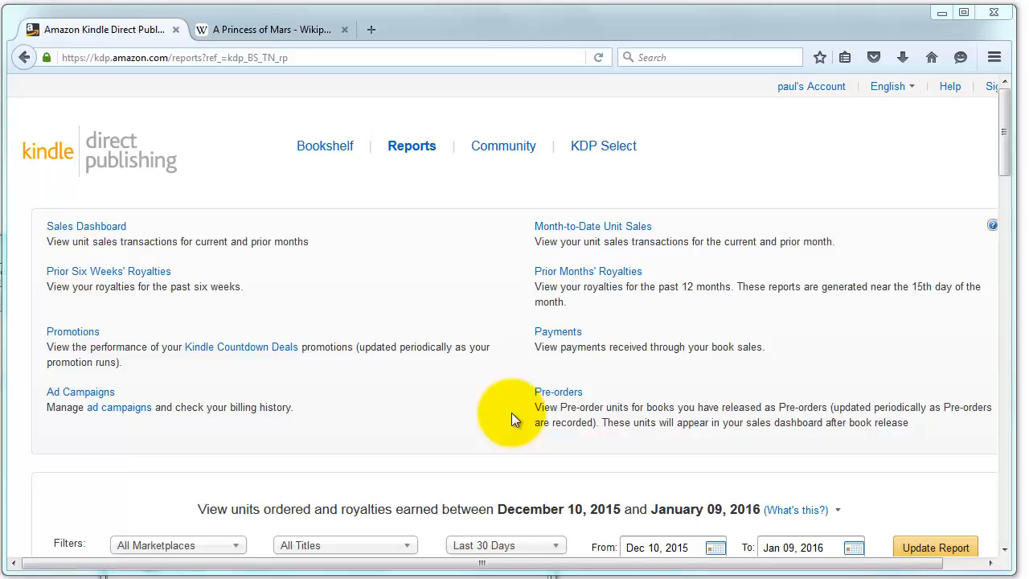
pyautogui.moveTo(405, 209)
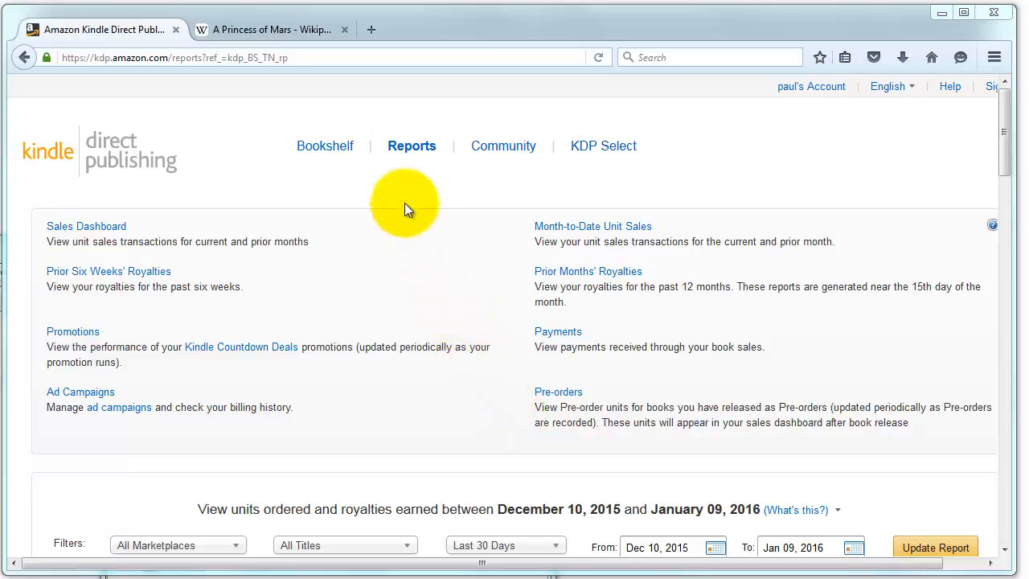
# - Leave the Reports page for the Bookshelf listing the draft title
pyautogui.click(325, 145)
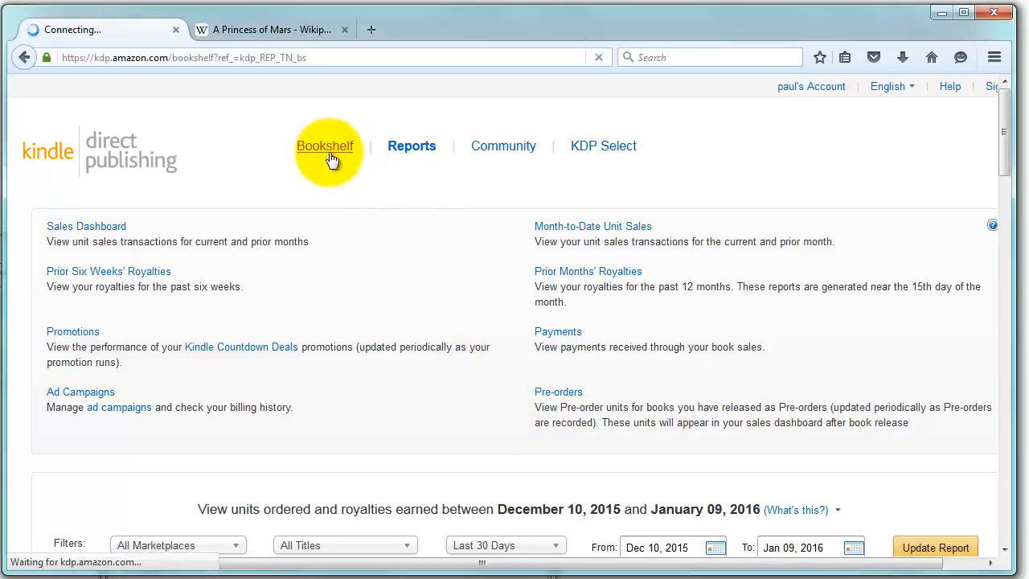
pyautogui.click(325, 144)
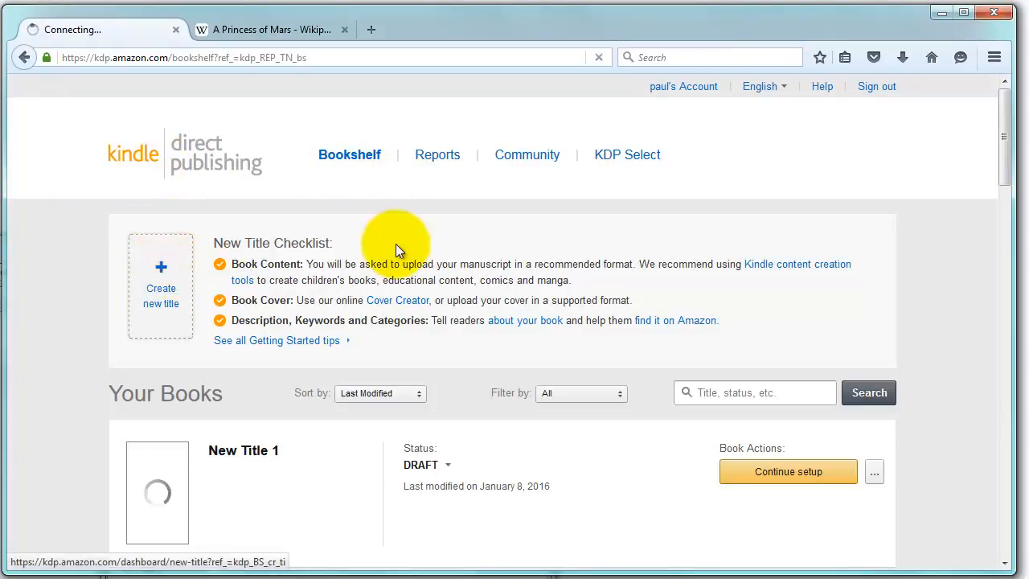
# - Create a new title and review the KDP Select section, leaving Enroll unticked
pyautogui.click(788, 471)
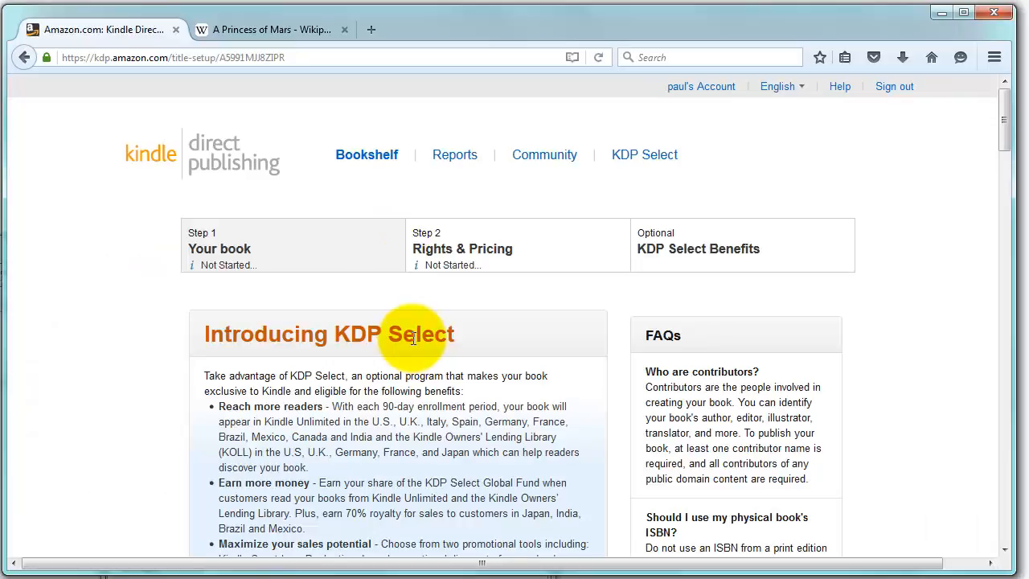
pyautogui.moveTo(402, 332)
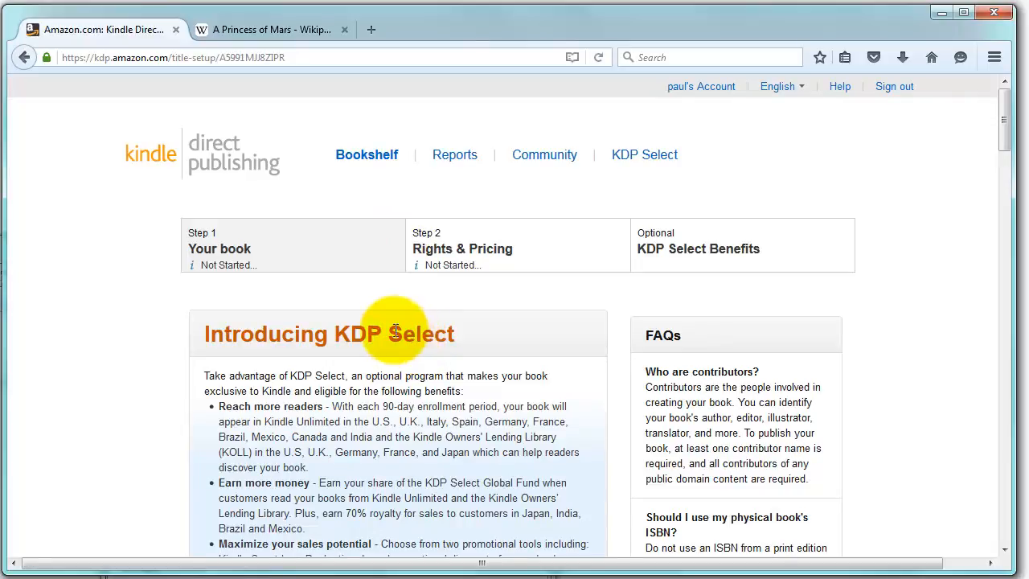
pyautogui.moveTo(344, 296)
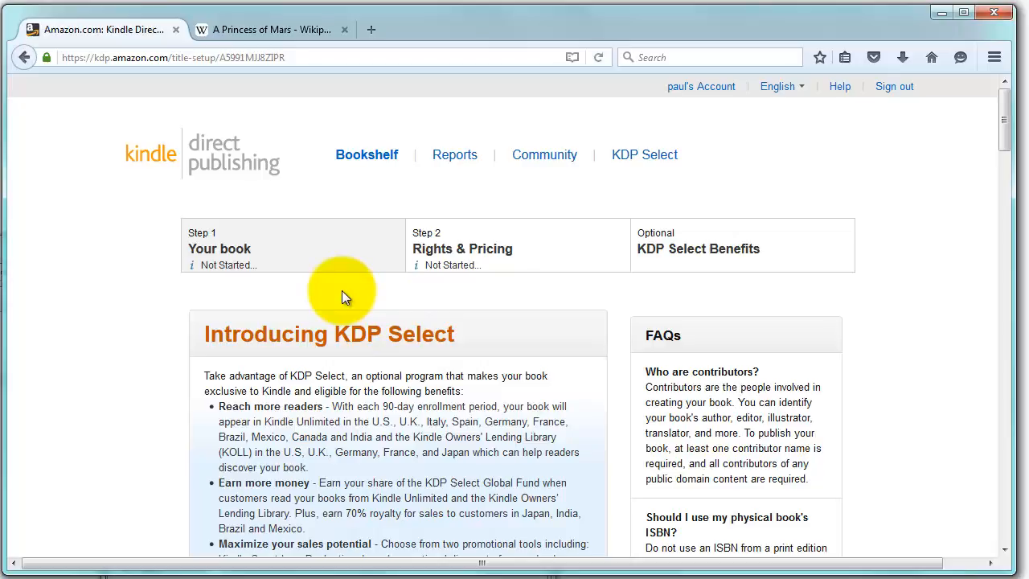
pyautogui.scroll(-3)
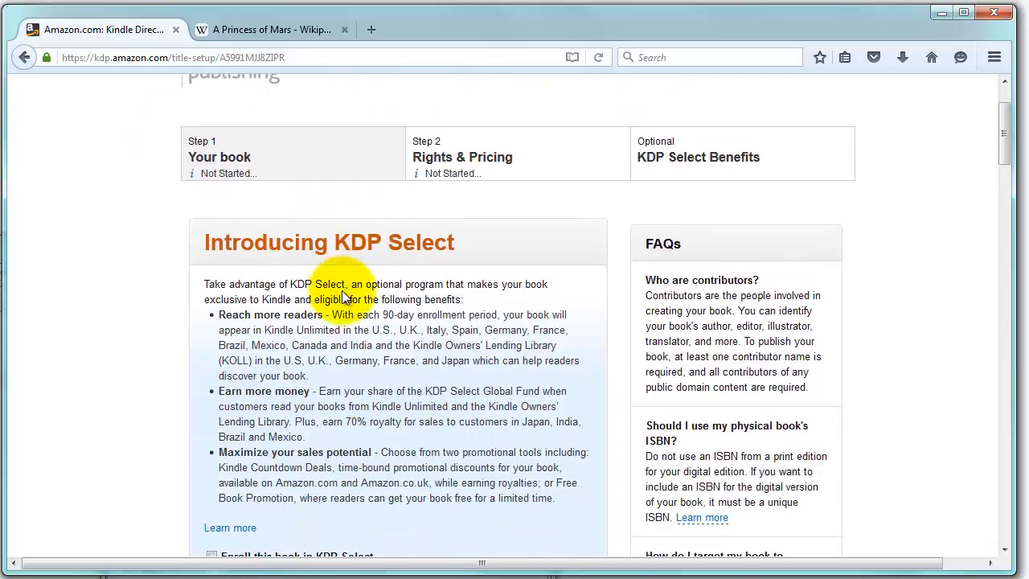
pyautogui.scroll(-3)
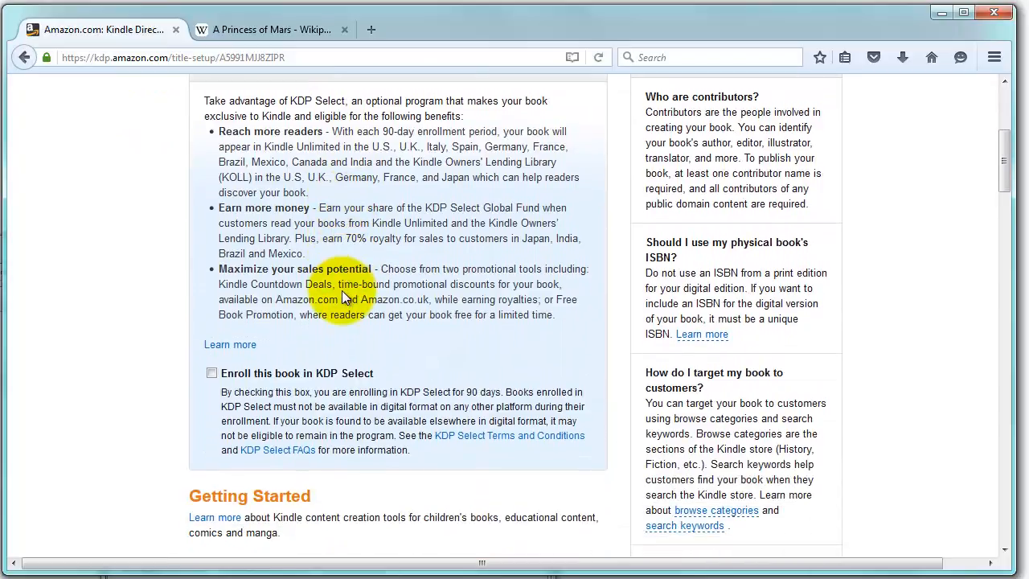
pyautogui.scroll(3)
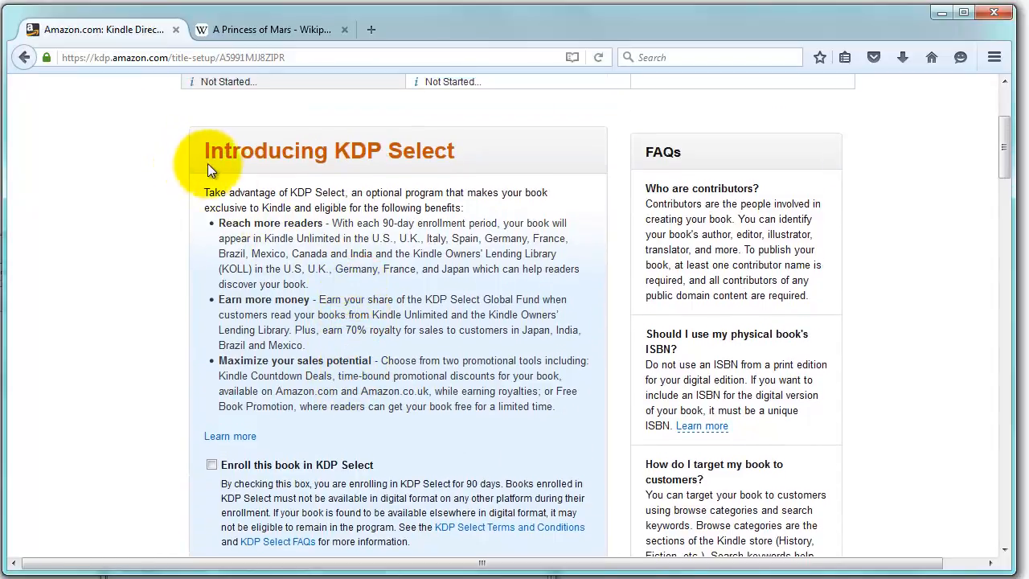
pyautogui.scroll(-3)
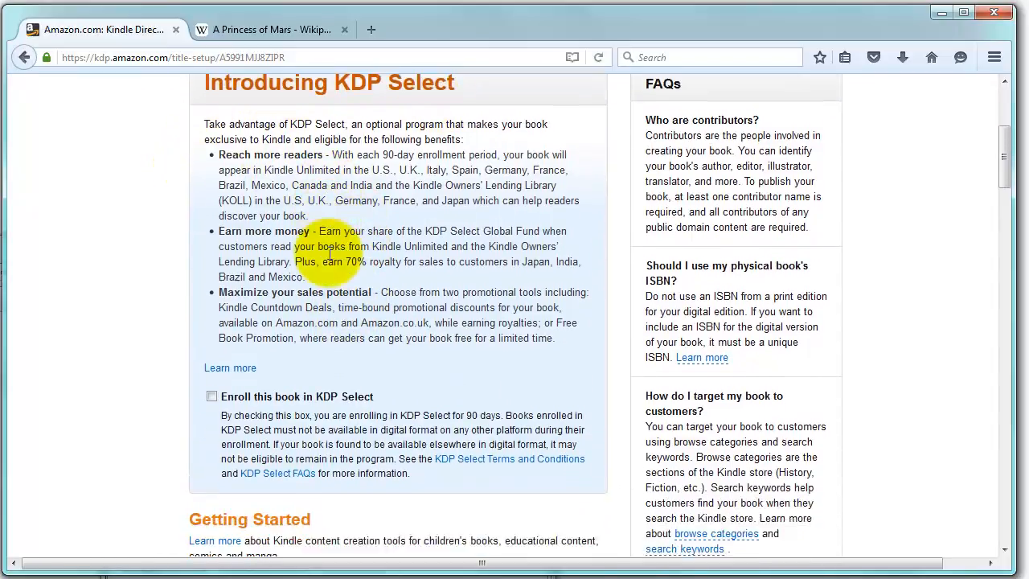
pyautogui.scroll(-3)
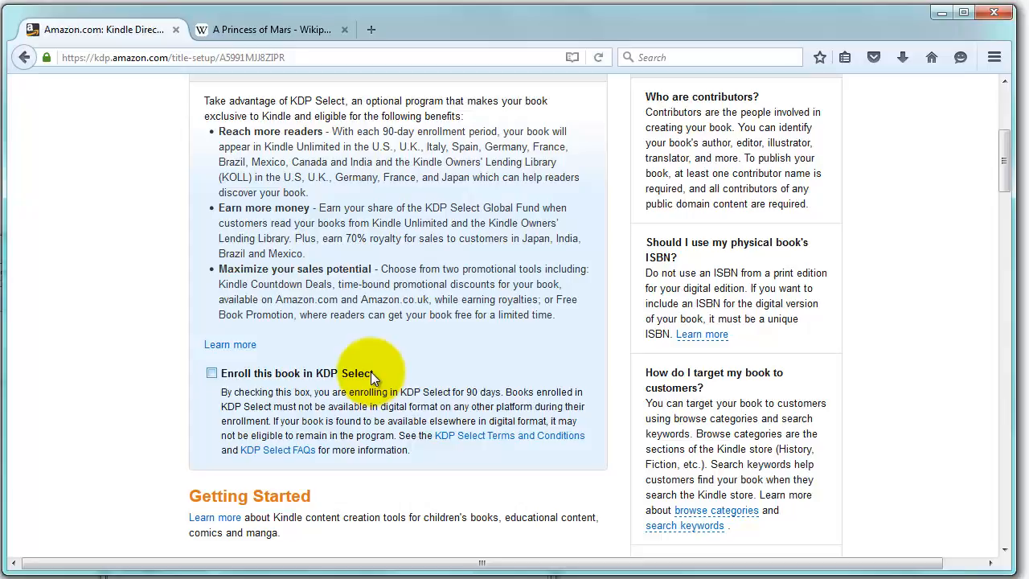
pyautogui.moveTo(363, 370)
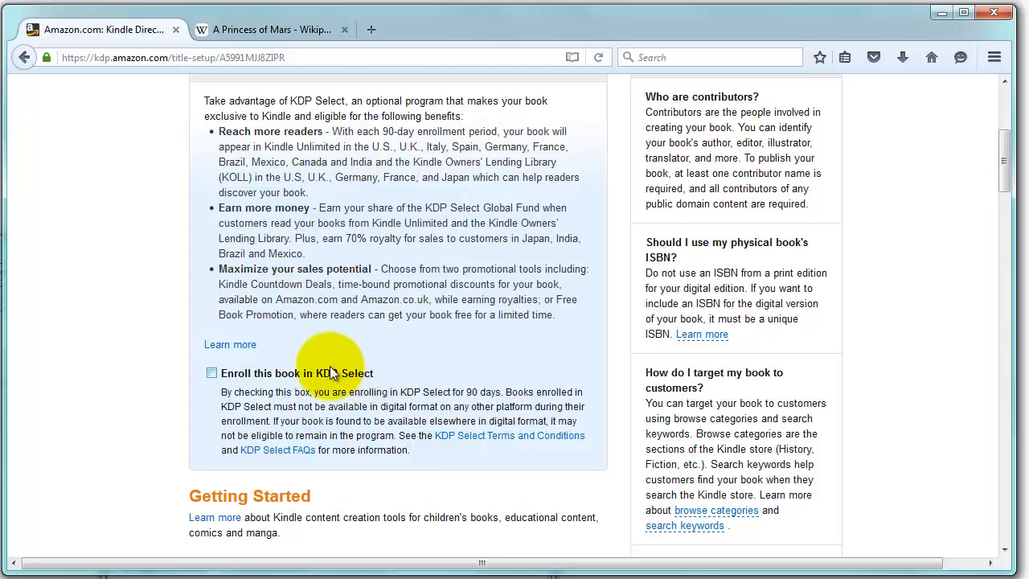
pyautogui.moveTo(338, 362)
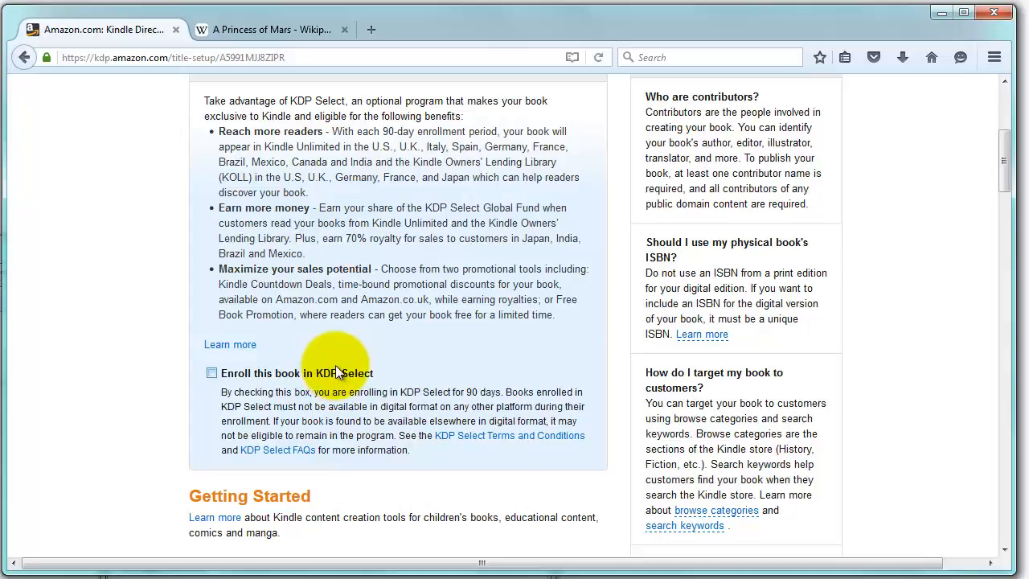
pyautogui.scroll(-3)
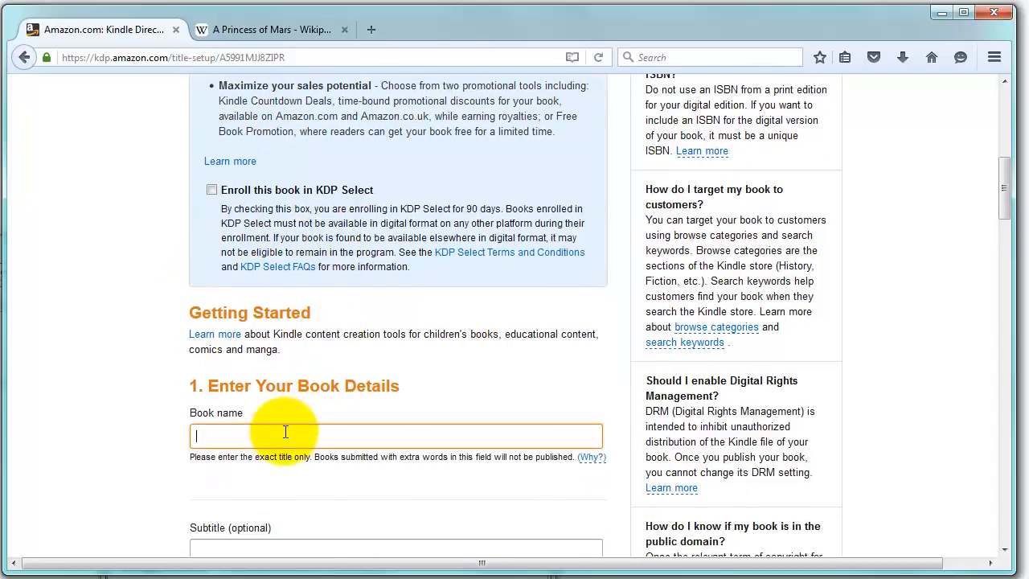
# - Replace the placeholder 'New Title 2' with the book name 'A Princess of Mars'
pyautogui.scroll(-3)
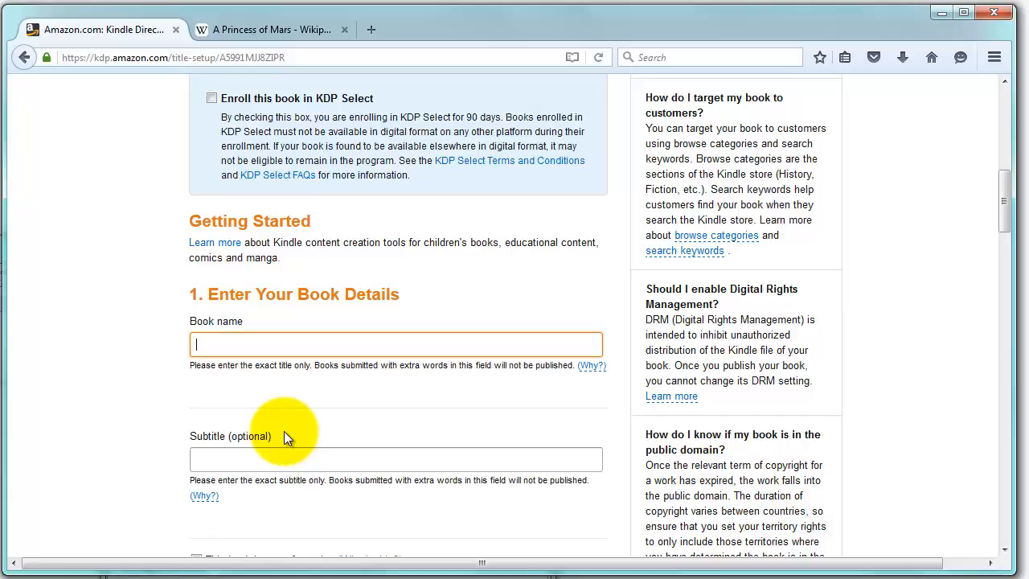
pyautogui.press('ctrl+f')
pyautogui.write('New Title 2')
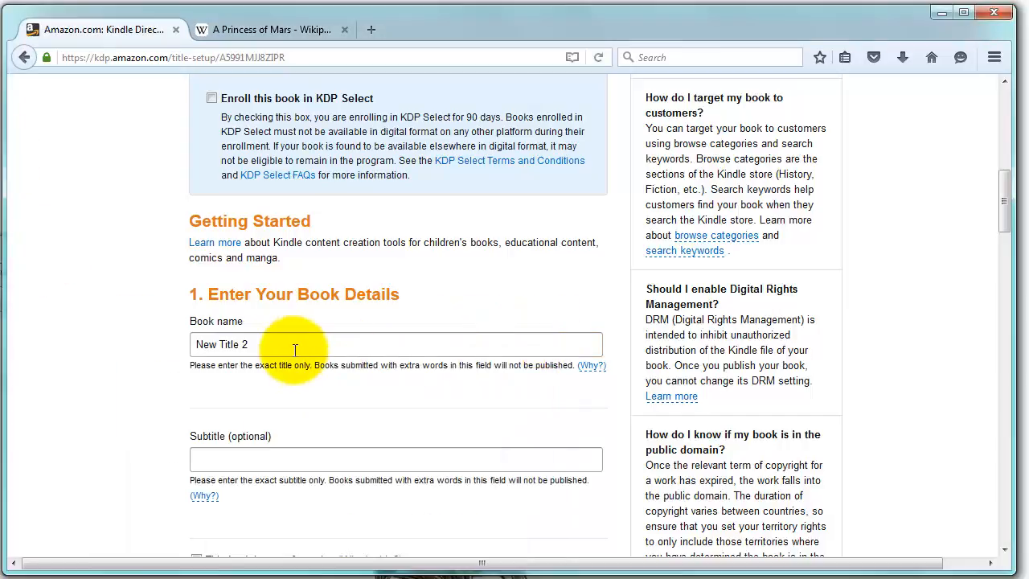
pyautogui.write('A Princess of Mars')
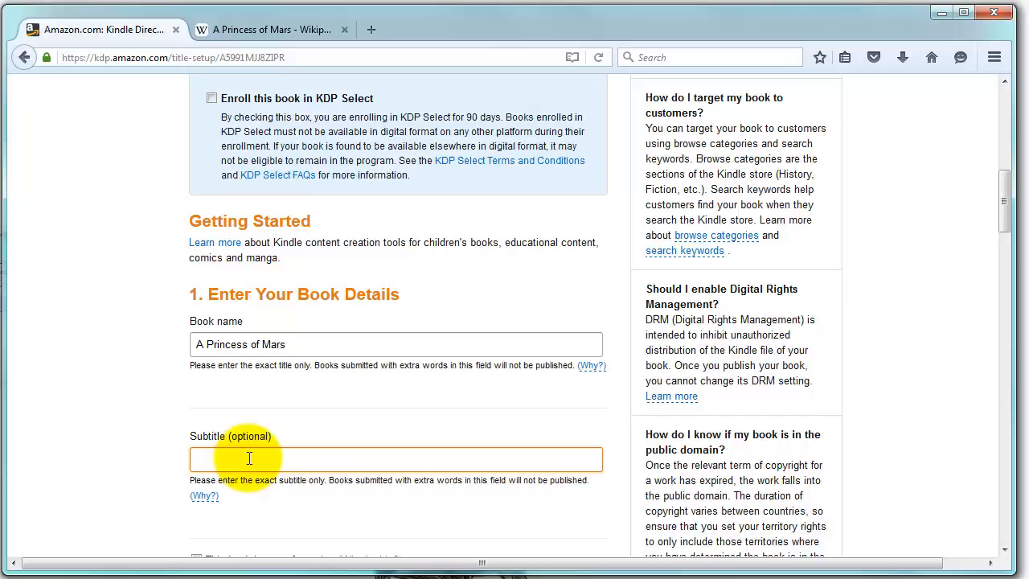
pyautogui.scroll(-3)
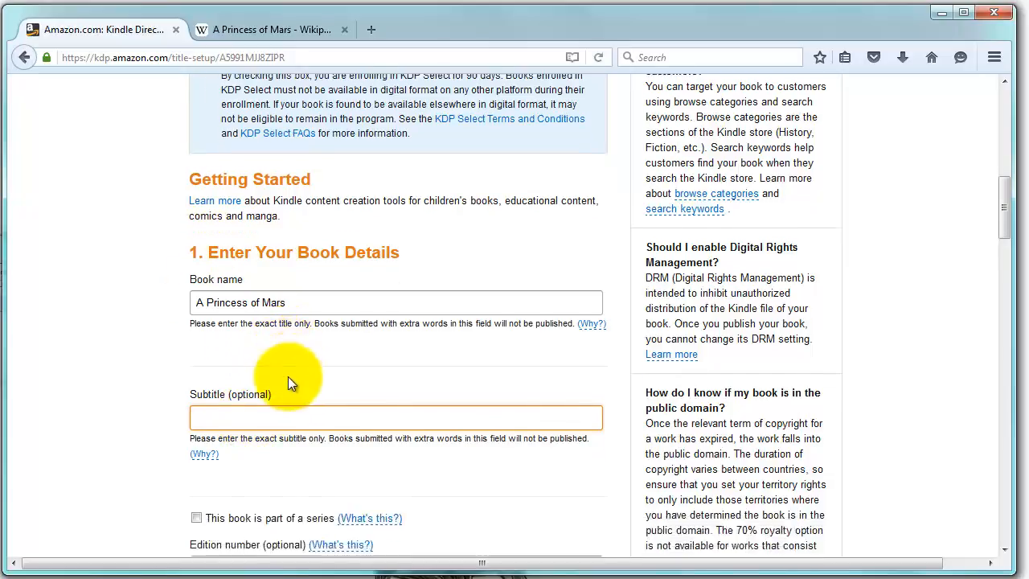
pyautogui.scroll(-3)
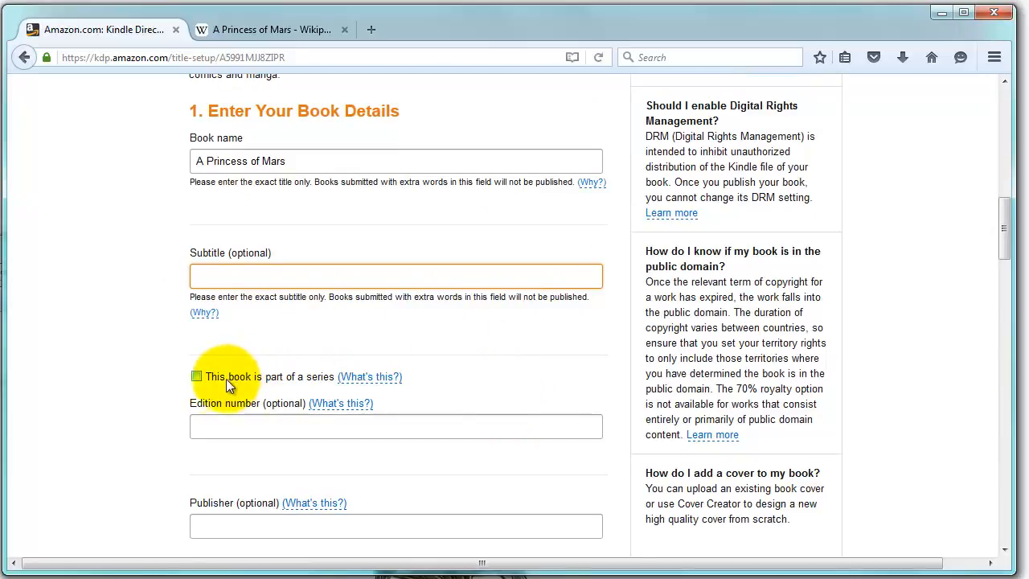
pyautogui.click(196, 376)
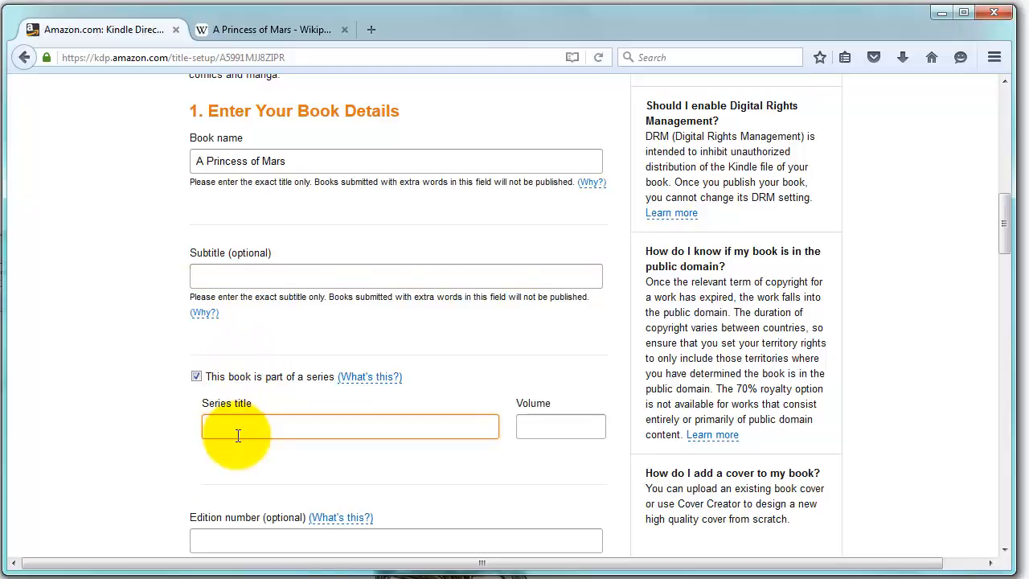
pyautogui.click(560, 426)
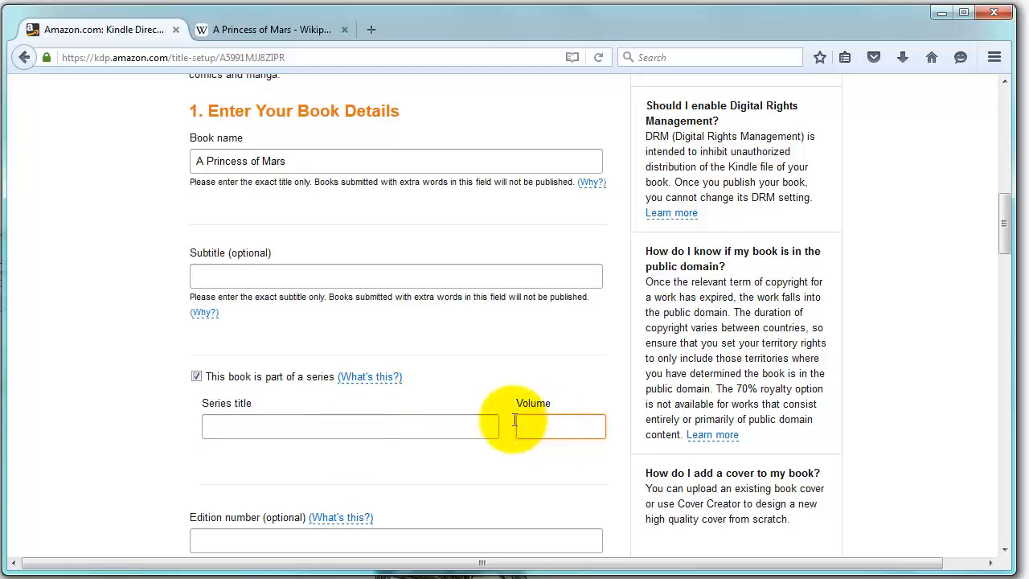
pyautogui.write('The')
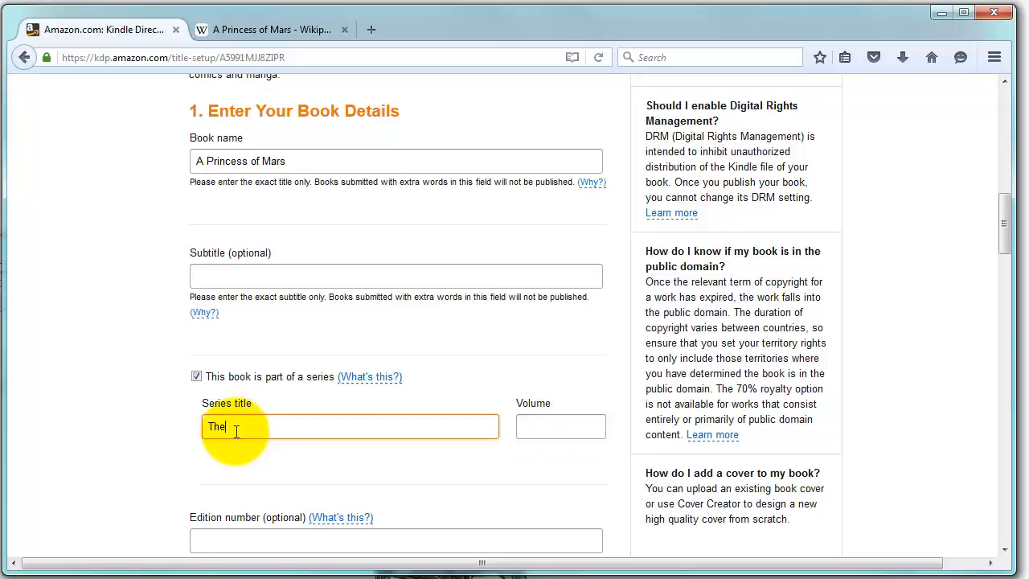
pyautogui.write('Mars Series')
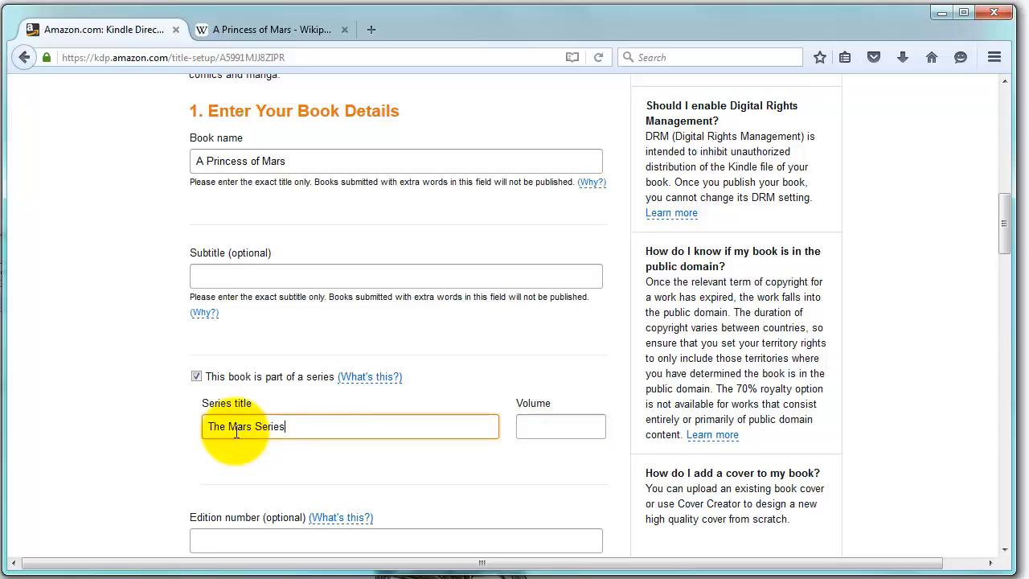
pyautogui.click(560, 426)
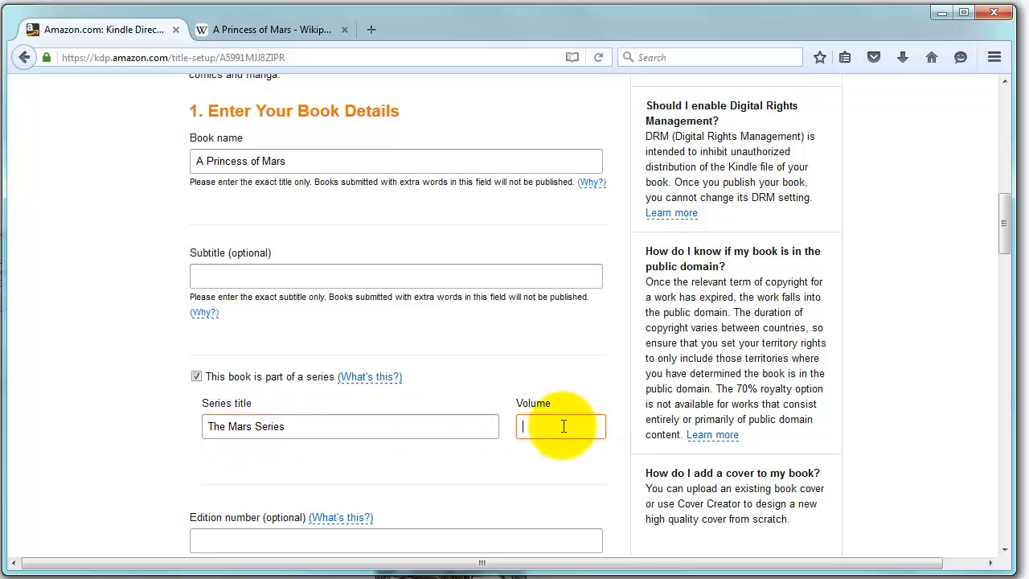
pyautogui.write('2')
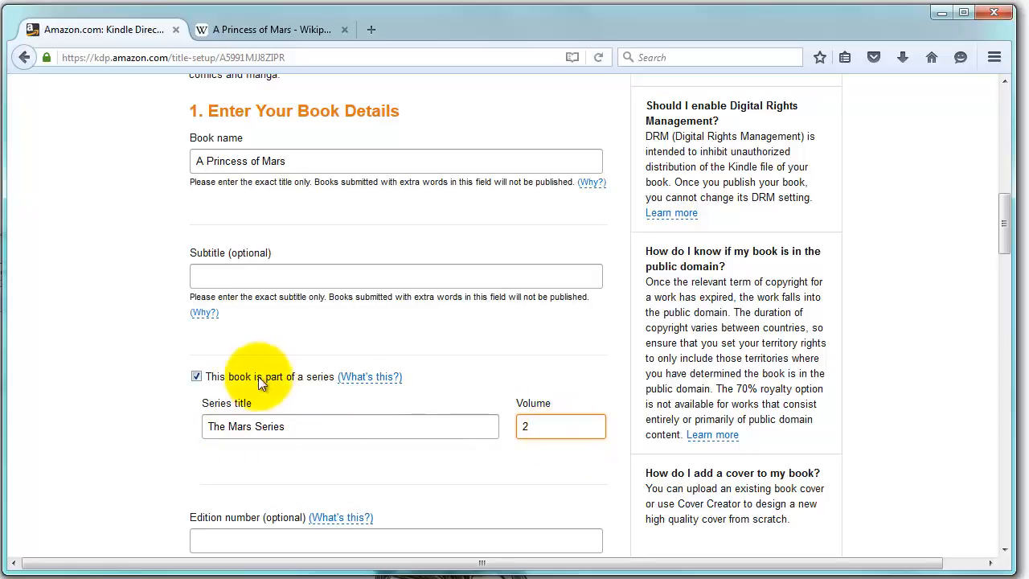
pyautogui.click(197, 376)
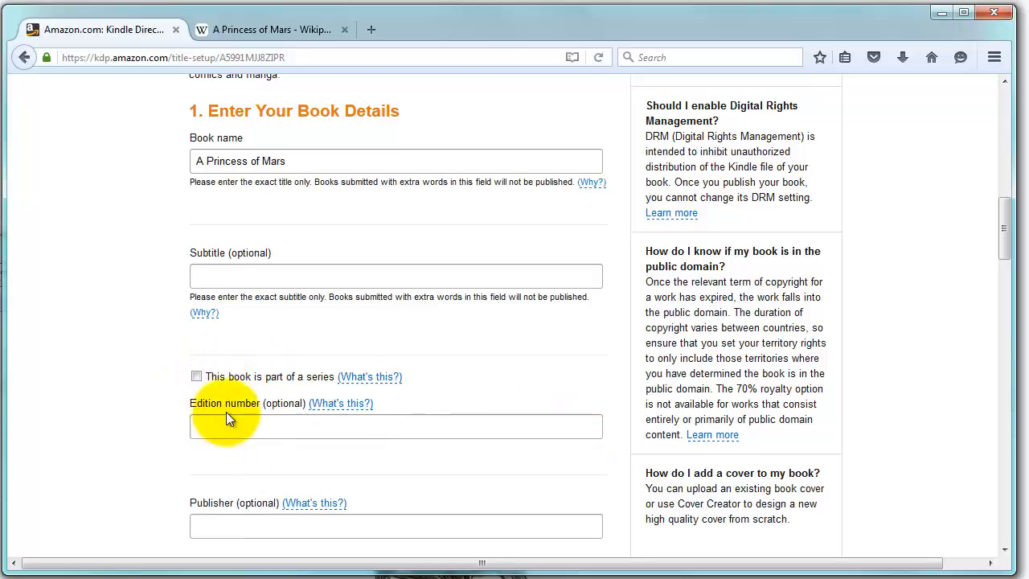
# - Enter '2nd' as the edition number
pyautogui.click(396, 426)
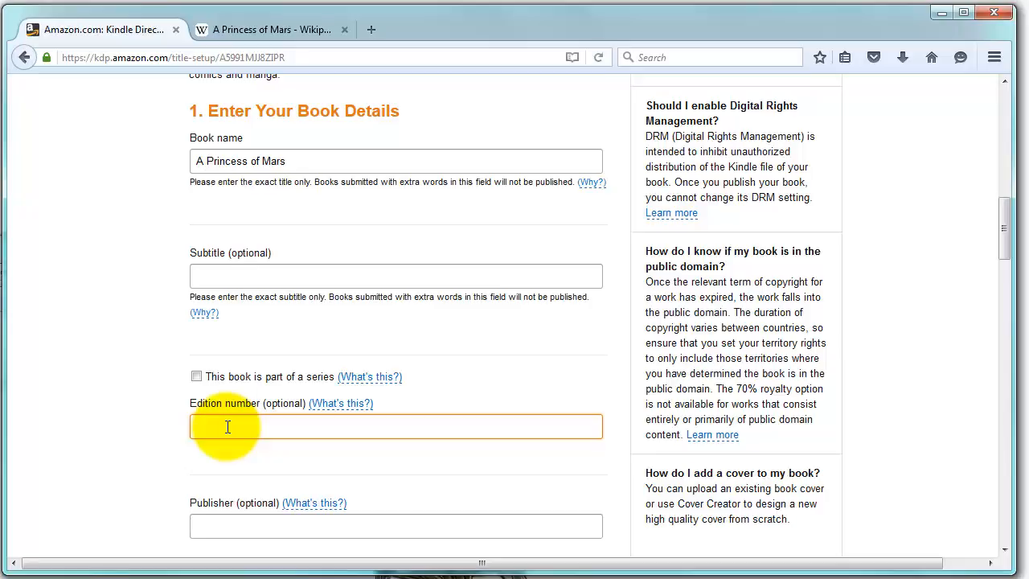
pyautogui.write('2')
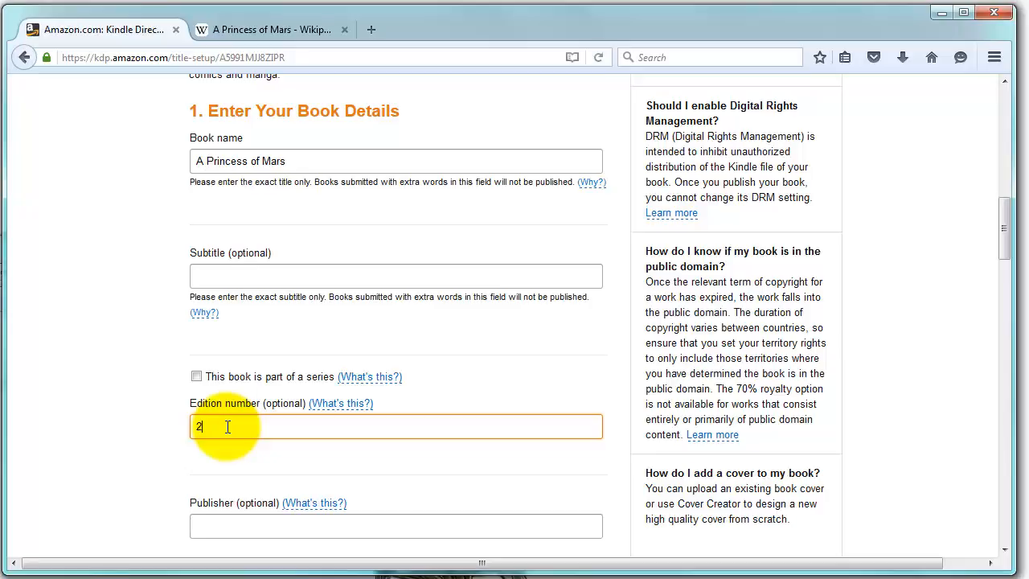
pyautogui.write('nd')
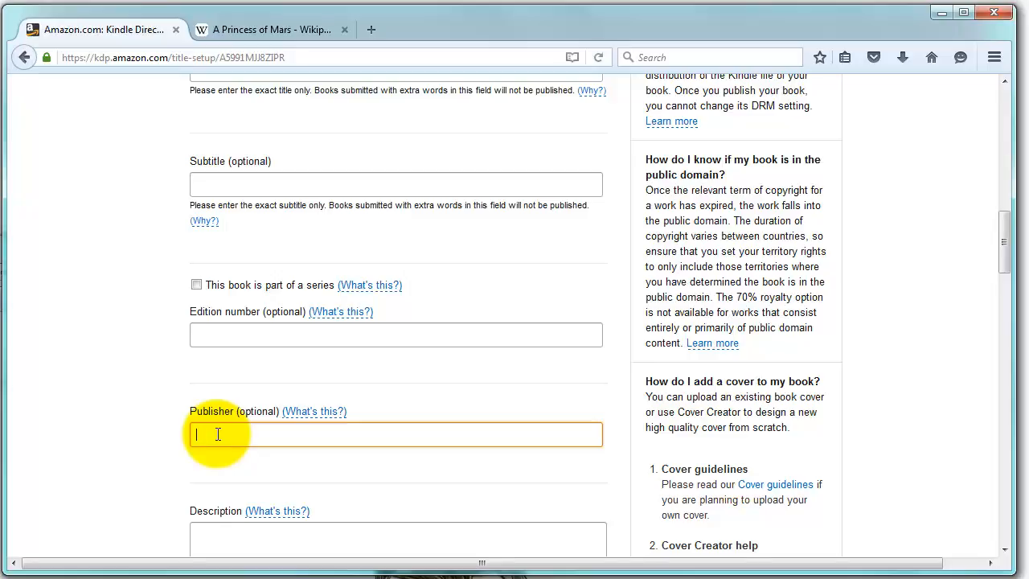
# - Enter 'BB eBooks Publisher' as the publisher
pyautogui.write('BB eBooks P')
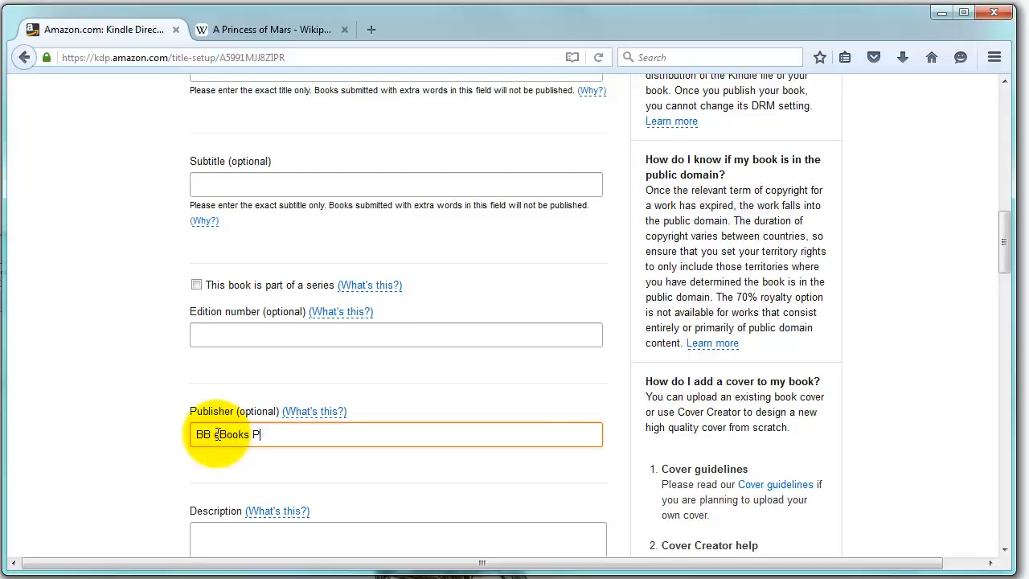
pyautogui.write('ublisher')
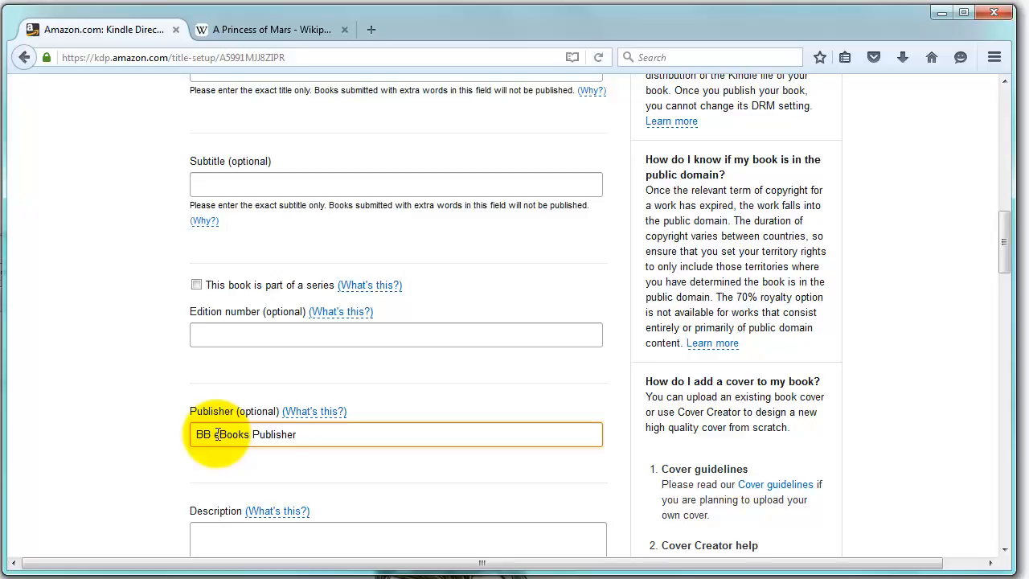
pyautogui.press('Backspace')
pyautogui.write('ing')
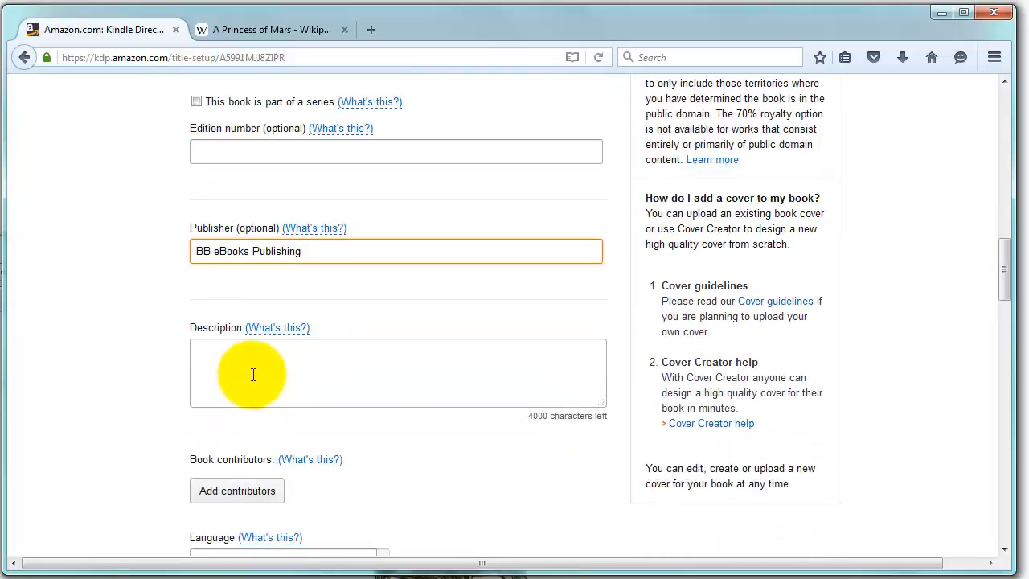
# - Paste the synopsis of John Carter's journey to Mars into the Description box
pyautogui.click(399, 373)
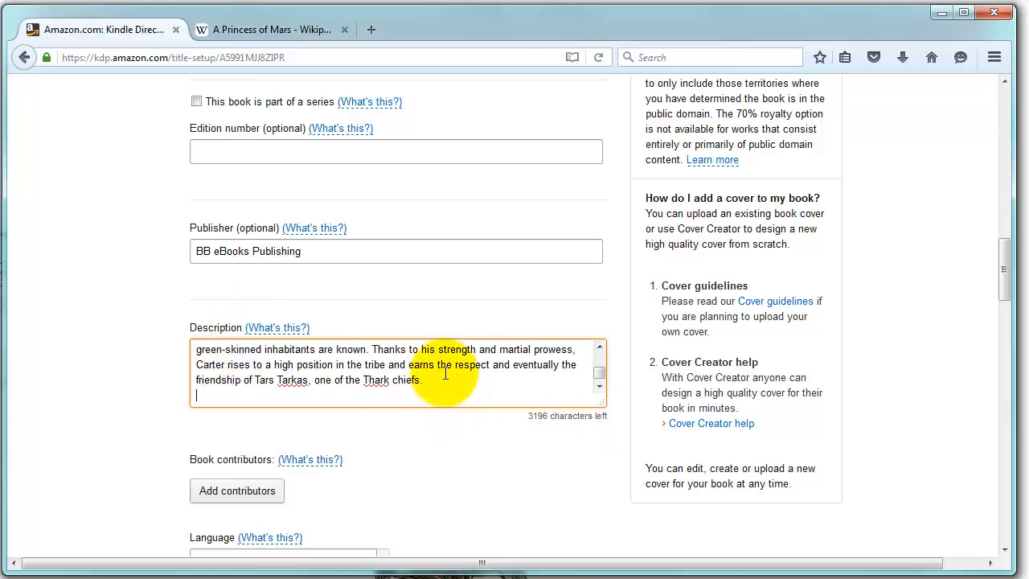
pyautogui.scroll(3)
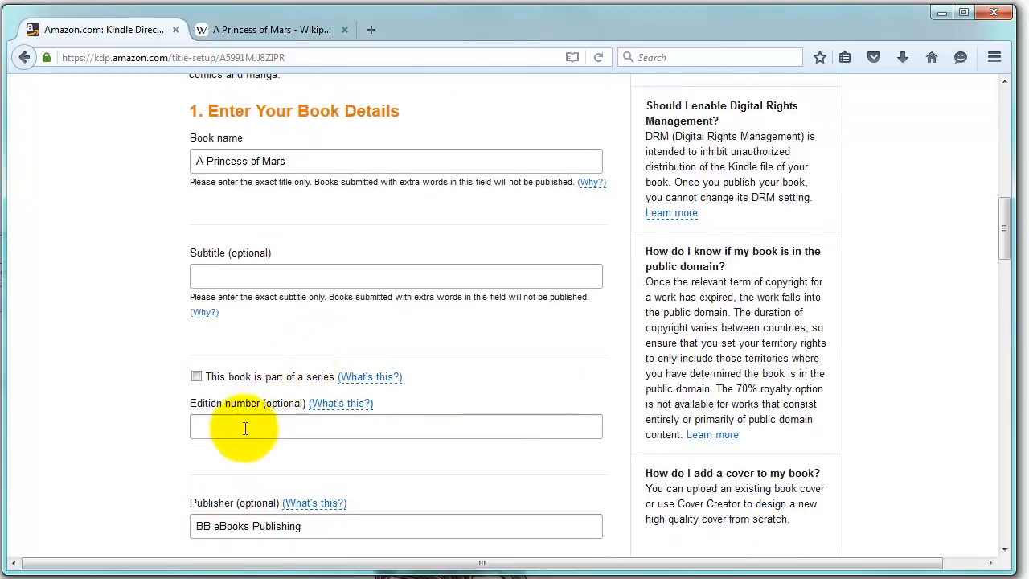
pyautogui.scroll(-3)
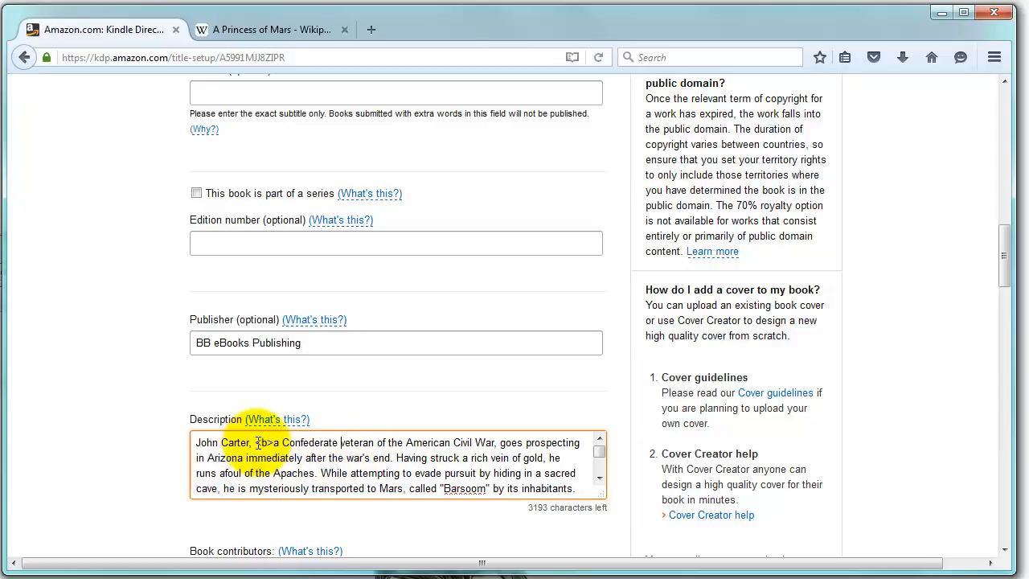
# - Close the bold tag and wrap American Civil War in <em></em>
pyautogui.write('</b>')
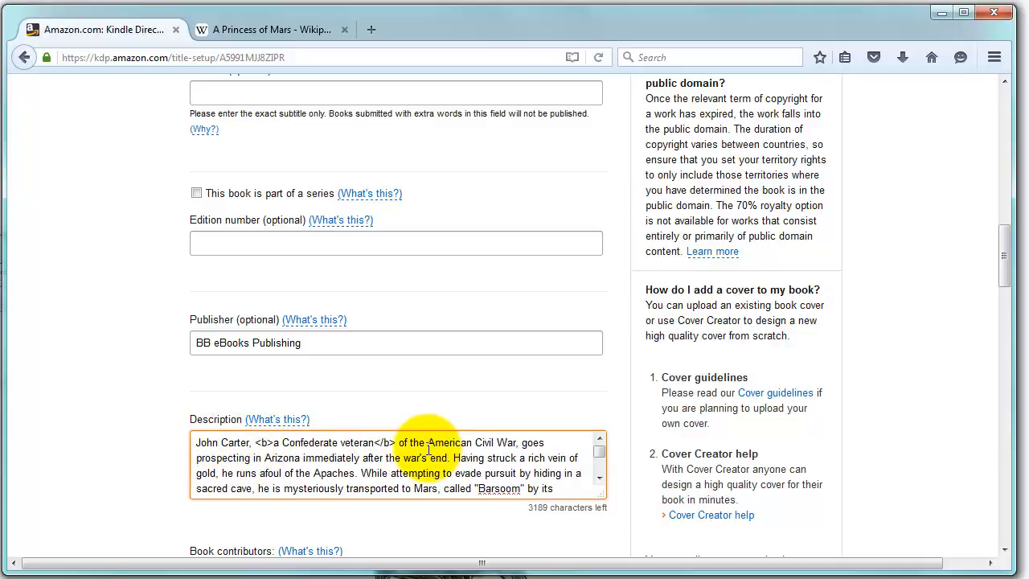
pyautogui.write('<em>')
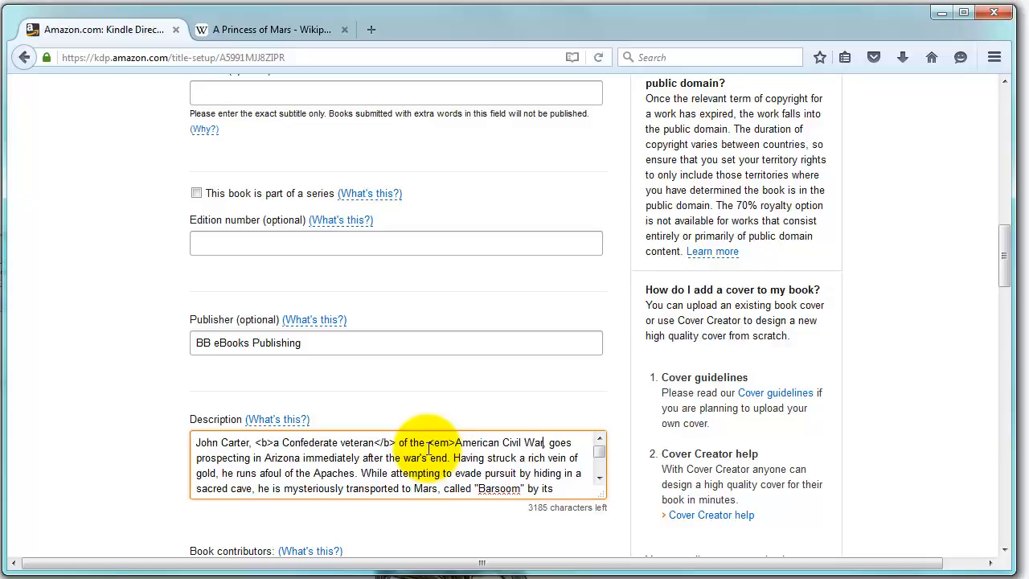
pyautogui.write('</em>')
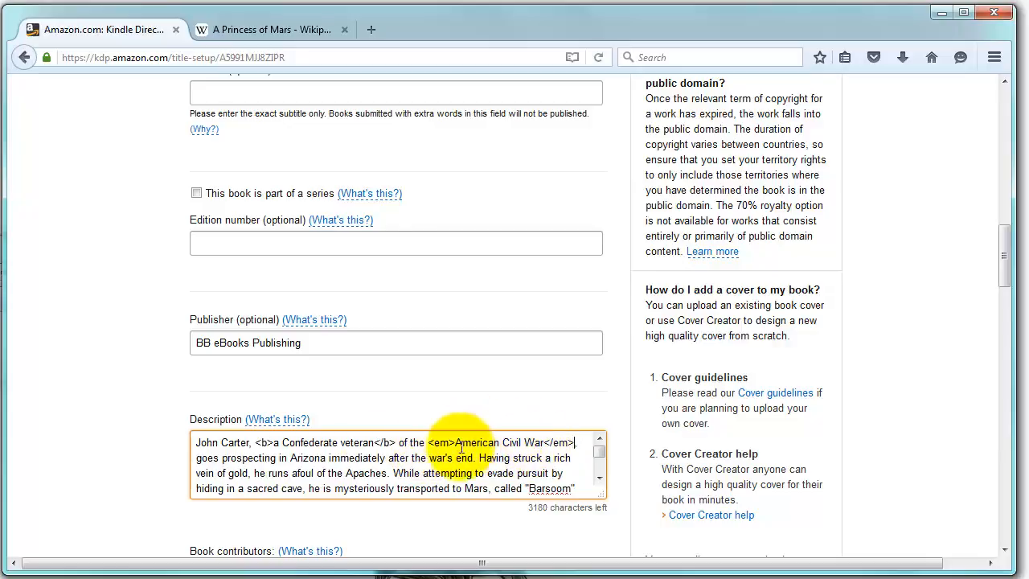
pyautogui.moveTo(373, 444)
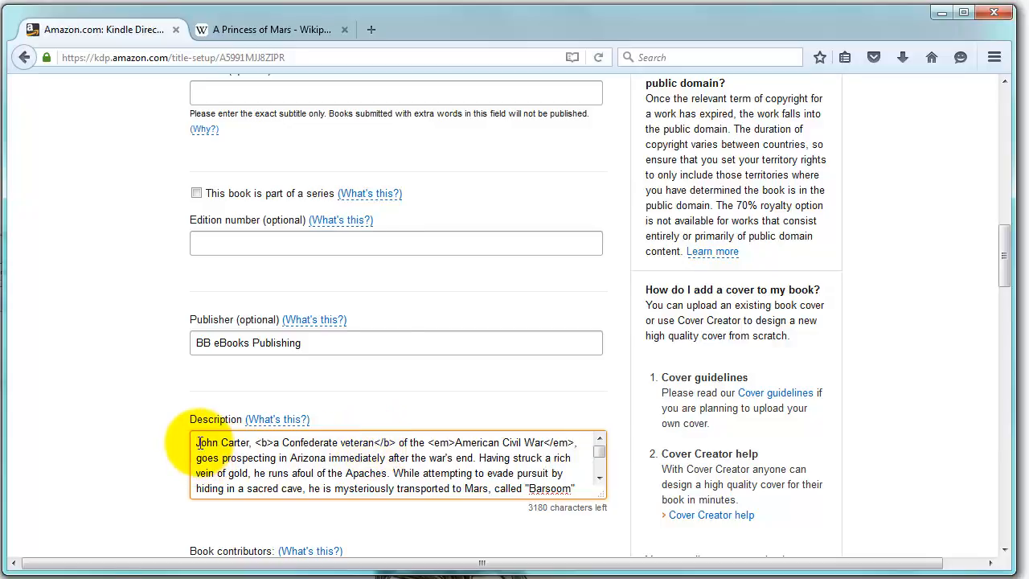
# - Wrap the description text in <p></p> paragraph tags
pyautogui.write('<p>')
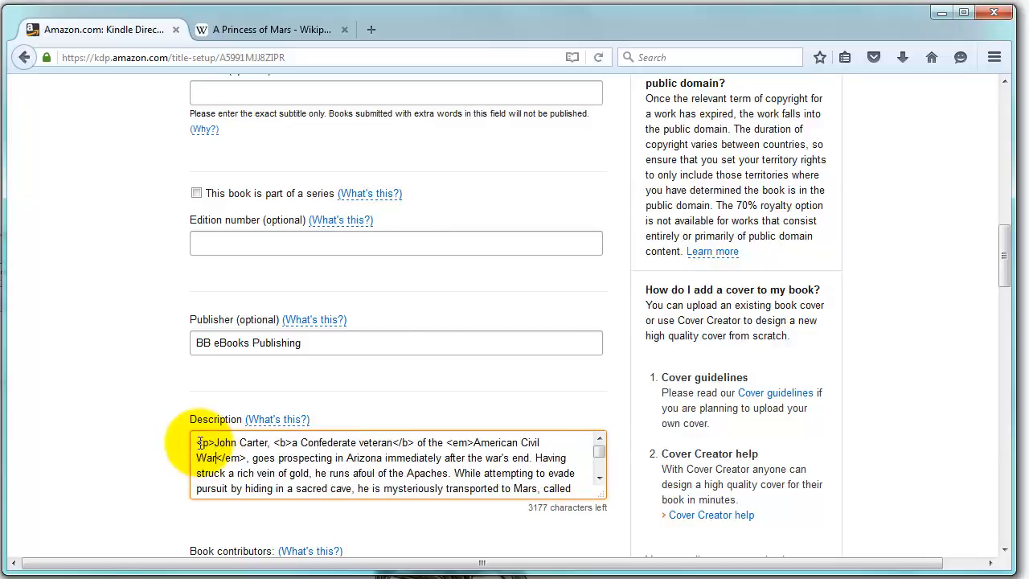
pyautogui.scroll(-3)
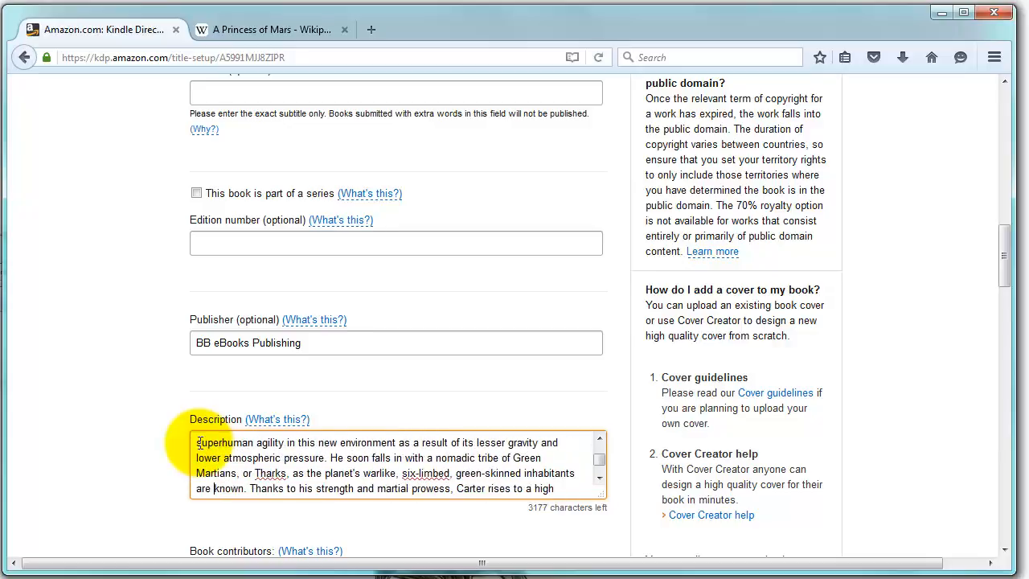
pyautogui.scroll(-3)
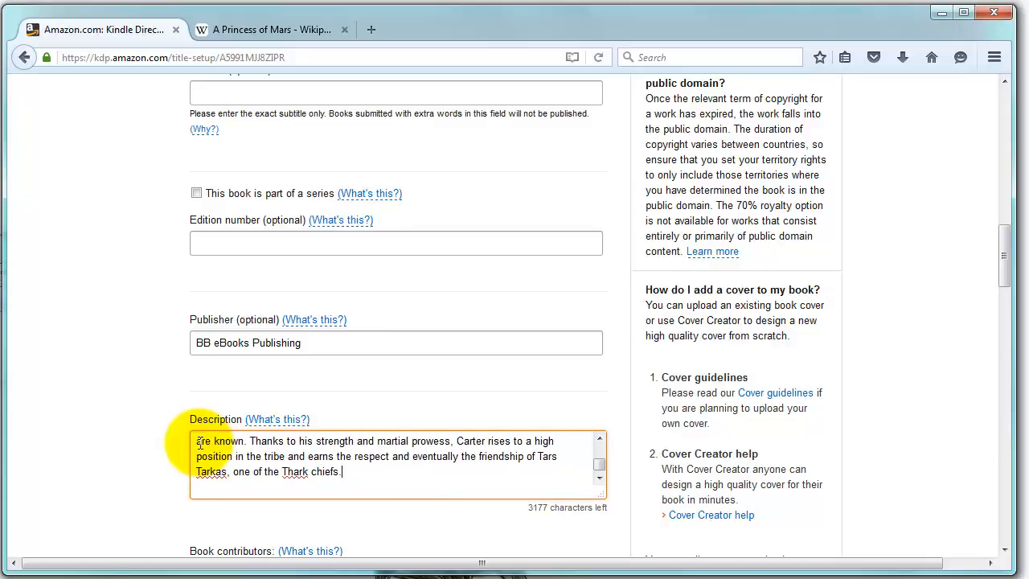
pyautogui.write('</p>')
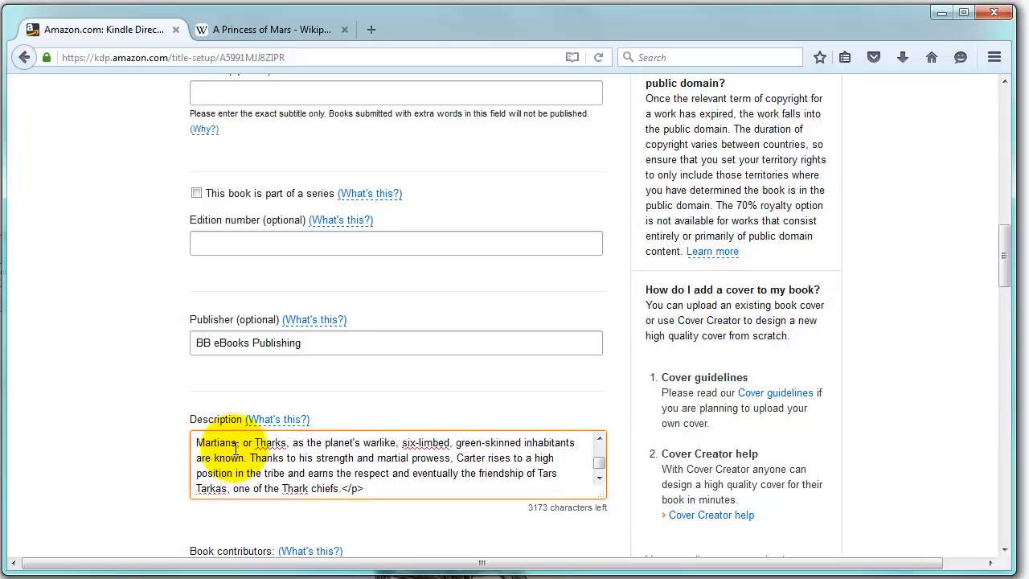
pyautogui.scroll(-3)
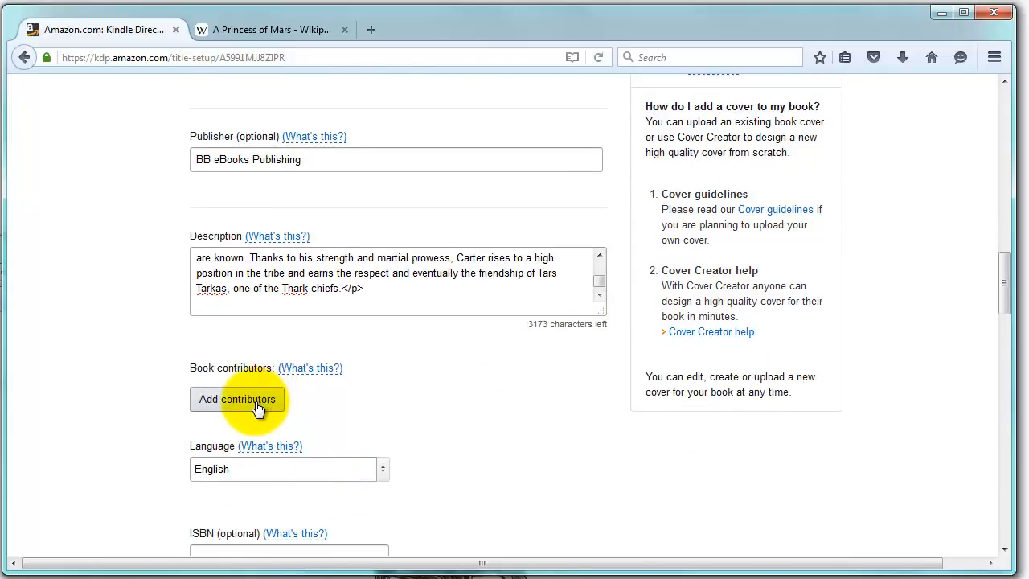
# - Add Edgar Rice Burroughs as a contributor with the Author role
pyautogui.click(238, 399)
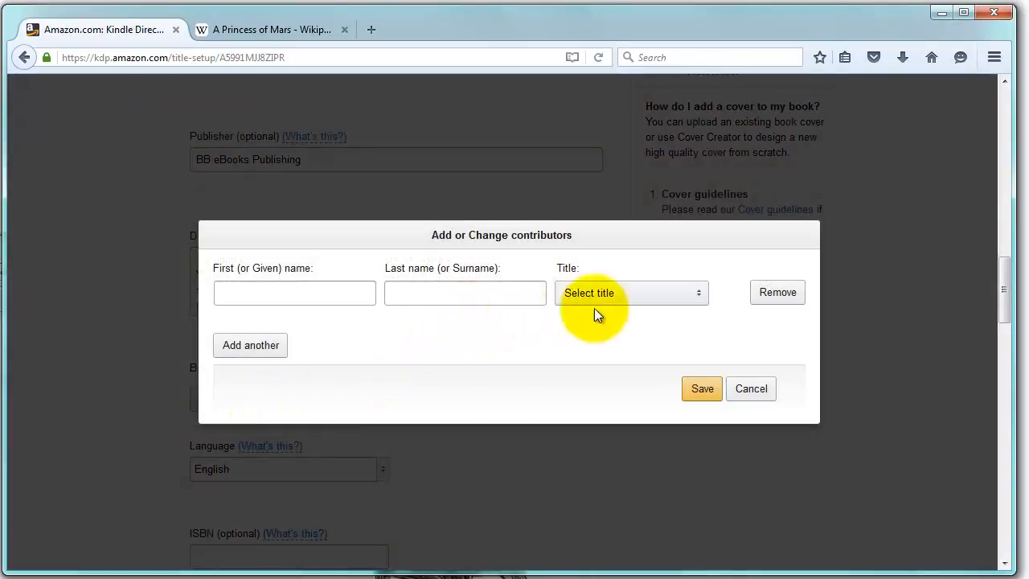
pyautogui.click(631, 293)
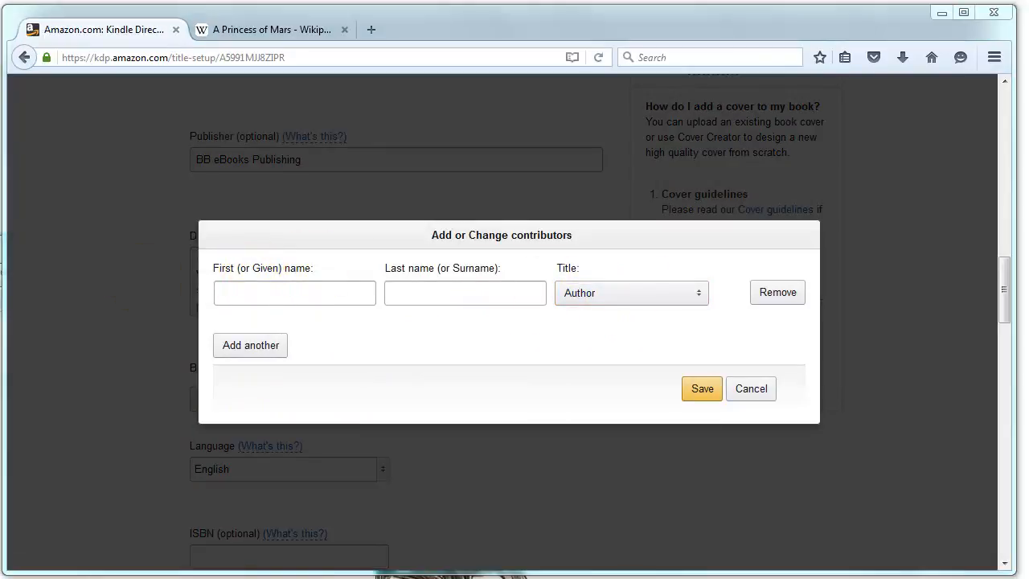
pyautogui.write('Edgar Rice')
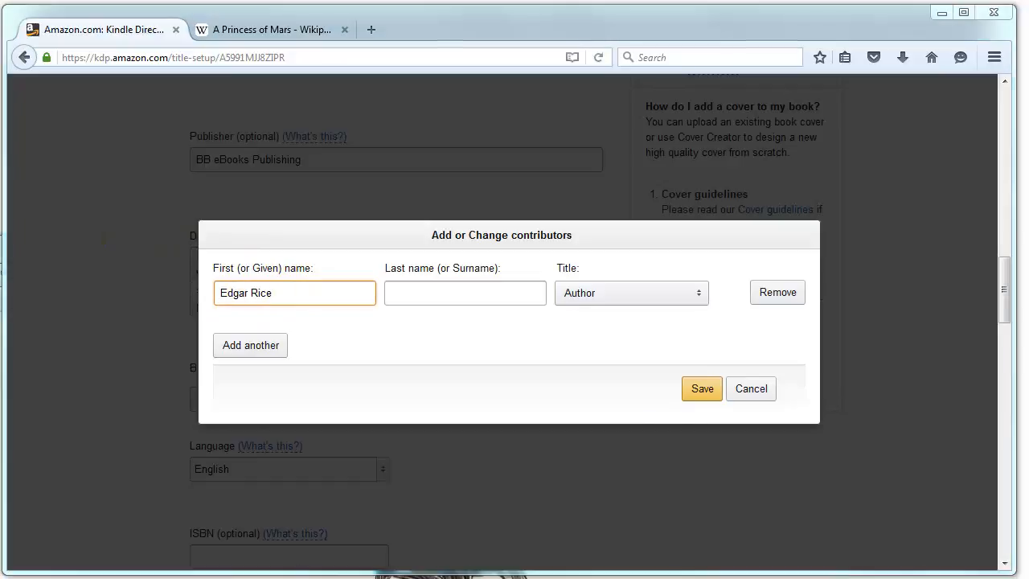
pyautogui.write('Burroughs')
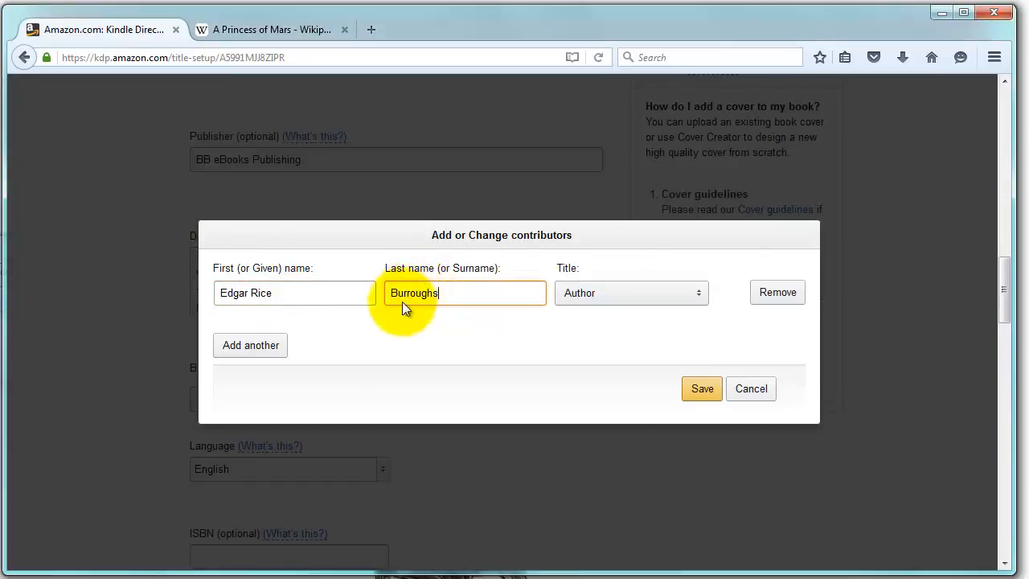
# - Add Paul Salvette as Editor and save both contributors
pyautogui.click(251, 344)
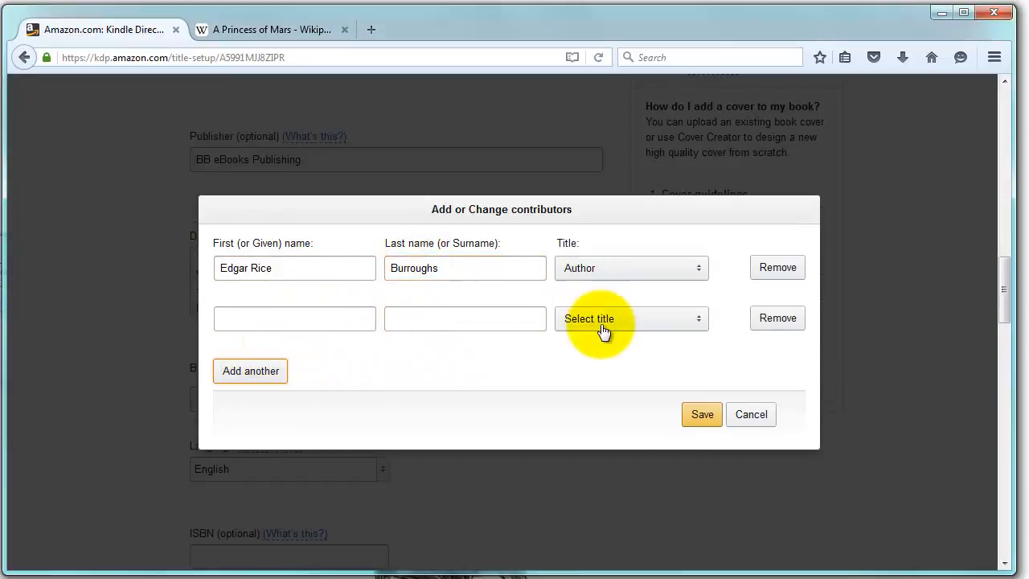
pyautogui.click(630, 318)
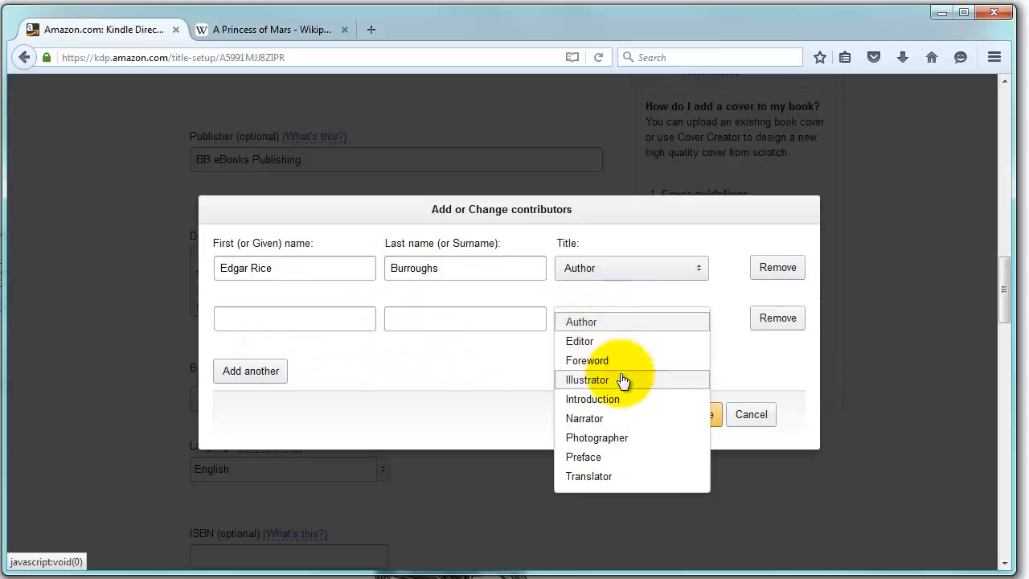
pyautogui.moveTo(592, 399)
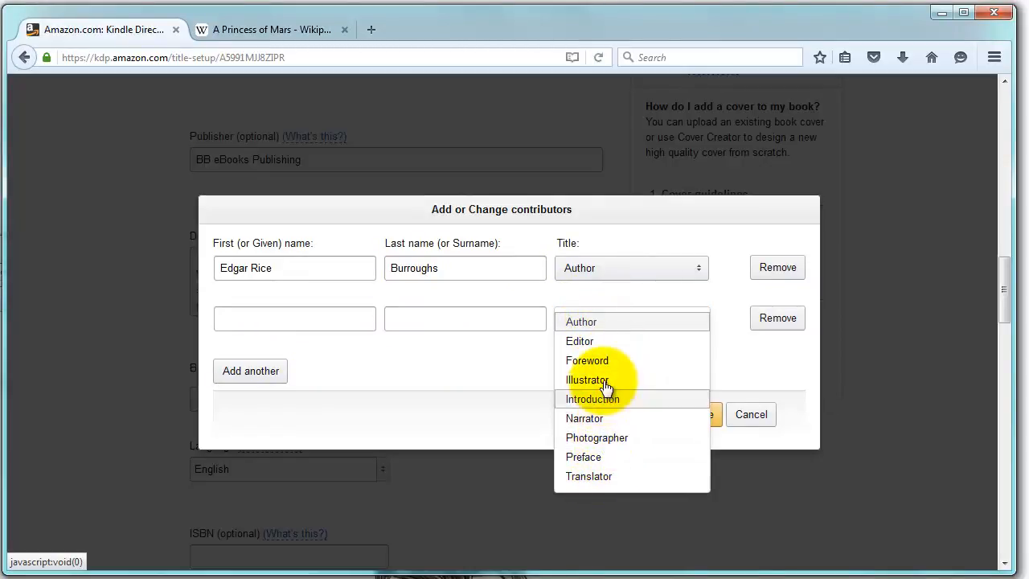
pyautogui.moveTo(595, 384)
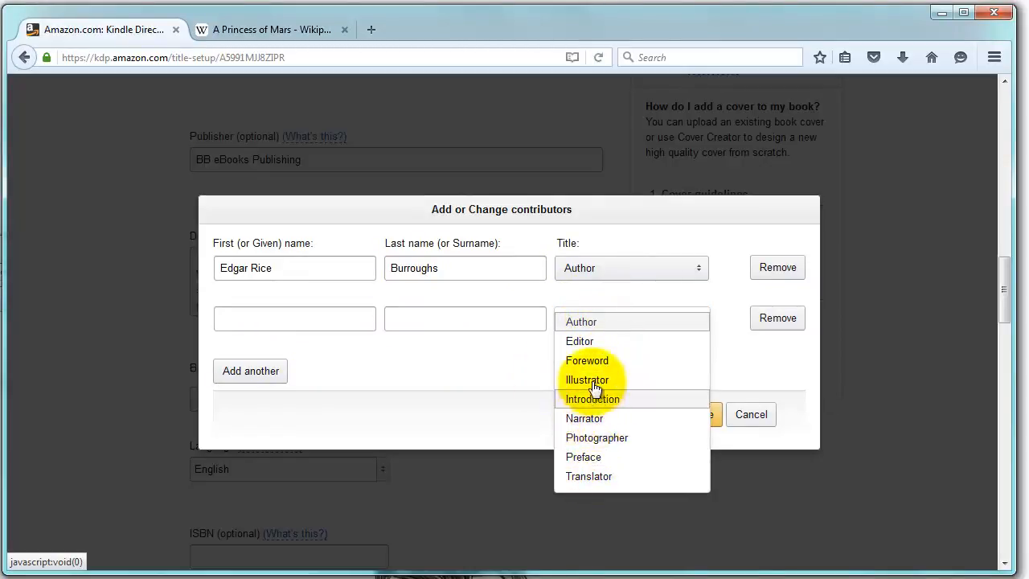
pyautogui.click(579, 341)
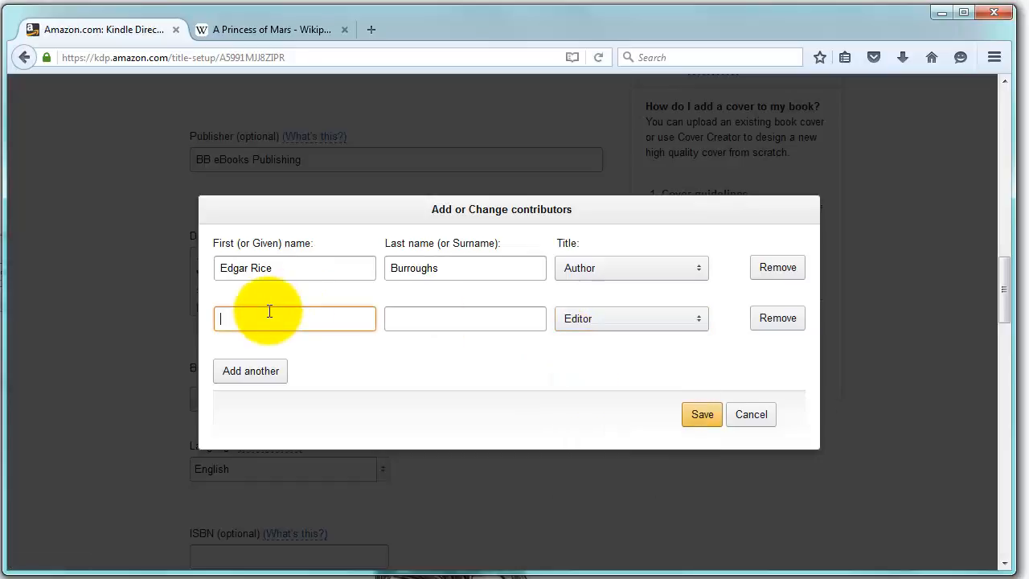
pyautogui.write('Paul')
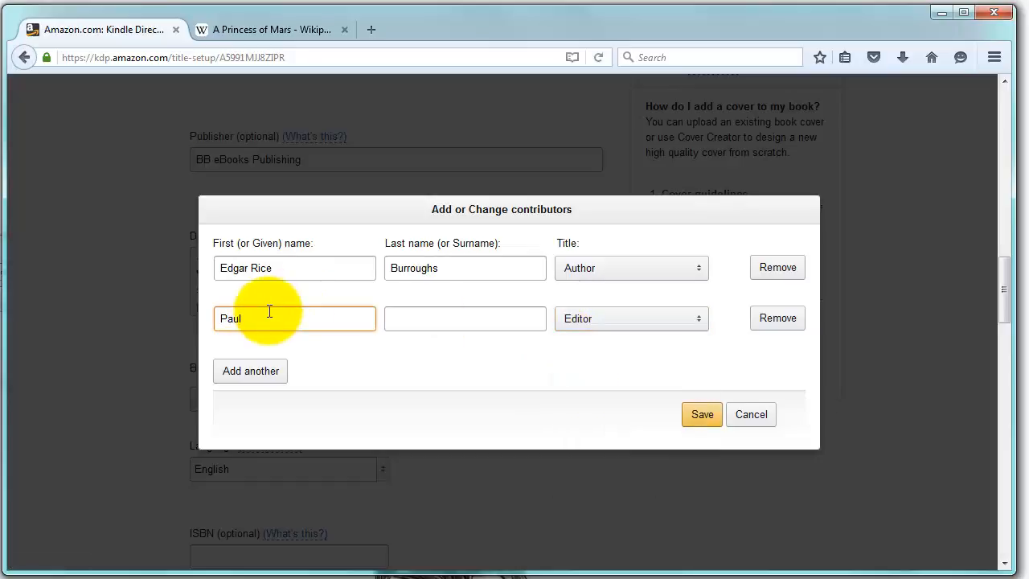
pyautogui.write('Salvette')
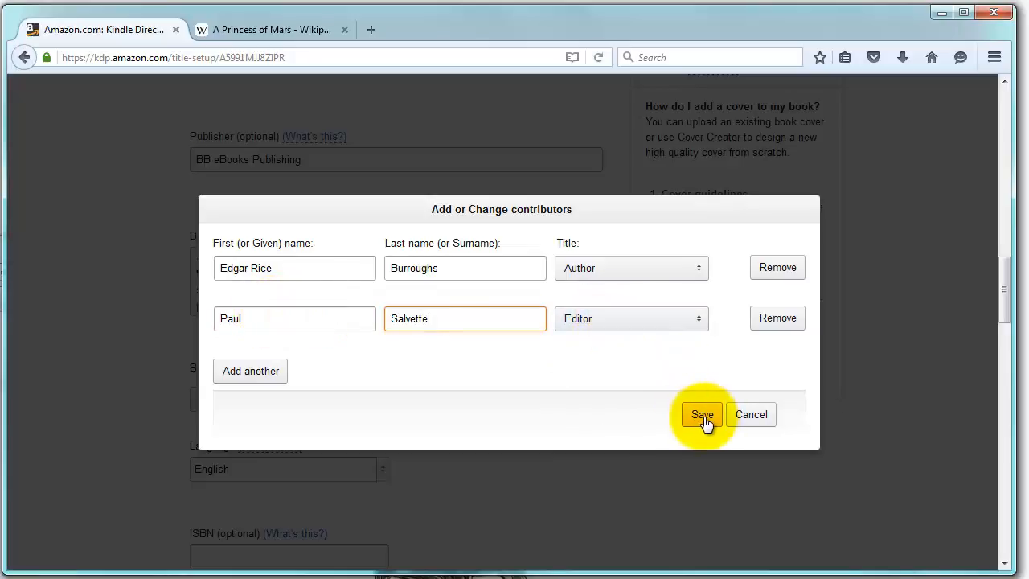
pyautogui.click(701, 415)
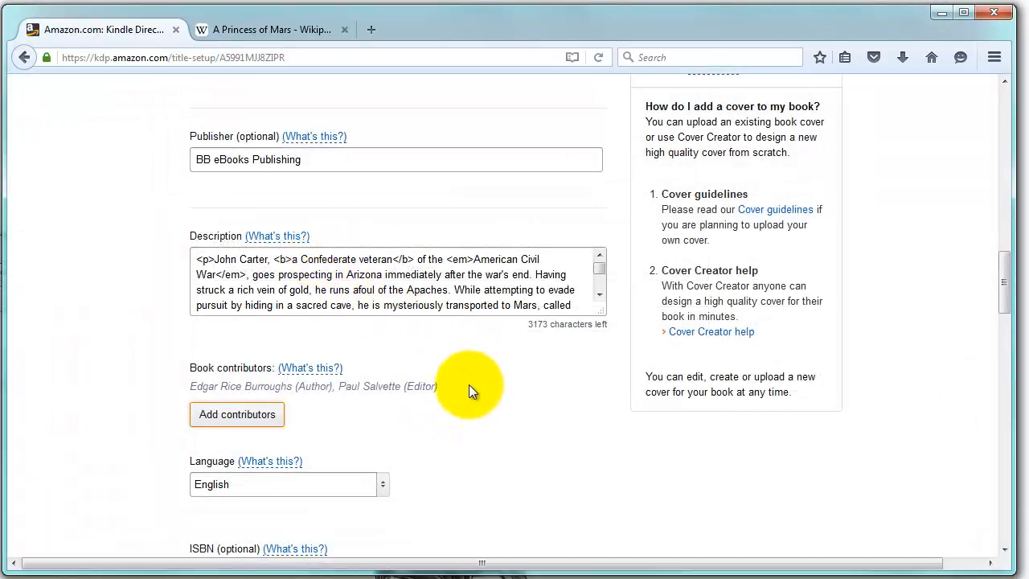
pyautogui.moveTo(338, 405)
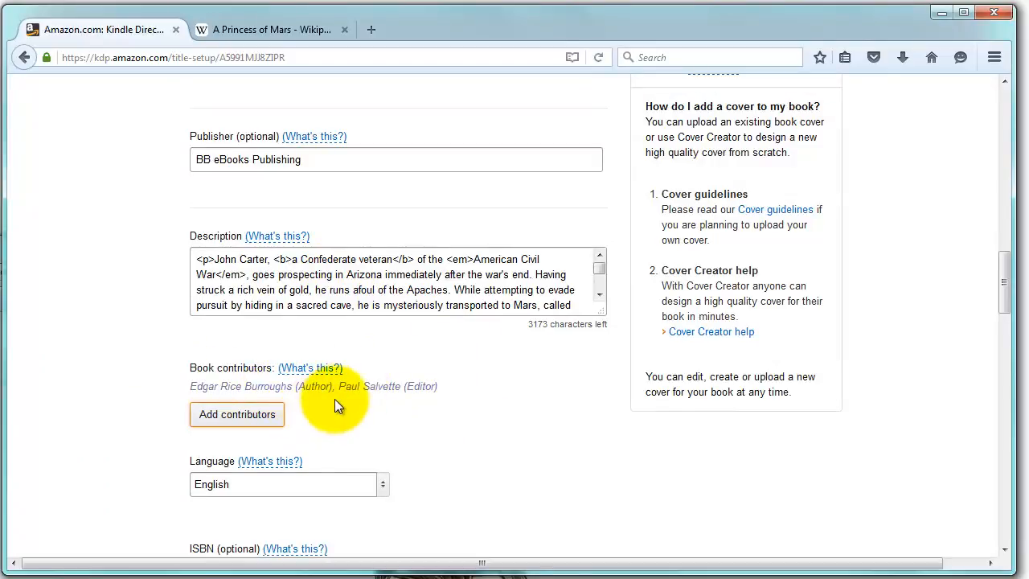
pyautogui.scroll(-3)
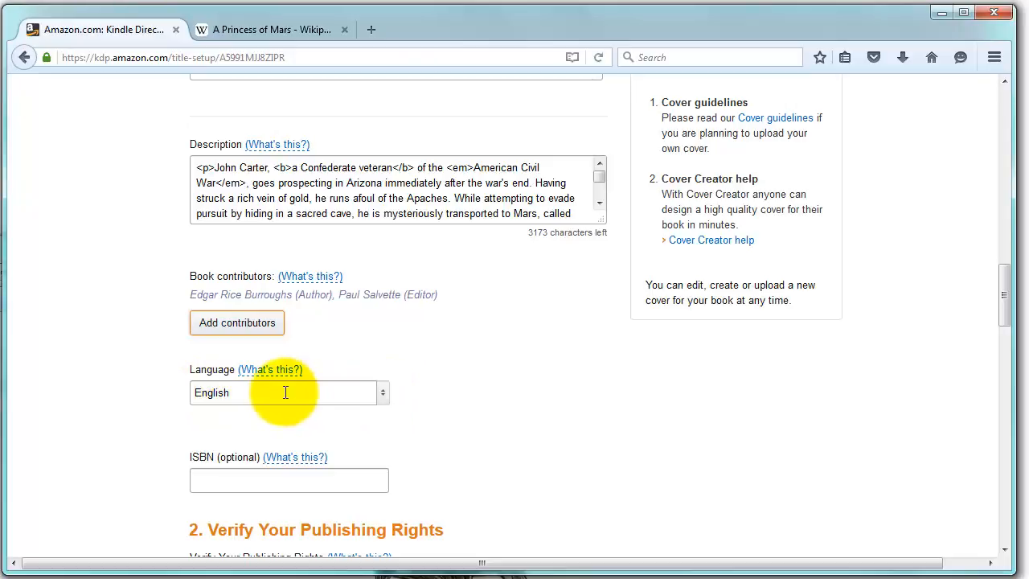
pyautogui.click(383, 393)
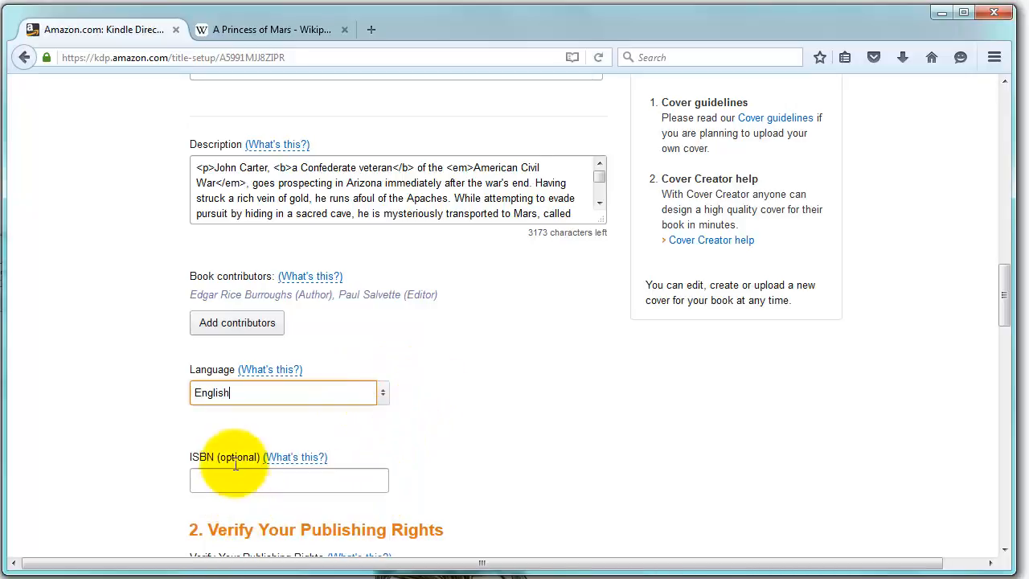
pyautogui.click(290, 479)
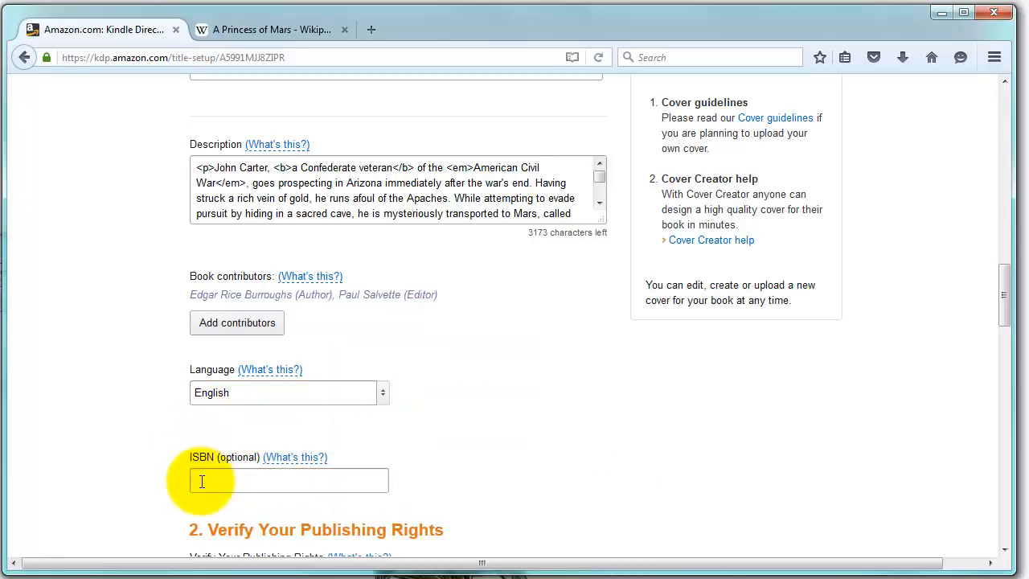
pyautogui.click(288, 480)
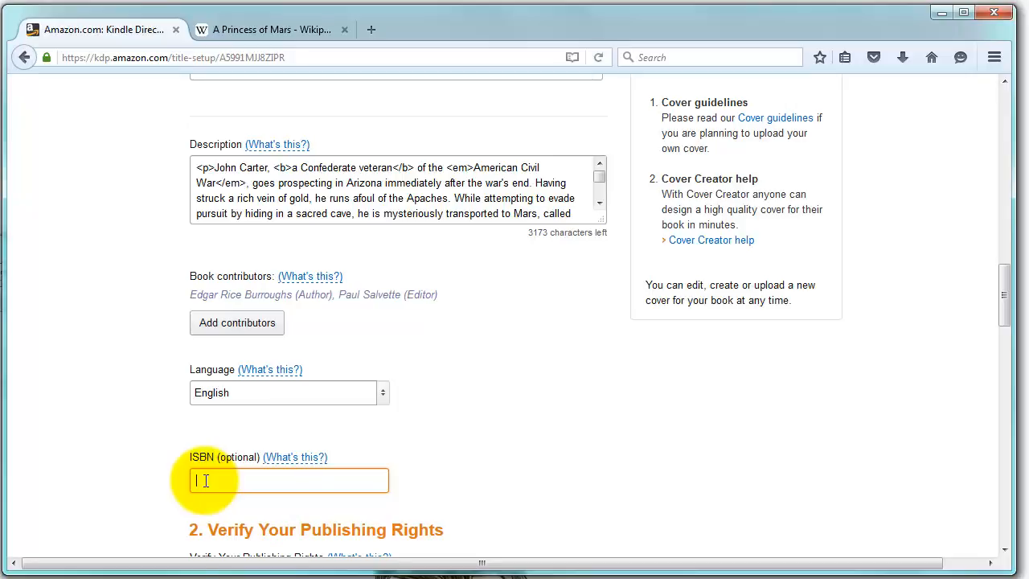
# - Select 'This is not a public domain work and I hold the necessary publishing rights.'
pyautogui.scroll(-3)
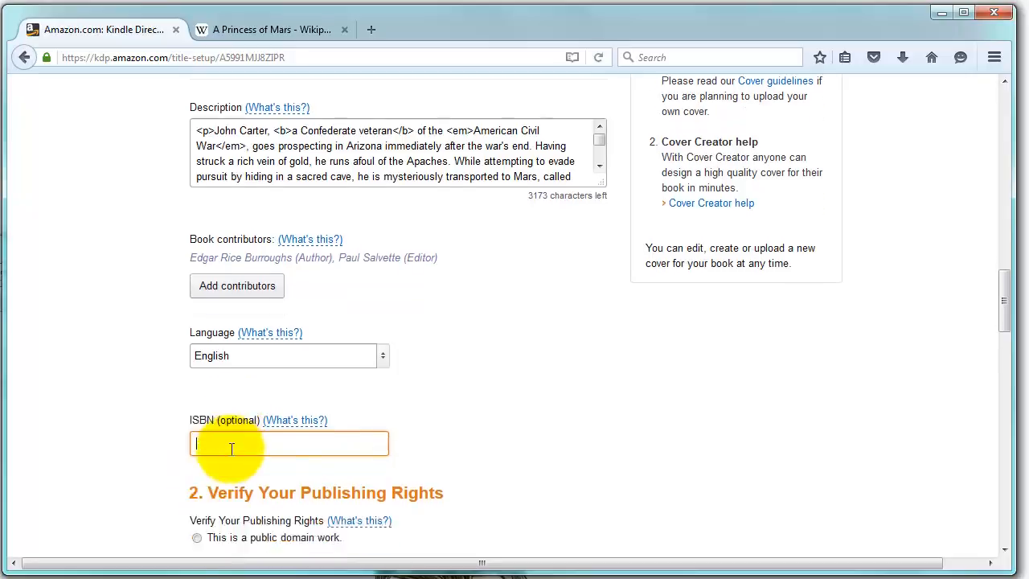
pyautogui.scroll(-3)
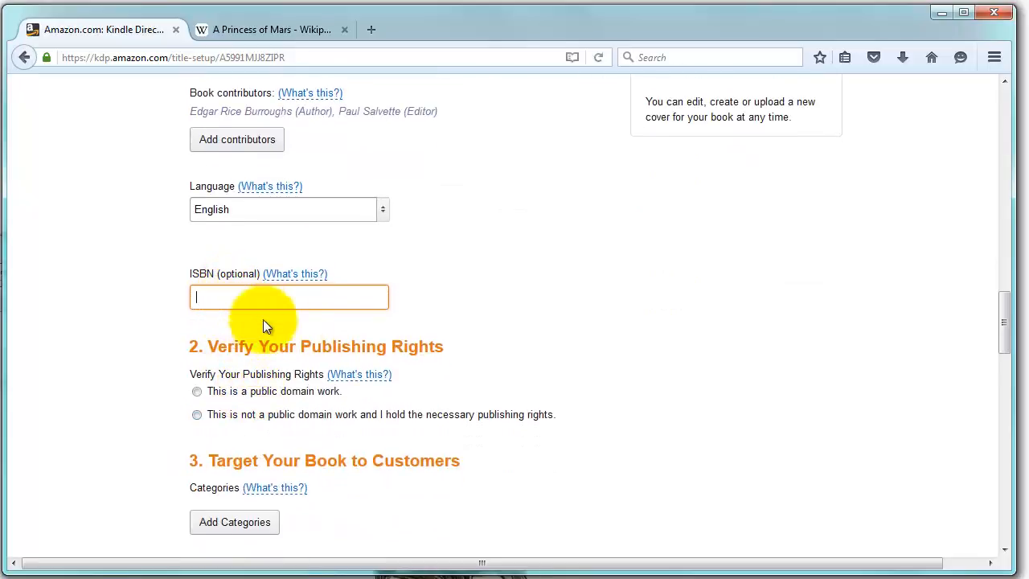
pyautogui.moveTo(227, 357)
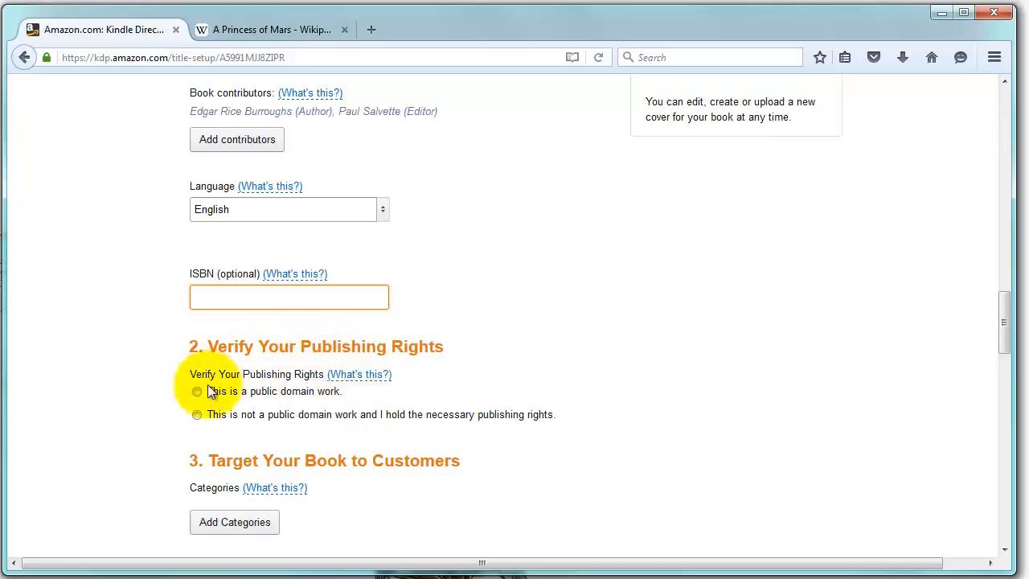
pyautogui.click(196, 415)
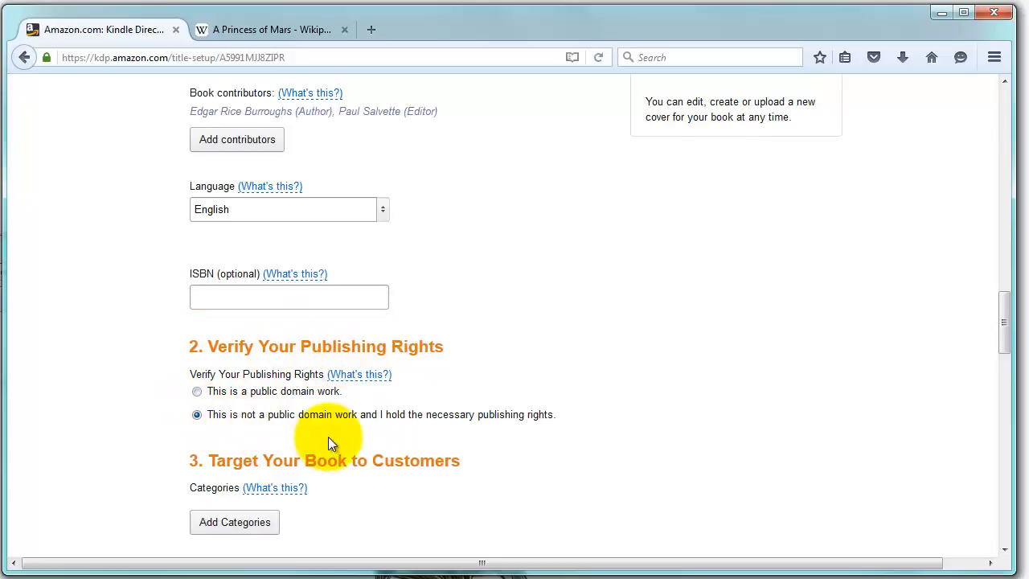
pyautogui.scroll(-3)
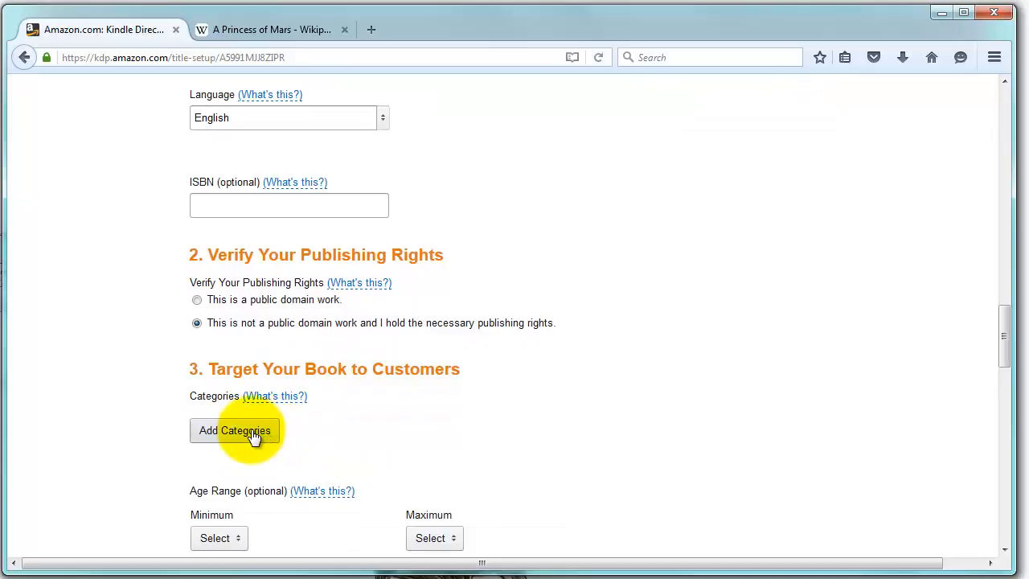
# - In the category chooser, filter by Fiction and expand FICTION > Science Fiction
pyautogui.click(235, 431)
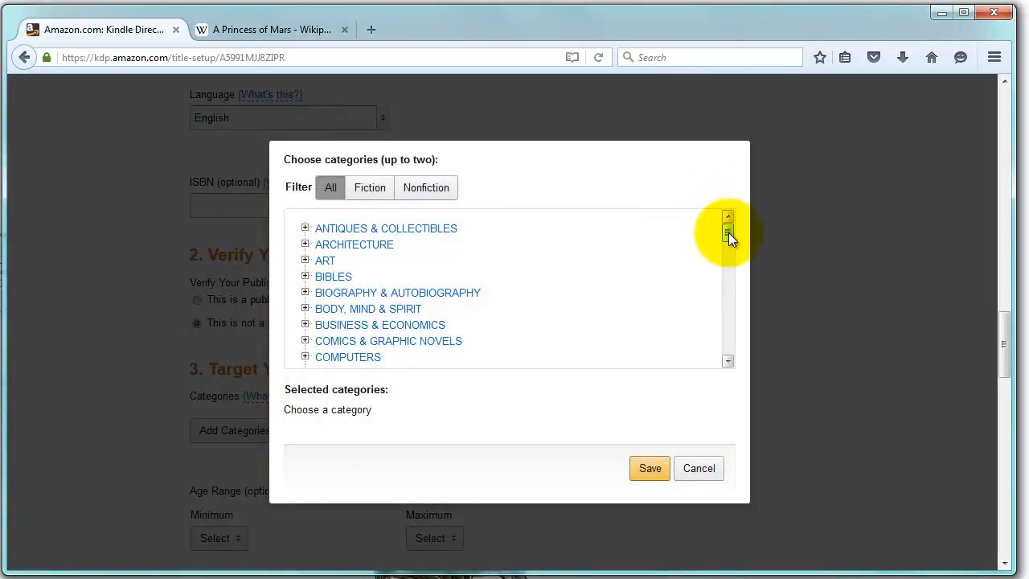
pyautogui.click(370, 186)
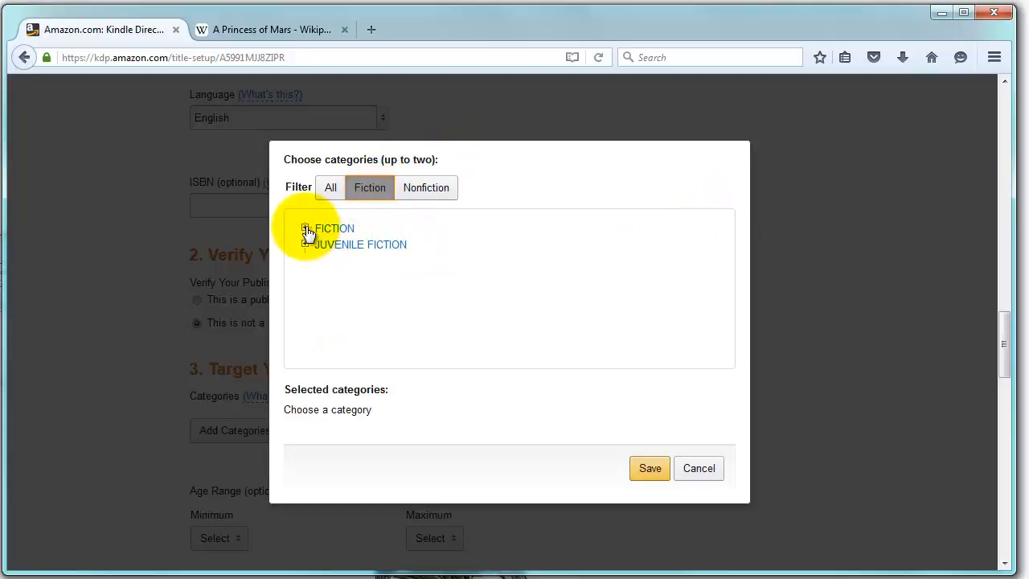
pyautogui.click(305, 228)
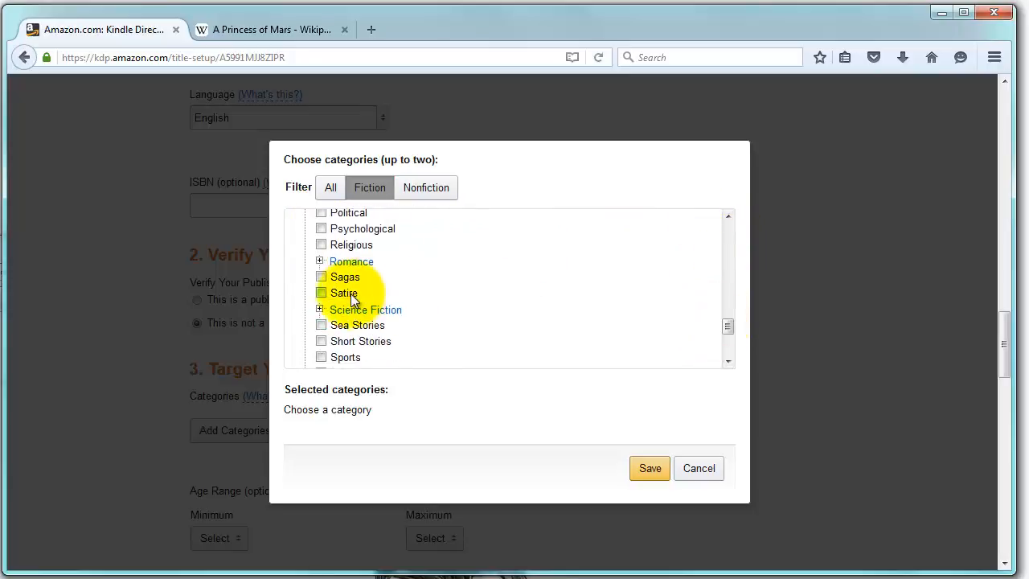
pyautogui.click(320, 309)
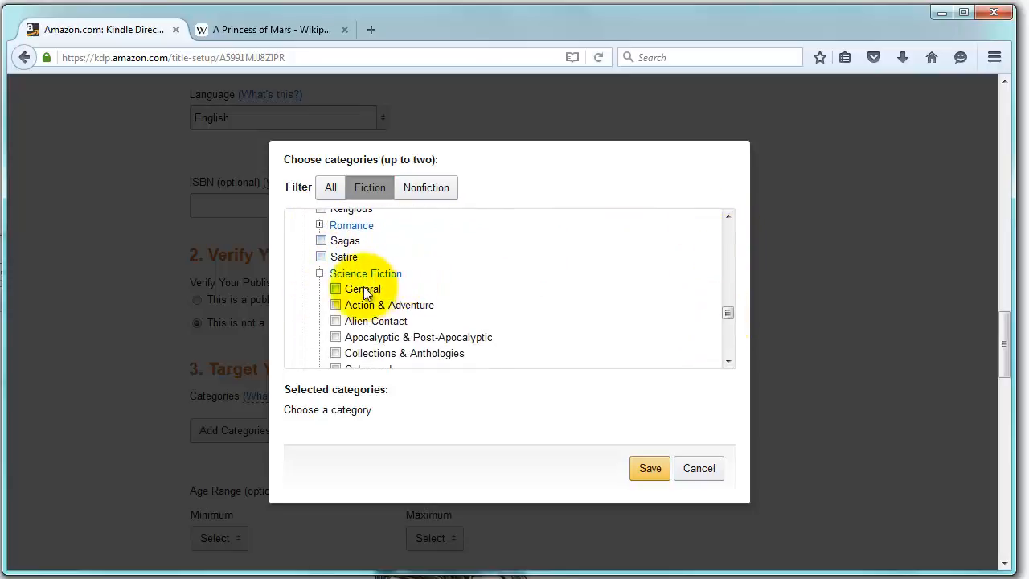
# - Tick General and Alien Contact and save the two categories
pyautogui.click(336, 290)
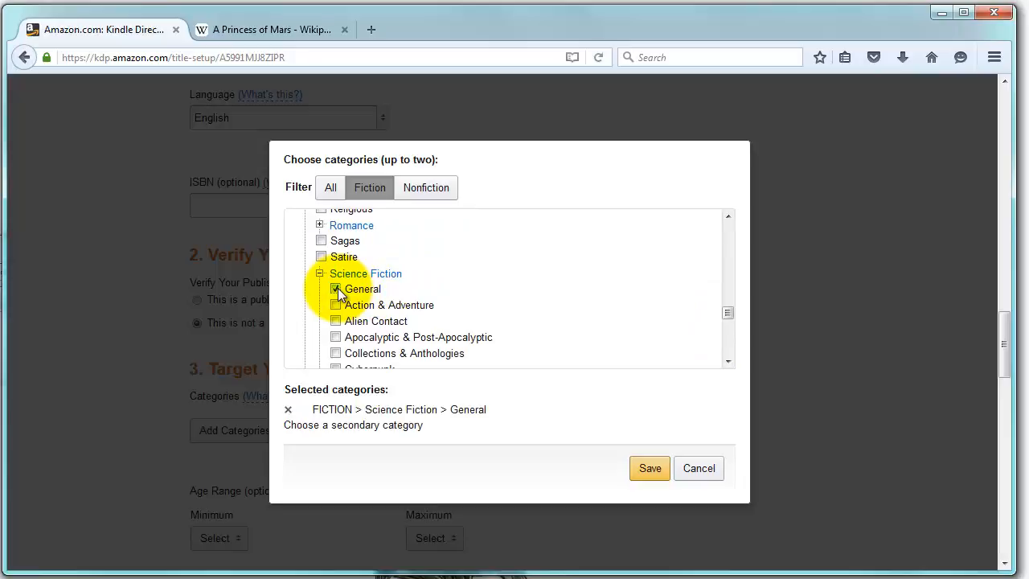
pyautogui.scroll(-3)
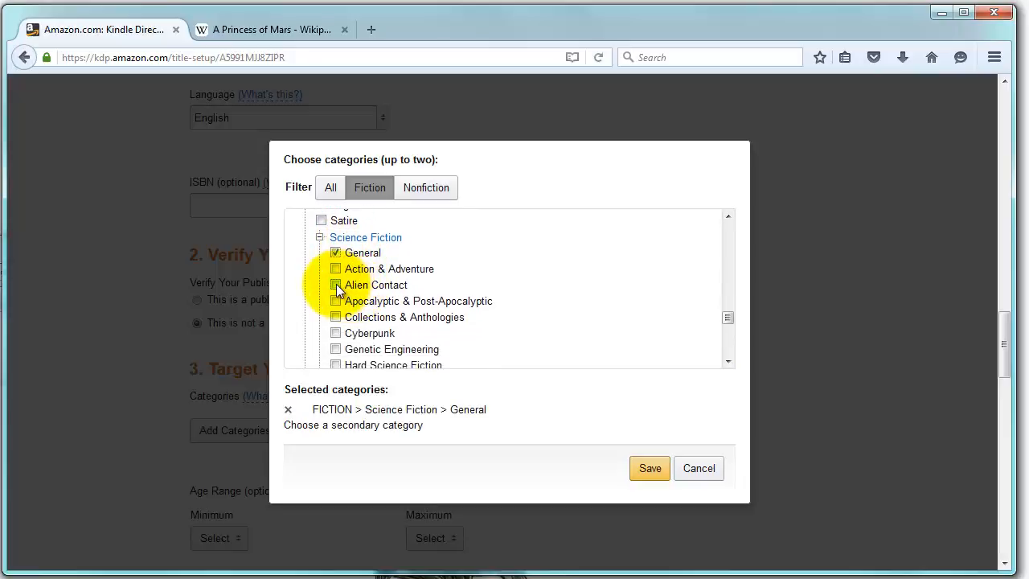
pyautogui.click(335, 285)
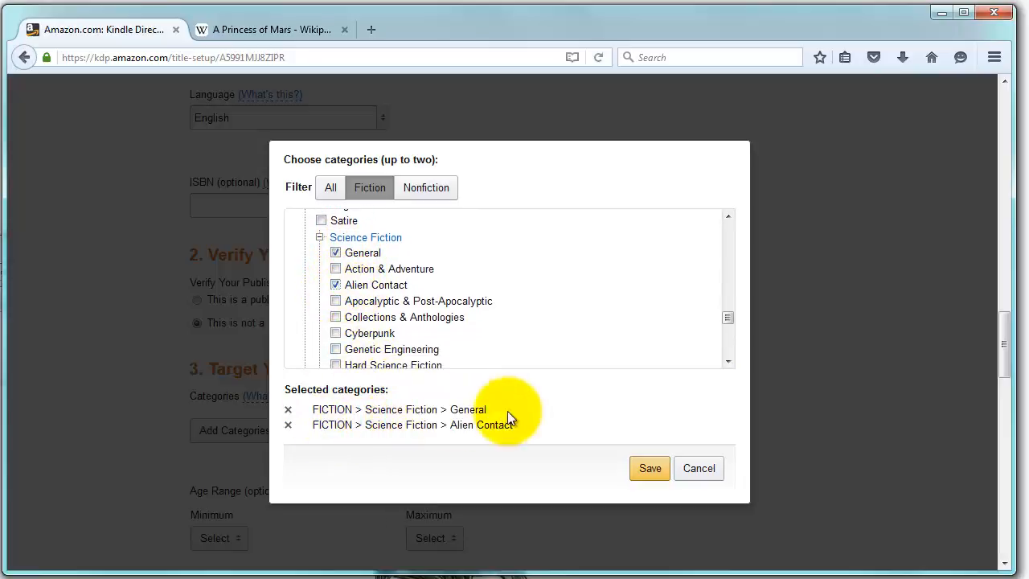
pyautogui.moveTo(507, 421)
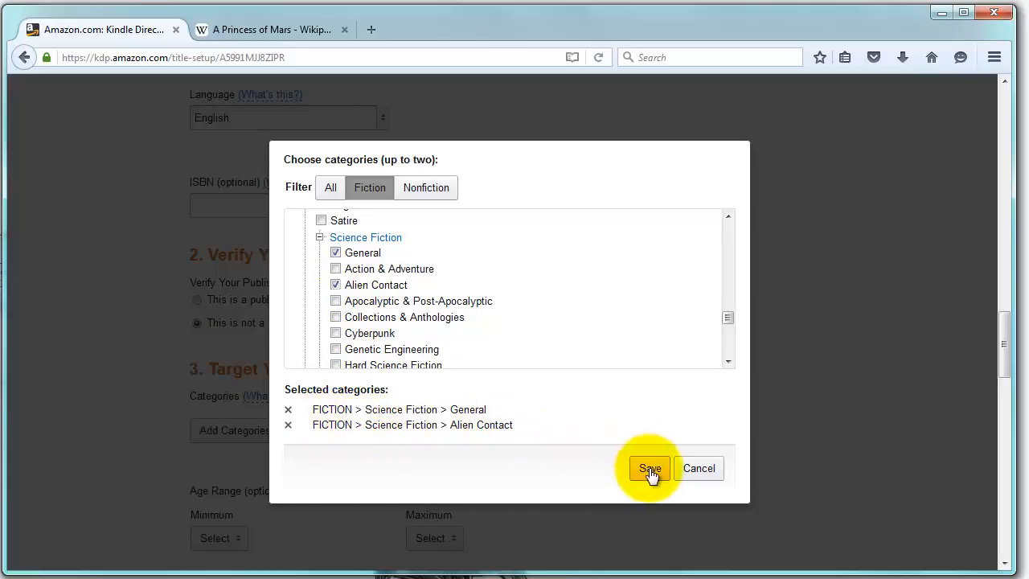
pyautogui.click(650, 468)
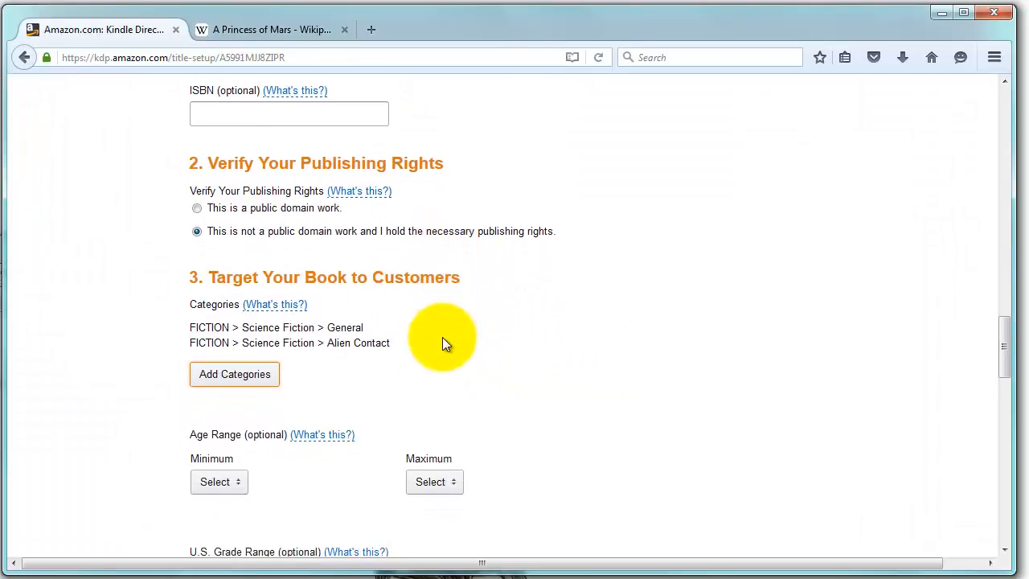
pyautogui.scroll(-3)
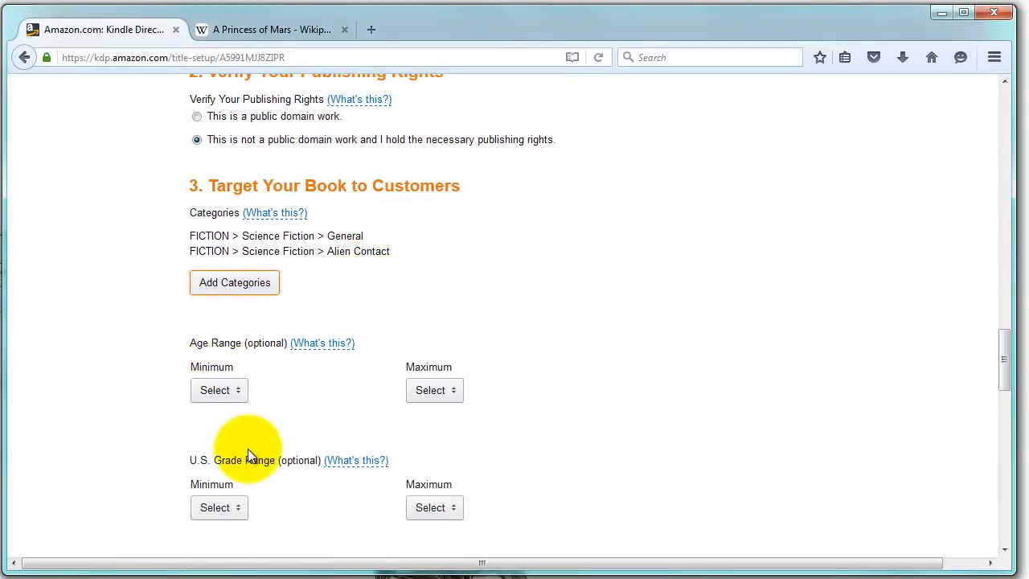
pyautogui.moveTo(247, 460)
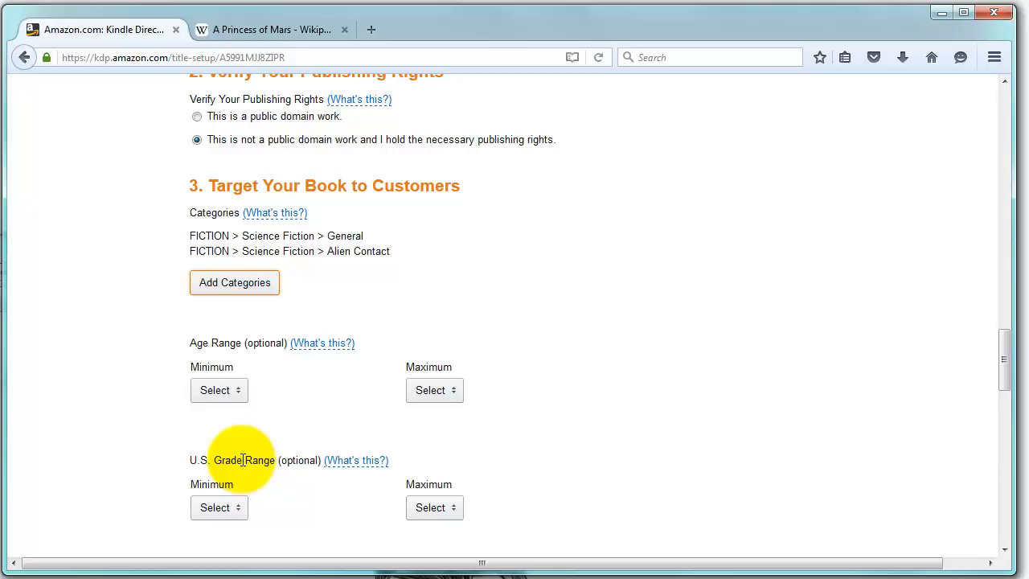
pyautogui.moveTo(315, 378)
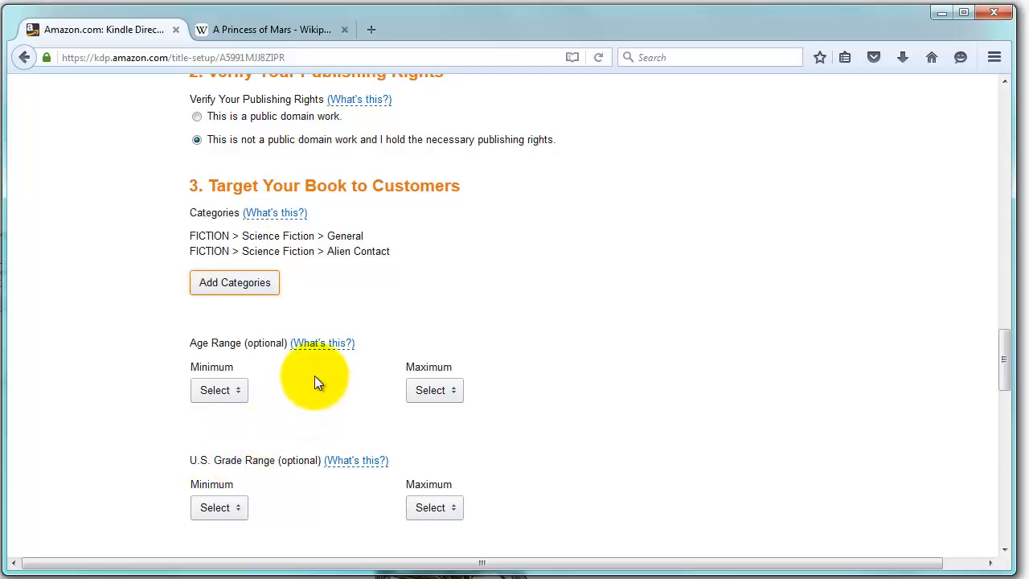
pyautogui.scroll(-3)
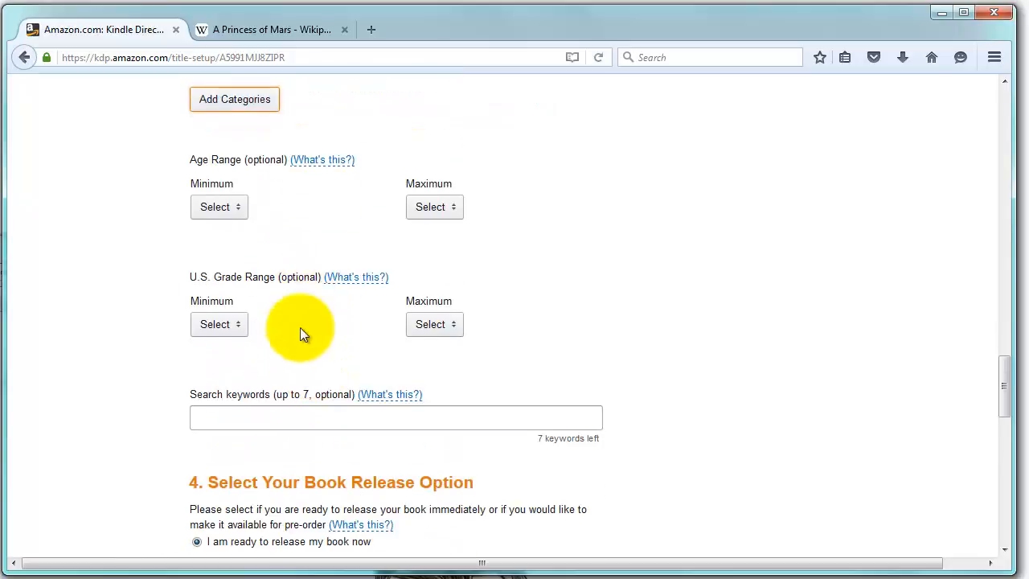
# - Enter keywords 'Science Fiction, Space Opera, Classics, Space Romance, 20th Century, Action'
pyautogui.click(395, 419)
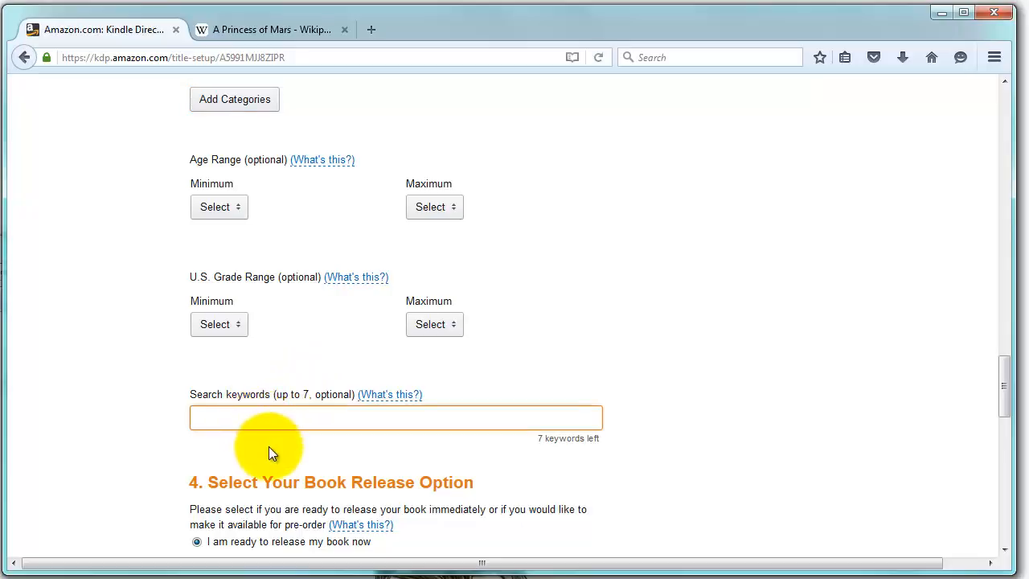
pyautogui.moveTo(180, 359)
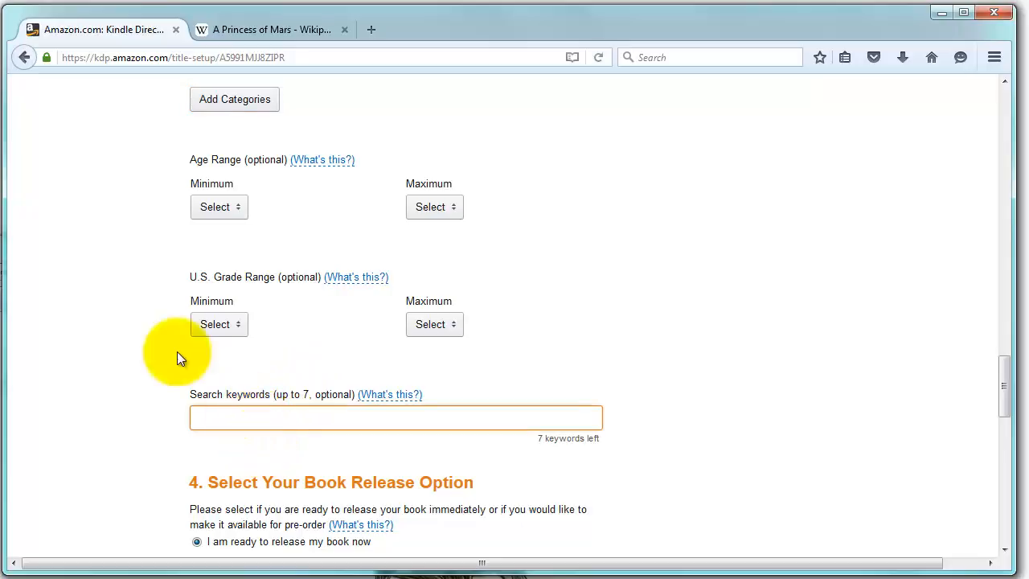
pyautogui.moveTo(164, 385)
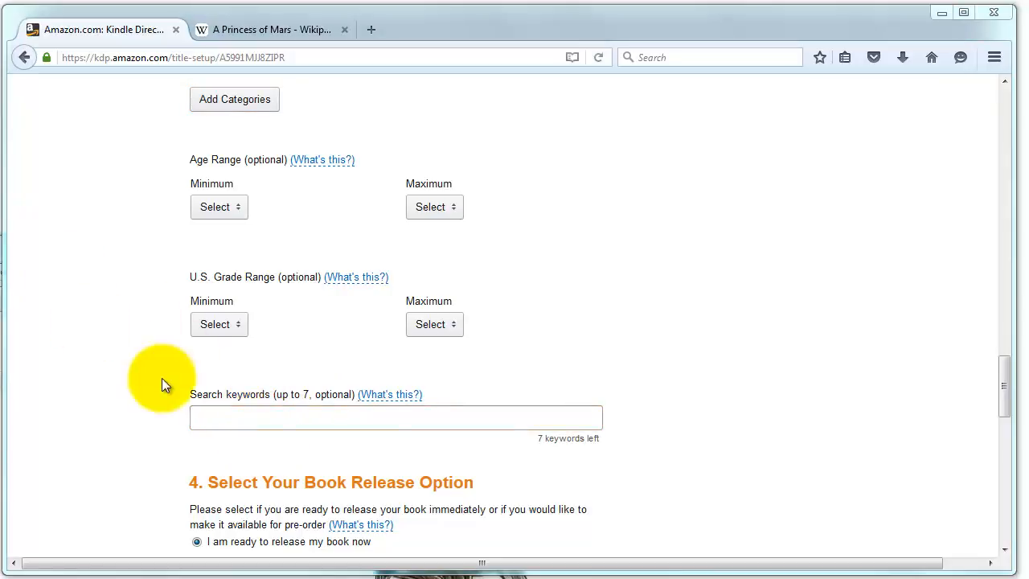
pyautogui.write('Science Fiction, Space Opera, Classics, Space Romance, 20th Century, Action')
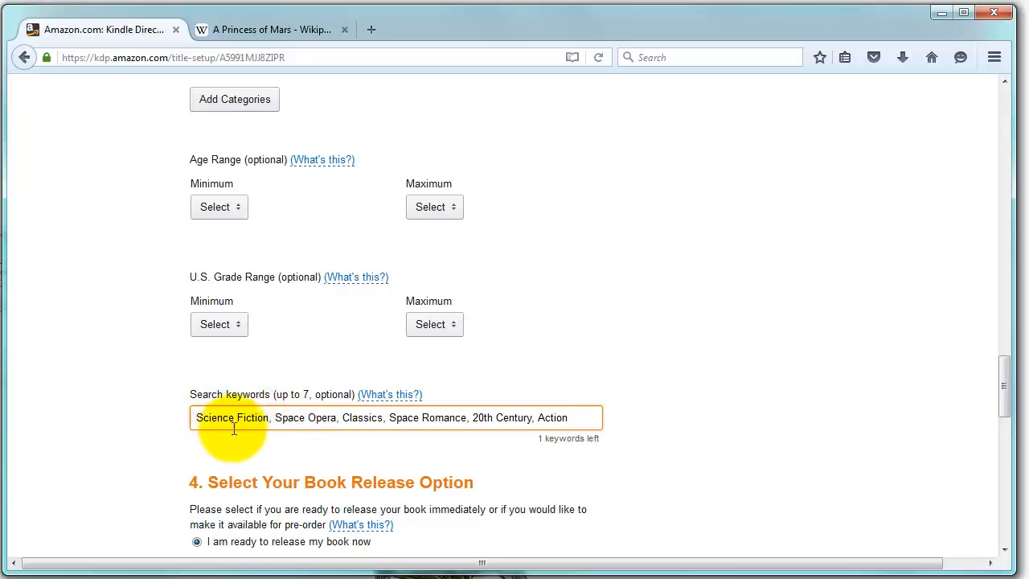
pyautogui.doubleClick(232, 418)
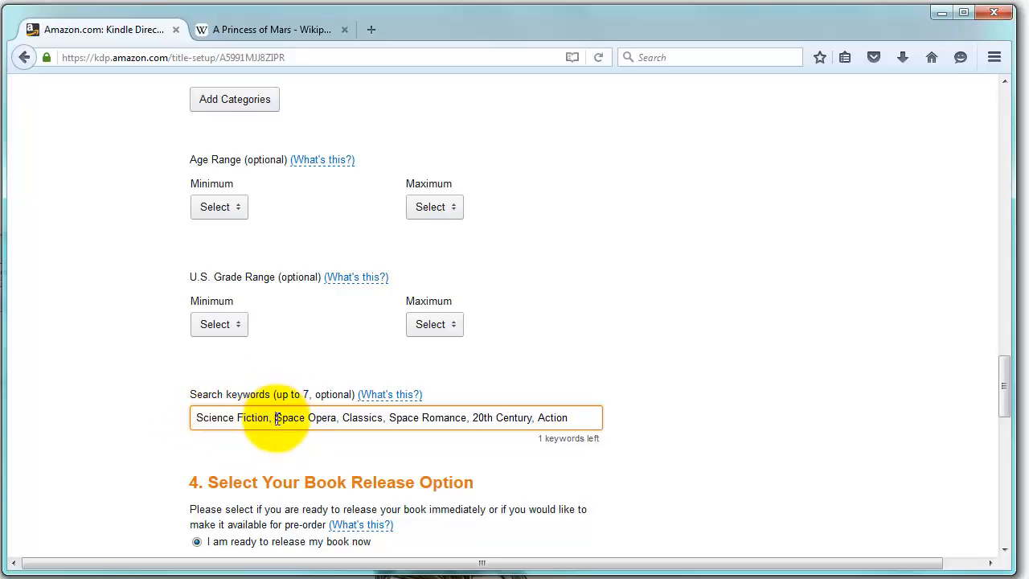
pyautogui.doubleClick(304, 418)
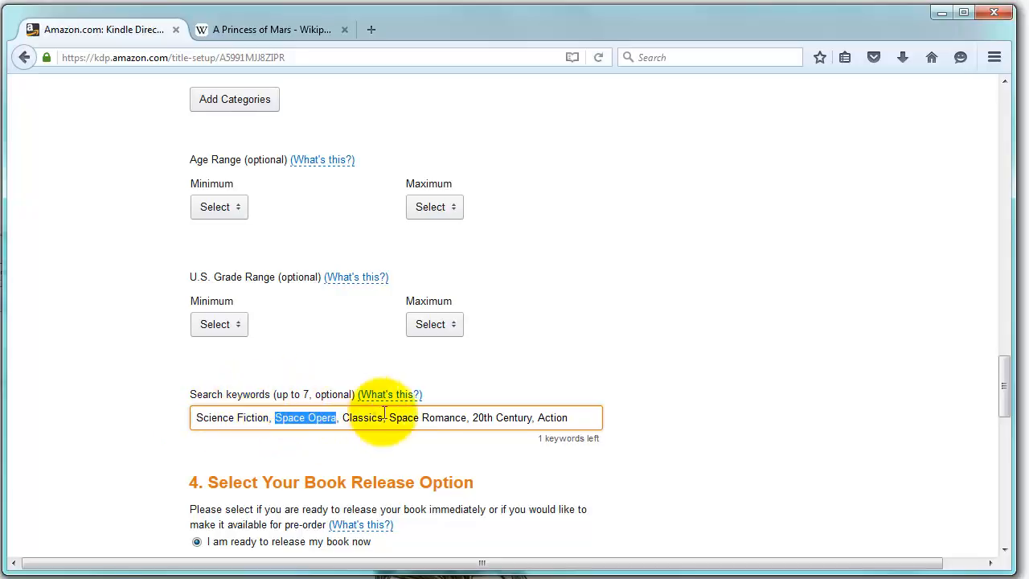
pyautogui.scroll(-3)
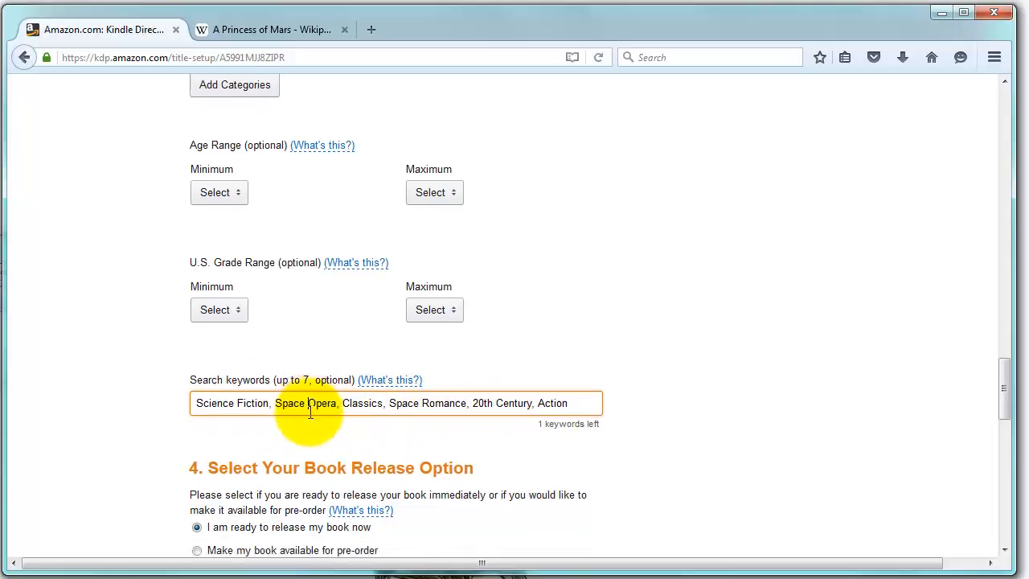
pyautogui.scroll(-3)
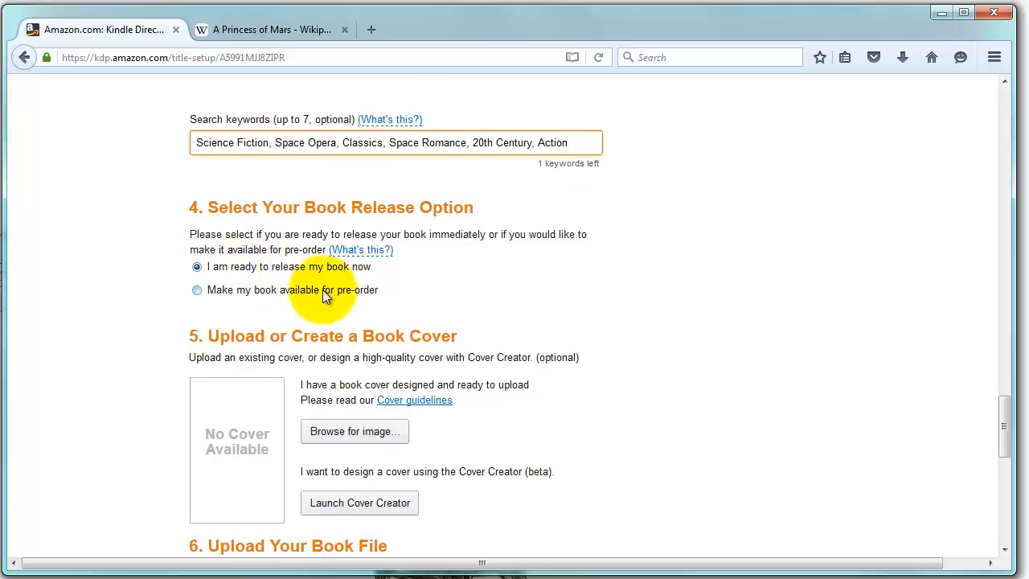
pyautogui.click(196, 290)
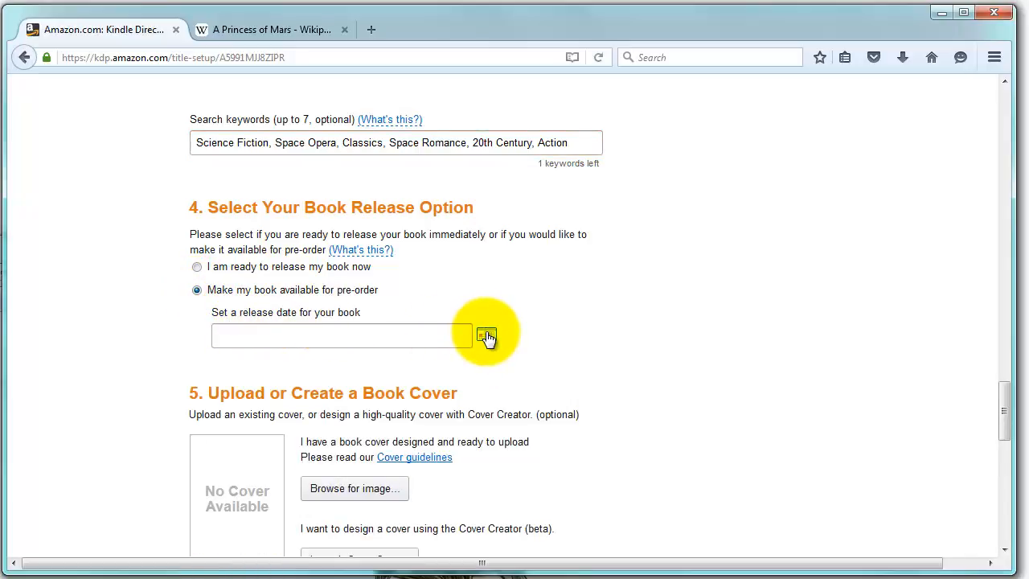
pyautogui.click(486, 336)
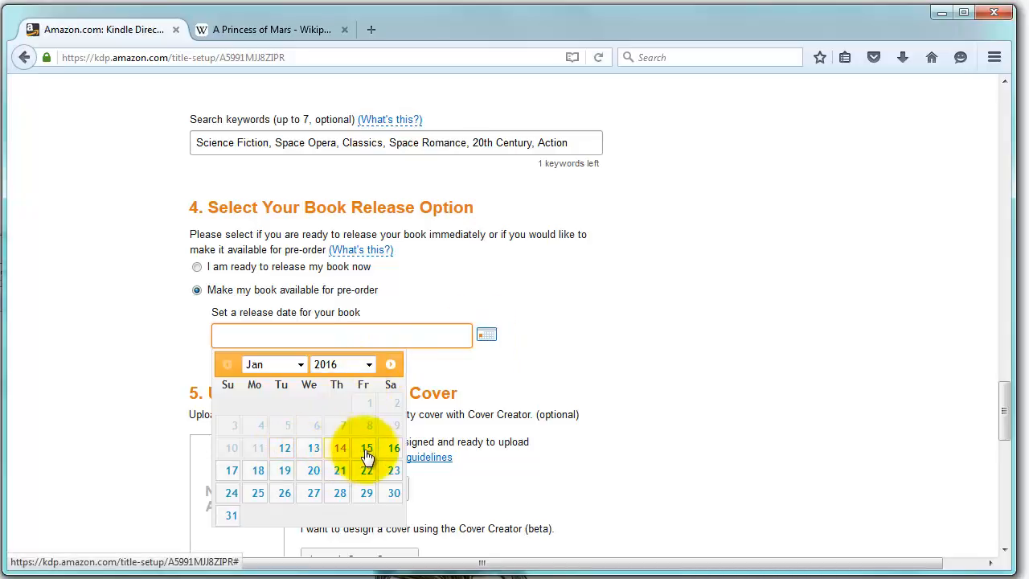
pyautogui.moveTo(234, 270)
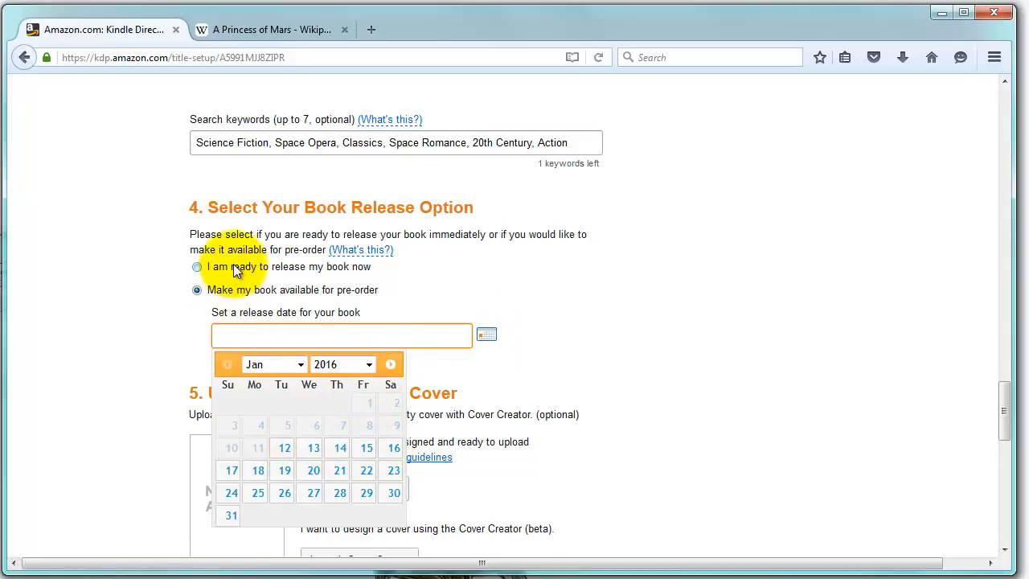
pyautogui.click(197, 267)
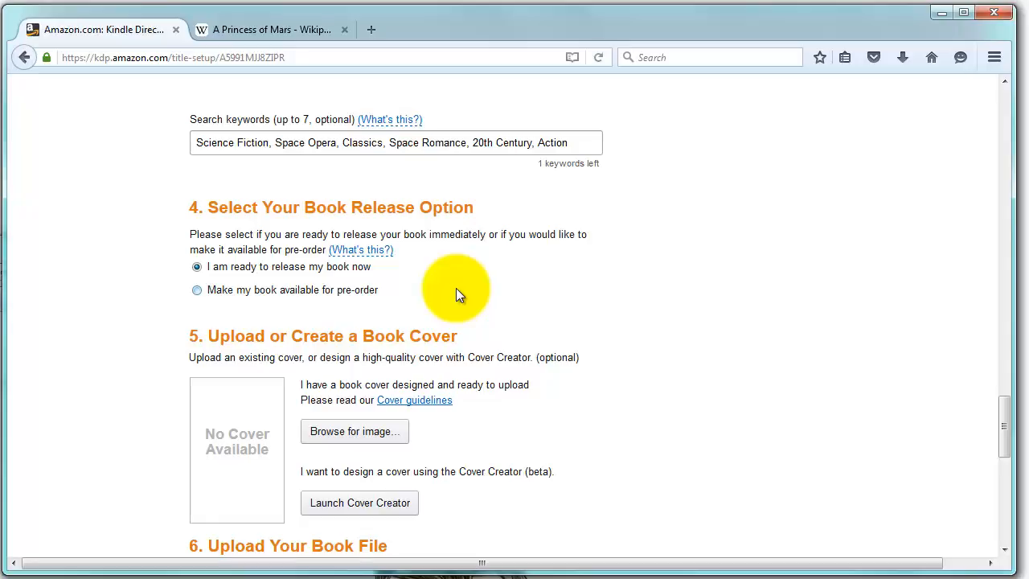
pyautogui.moveTo(474, 277)
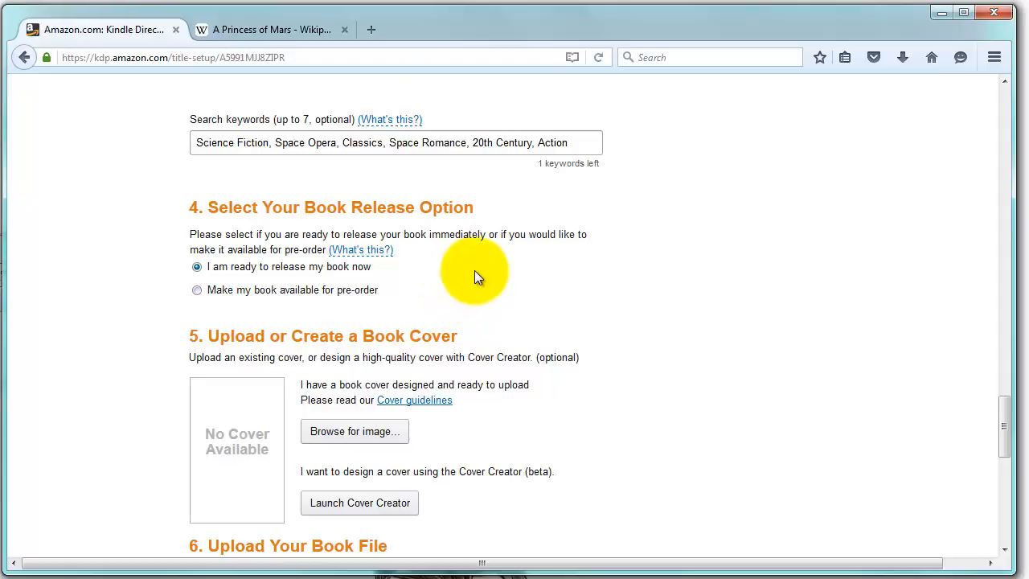
# - Choose cover.jpg from the computer as the book's cover image and start its upload
pyautogui.scroll(-3)
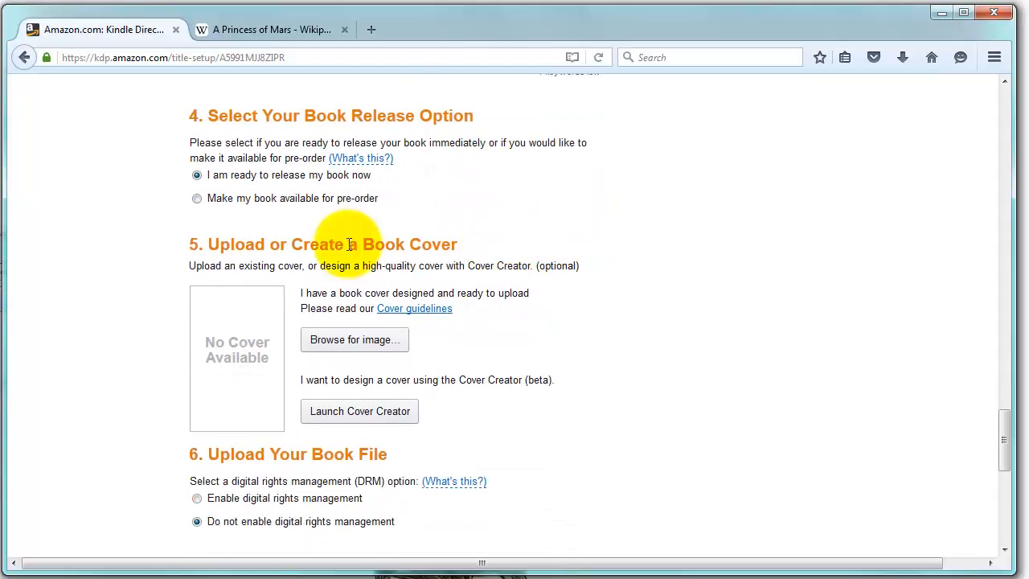
pyautogui.moveTo(354, 340)
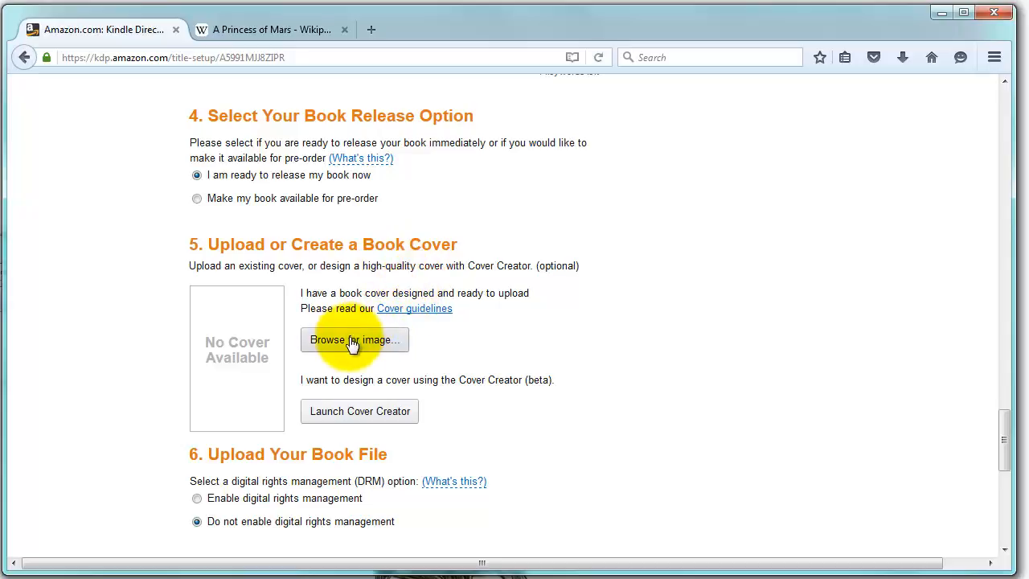
pyautogui.click(353, 339)
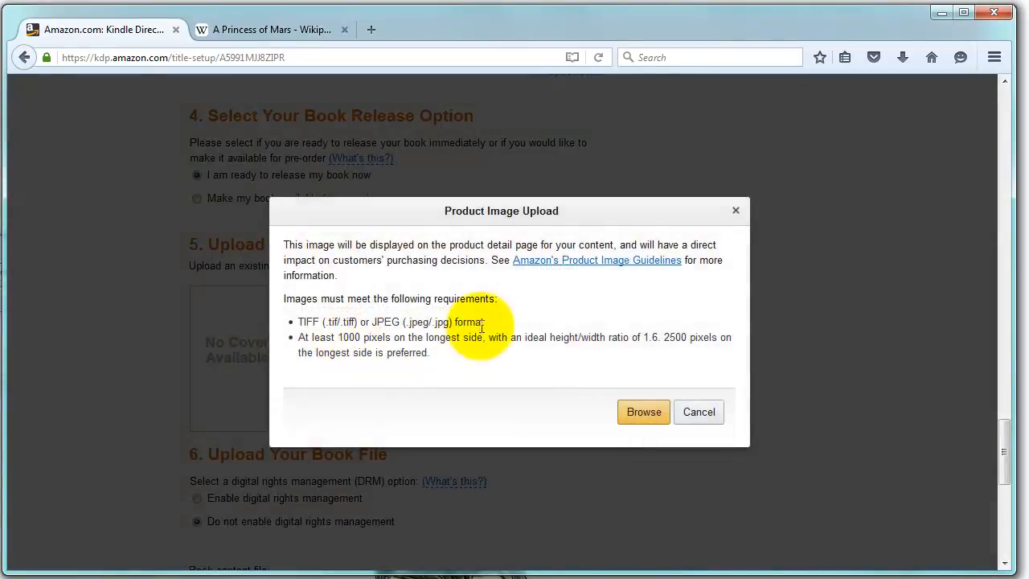
pyautogui.moveTo(643, 412)
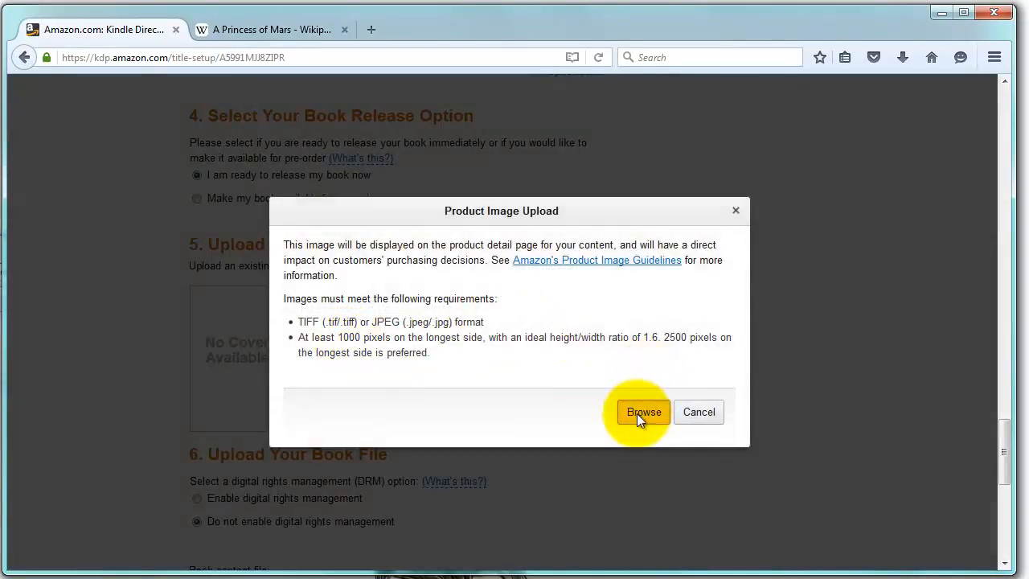
pyautogui.click(643, 412)
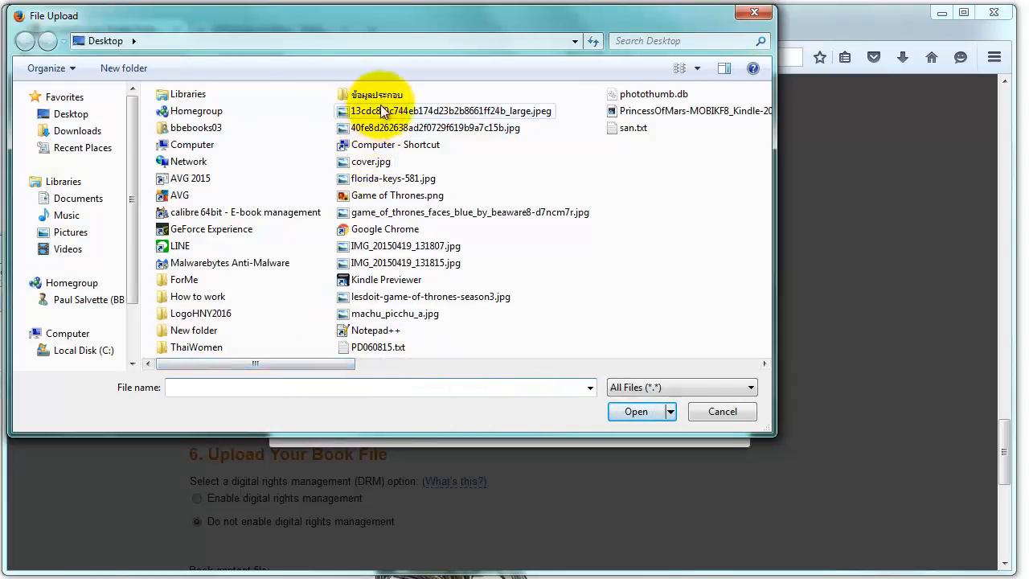
pyautogui.moveTo(370, 161)
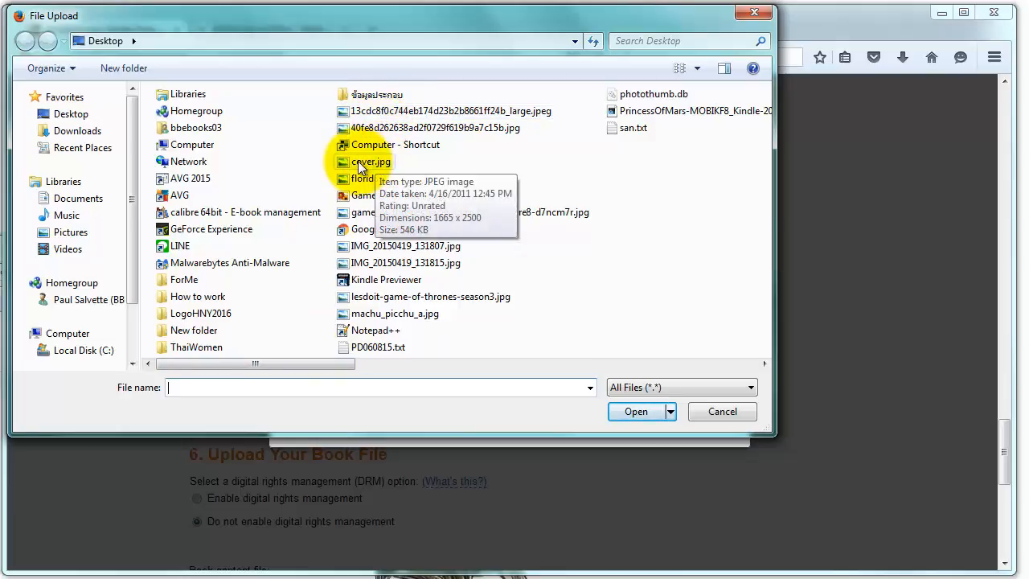
pyautogui.click(635, 412)
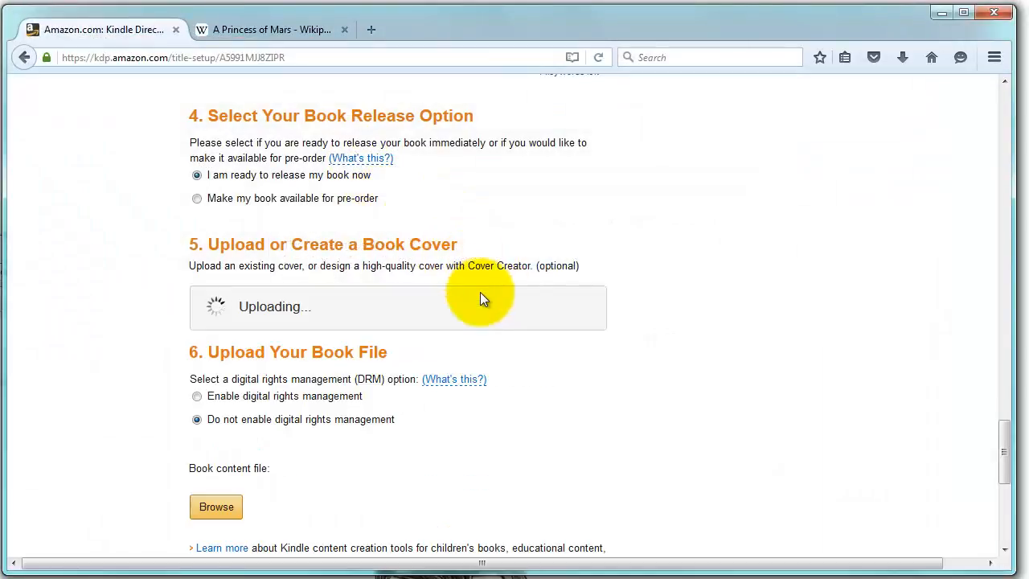
pyautogui.moveTo(261, 322)
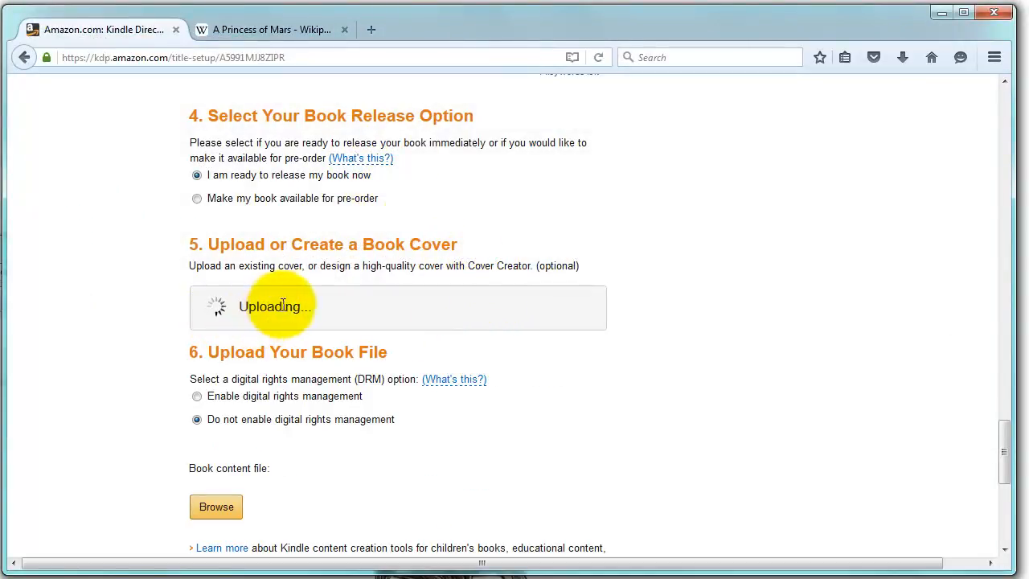
pyautogui.moveTo(531, 266)
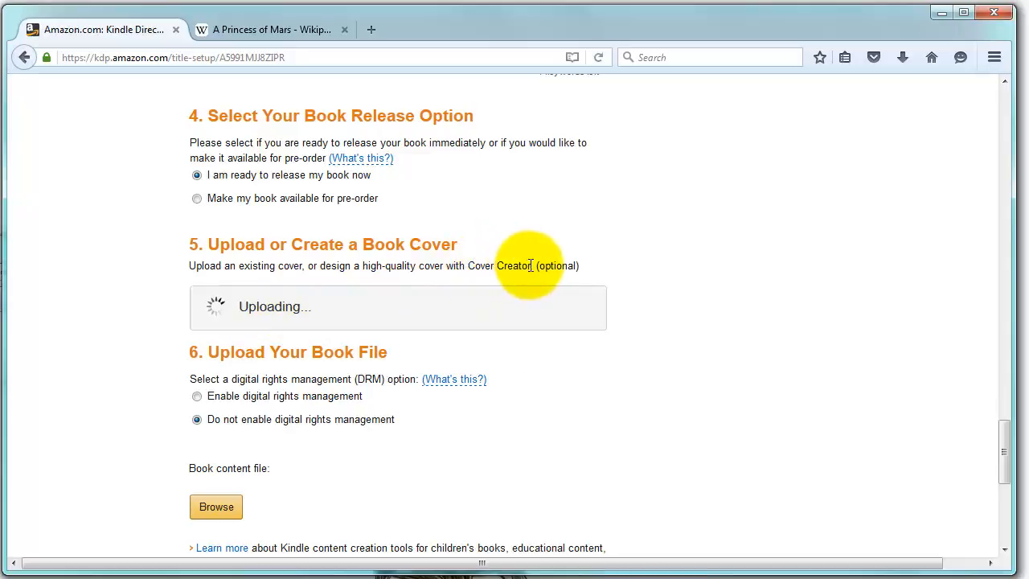
pyautogui.scroll(3)
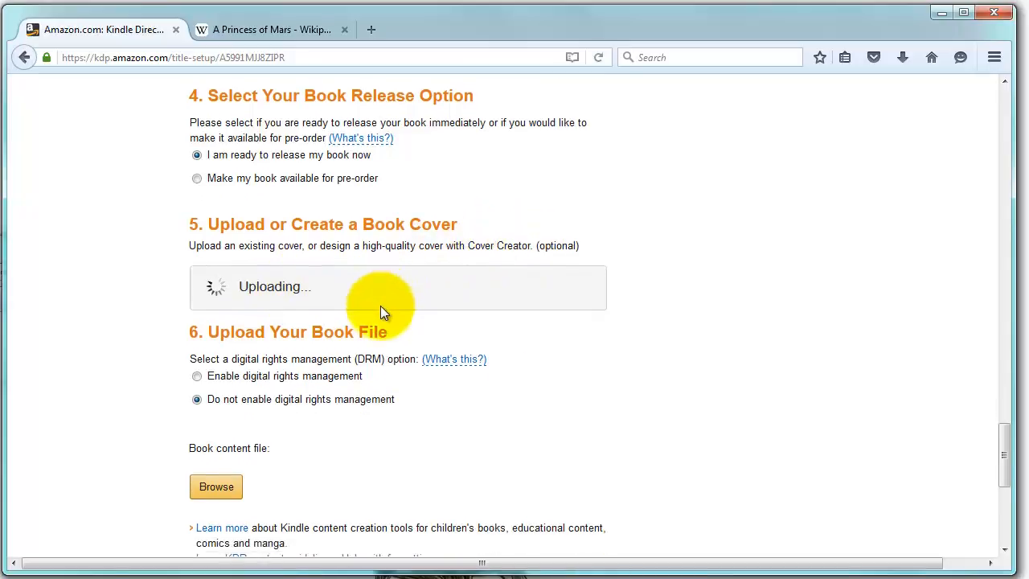
pyautogui.scroll(-3)
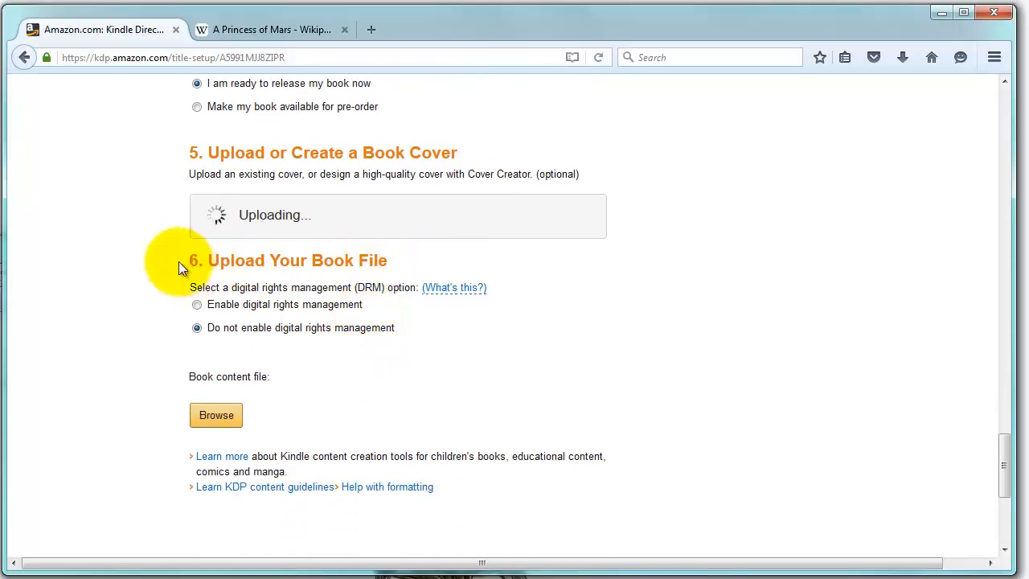
pyautogui.moveTo(418, 270)
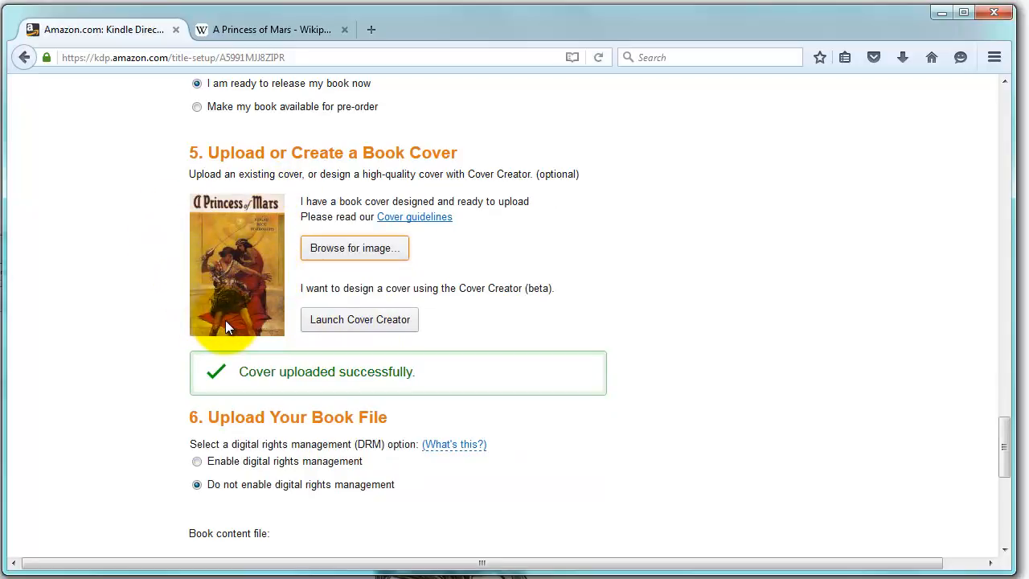
pyautogui.scroll(-3)
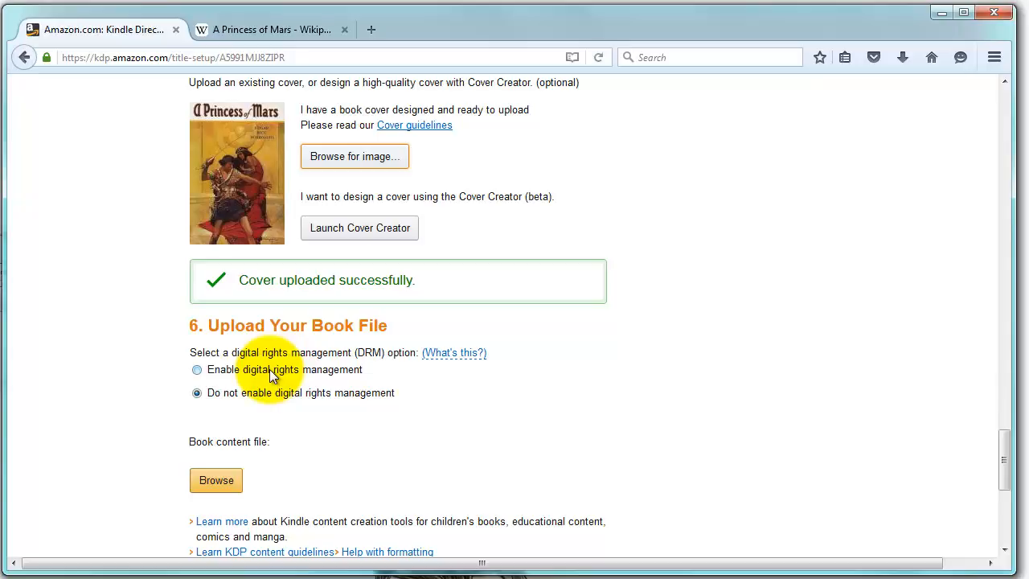
pyautogui.moveTo(387, 409)
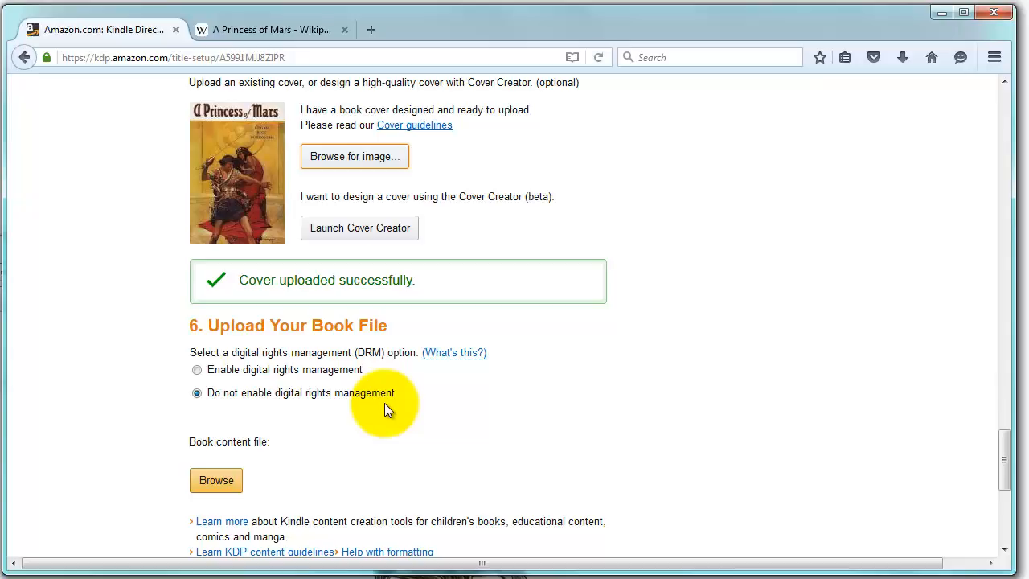
pyautogui.scroll(-3)
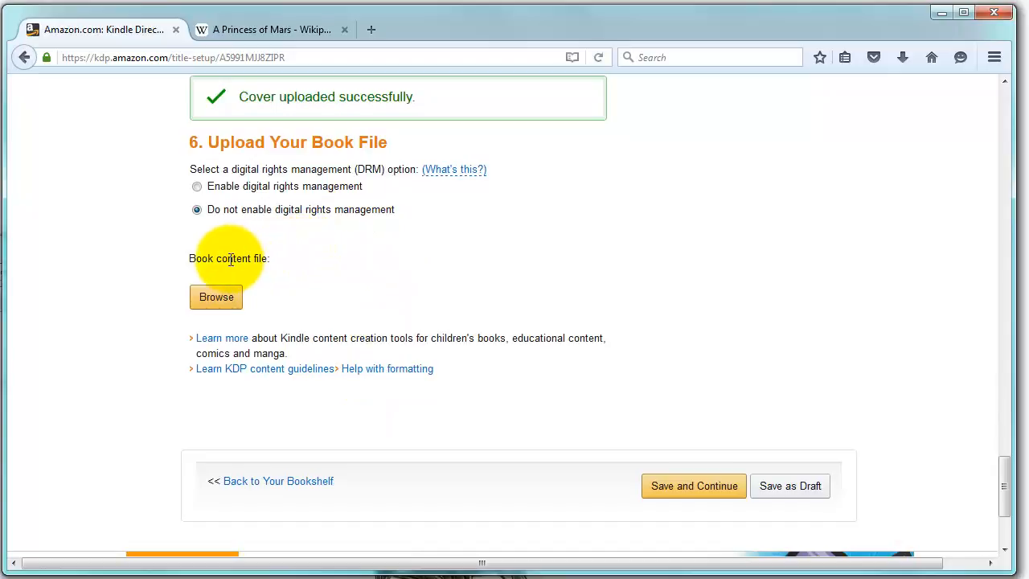
pyautogui.scroll(3)
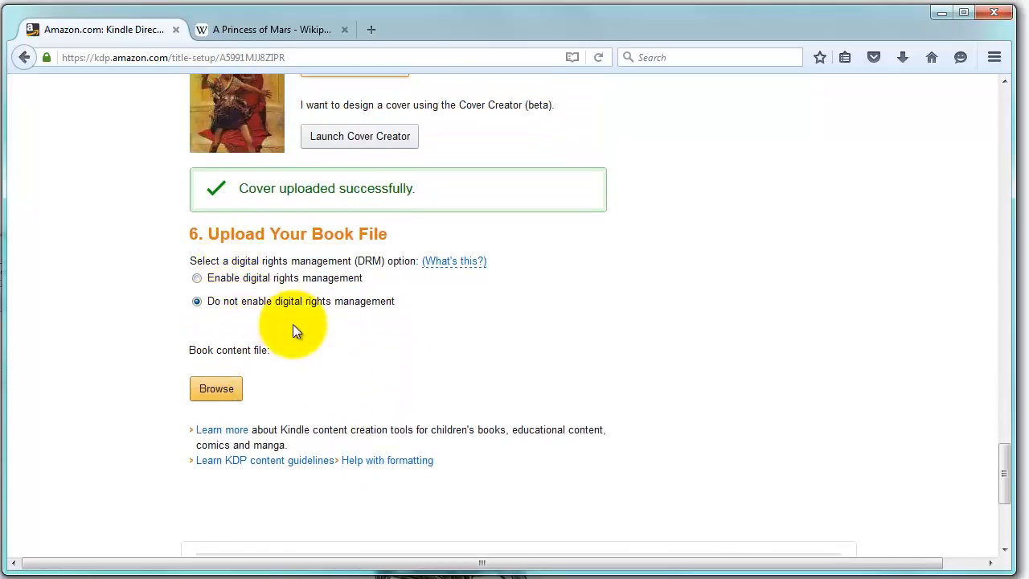
pyautogui.moveTo(293, 351)
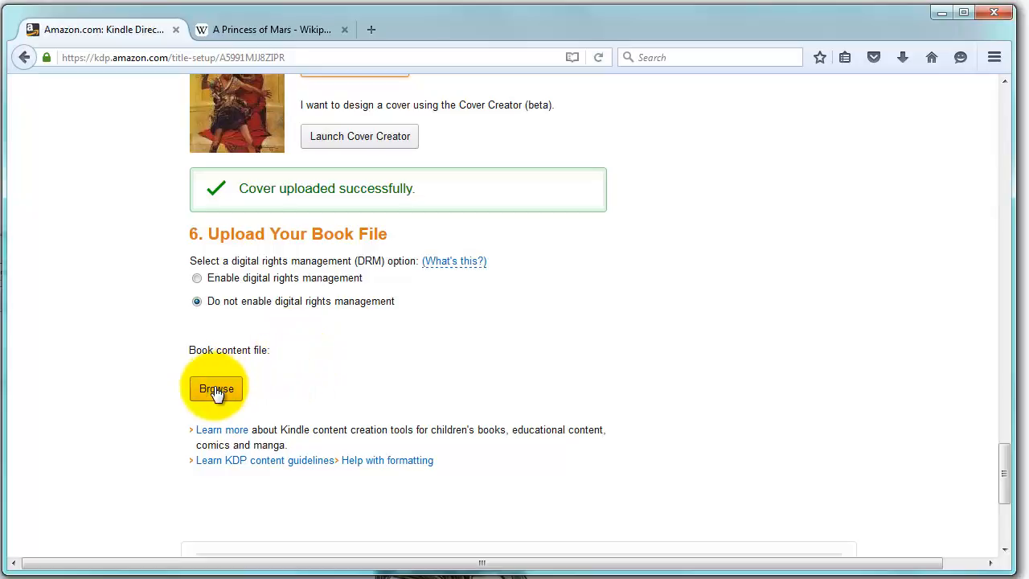
# - Upload PrincessOfMars-MOBIKF8_Kindle-2016-Jan-04.mobi as the book content file for conversion
pyautogui.click(216, 388)
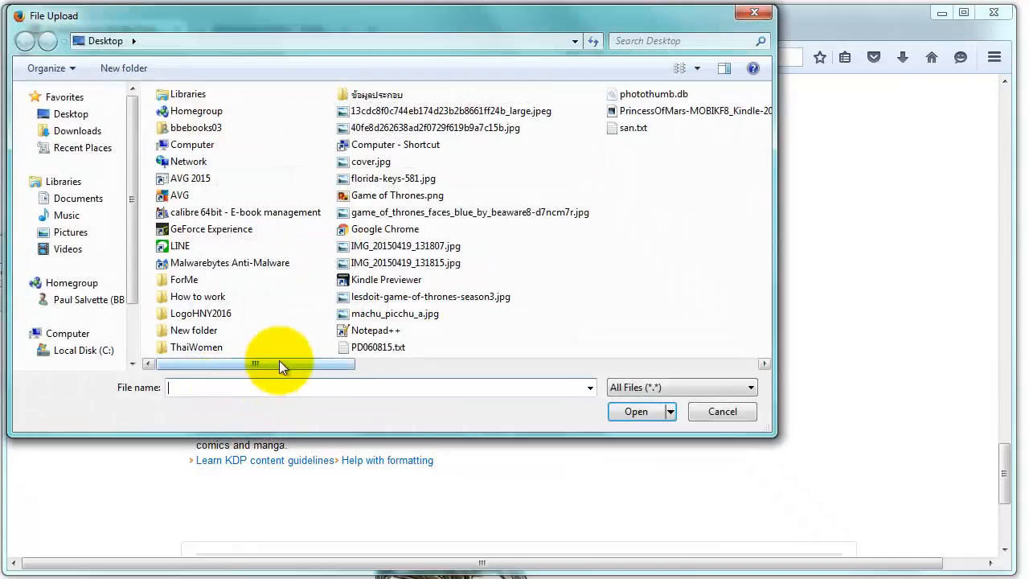
pyautogui.moveTo(624, 119)
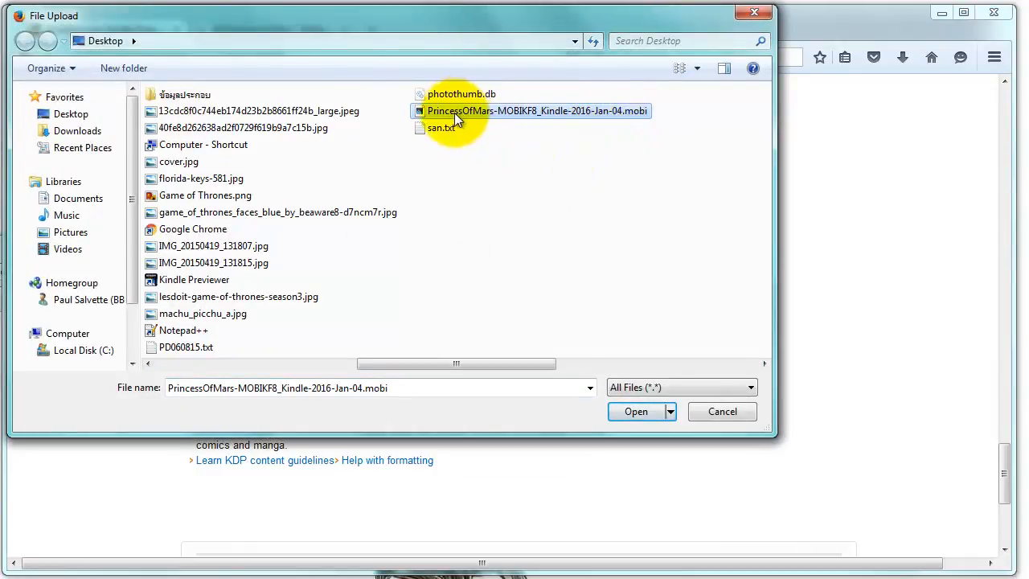
pyautogui.click(637, 411)
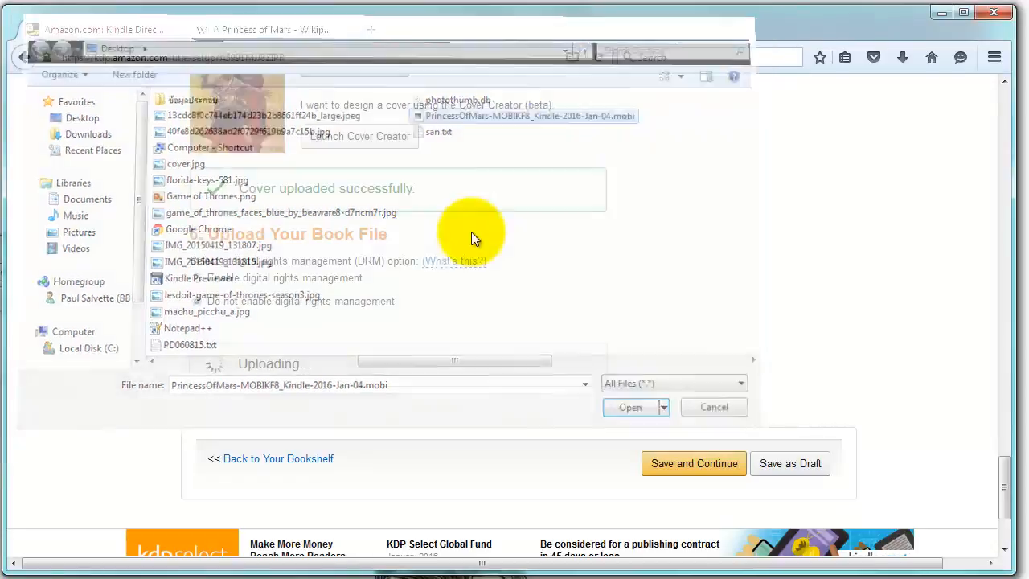
pyautogui.click(630, 407)
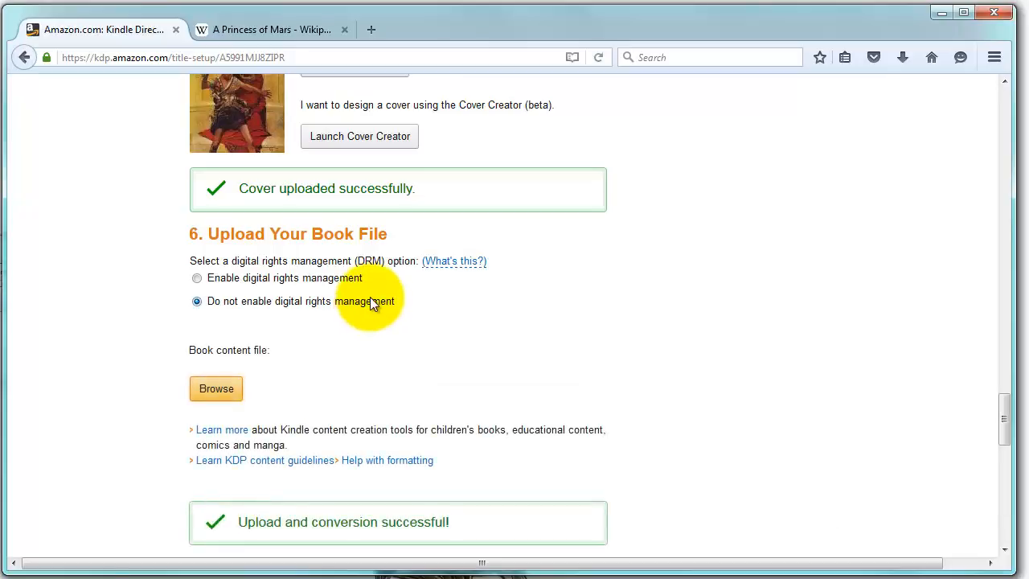
pyautogui.scroll(-3)
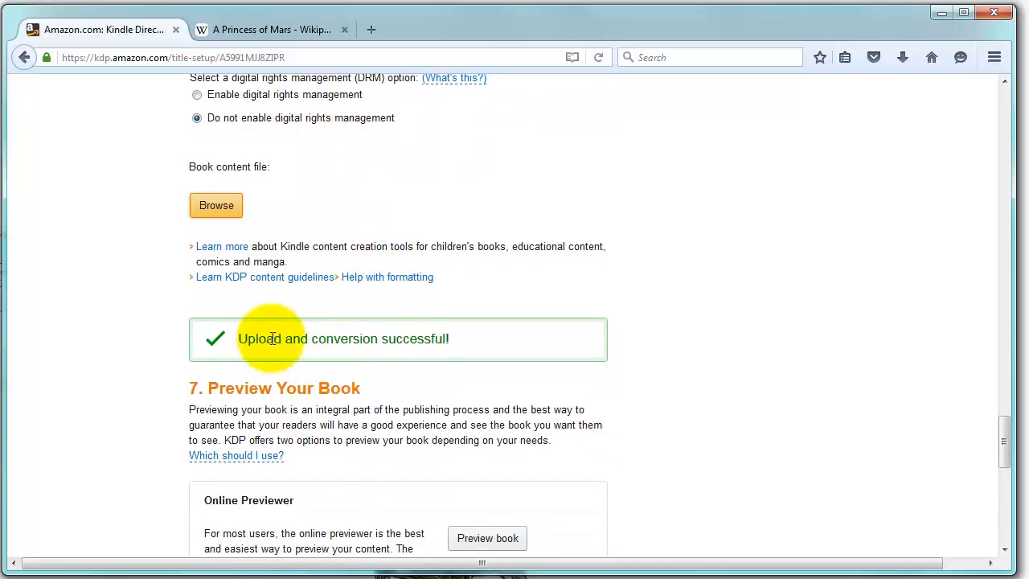
pyautogui.moveTo(491, 338)
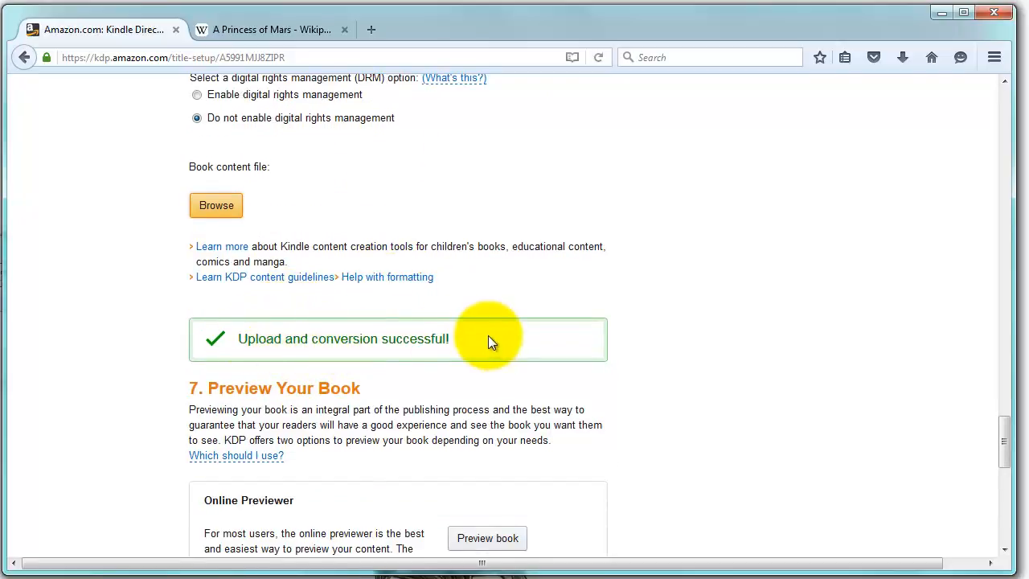
pyautogui.scroll(-3)
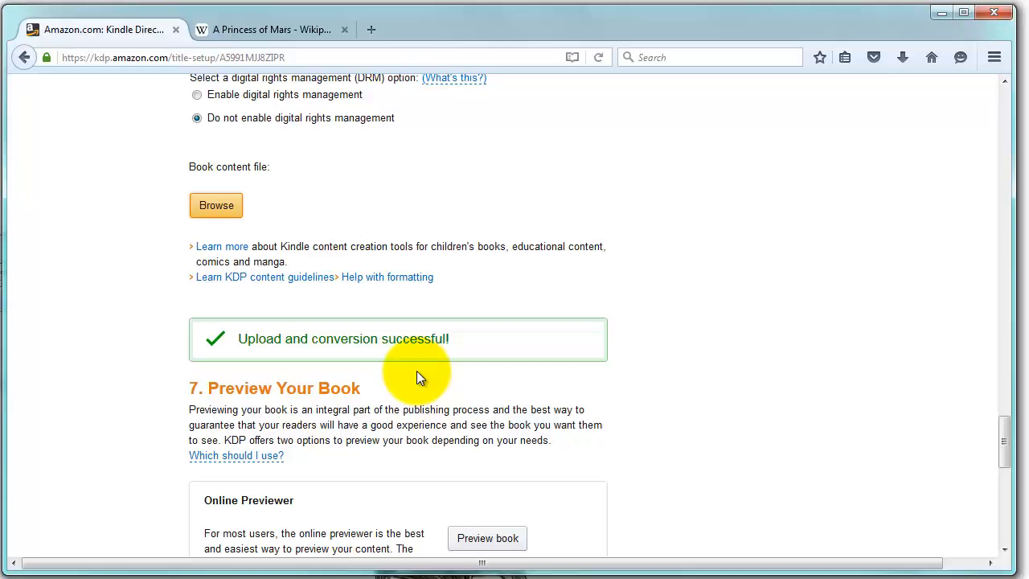
pyautogui.moveTo(419, 371)
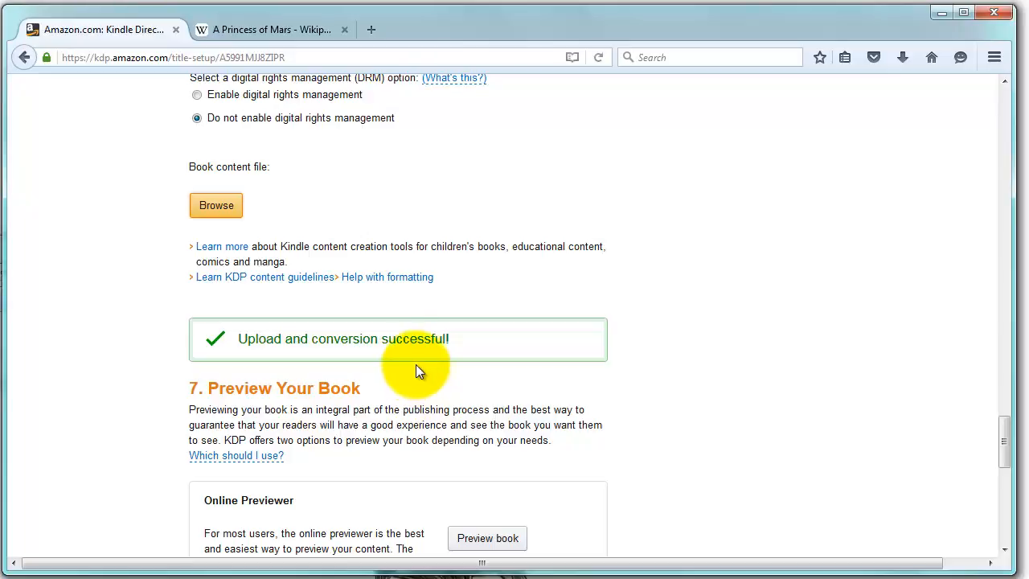
pyautogui.scroll(-3)
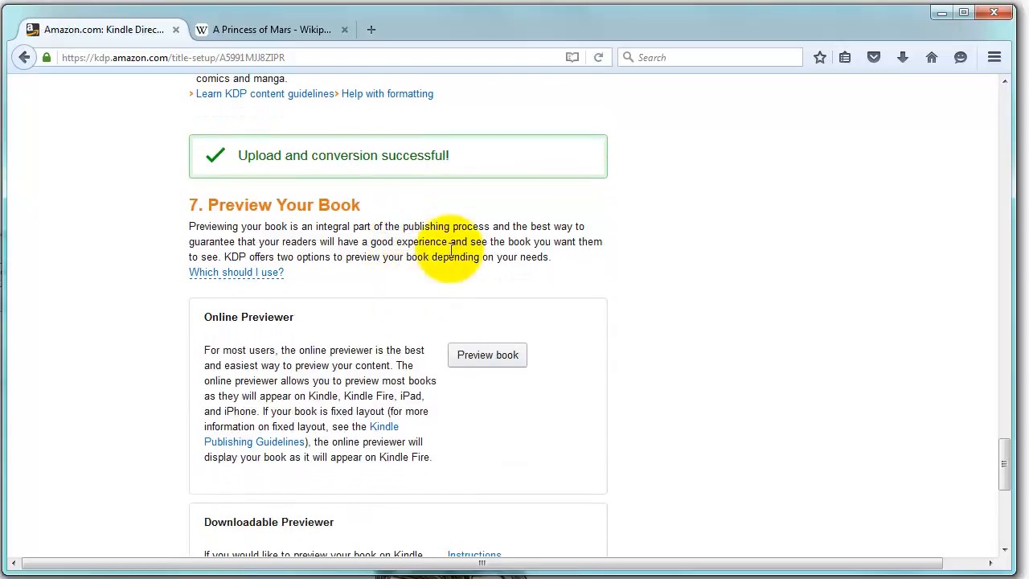
pyautogui.scroll(-3)
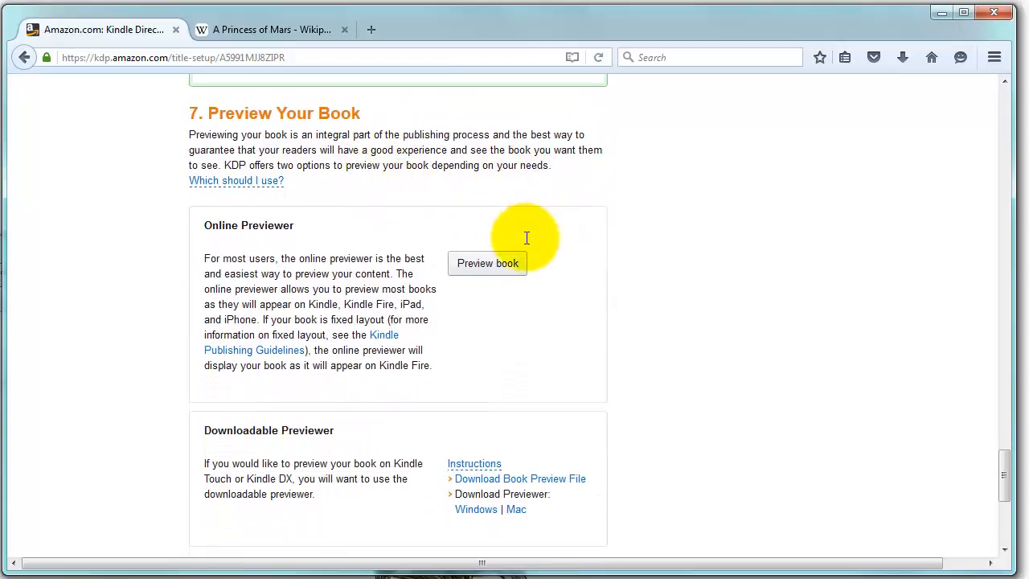
pyautogui.scroll(3)
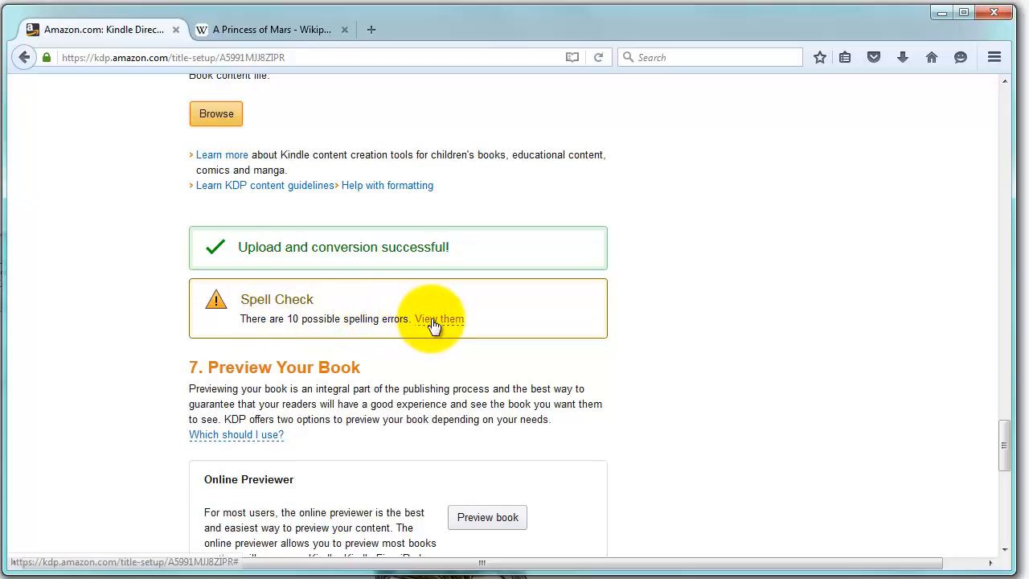
# - Review the spell-check results showing 0 errors and move down to section 7, Preview Your Book
pyautogui.click(439, 319)
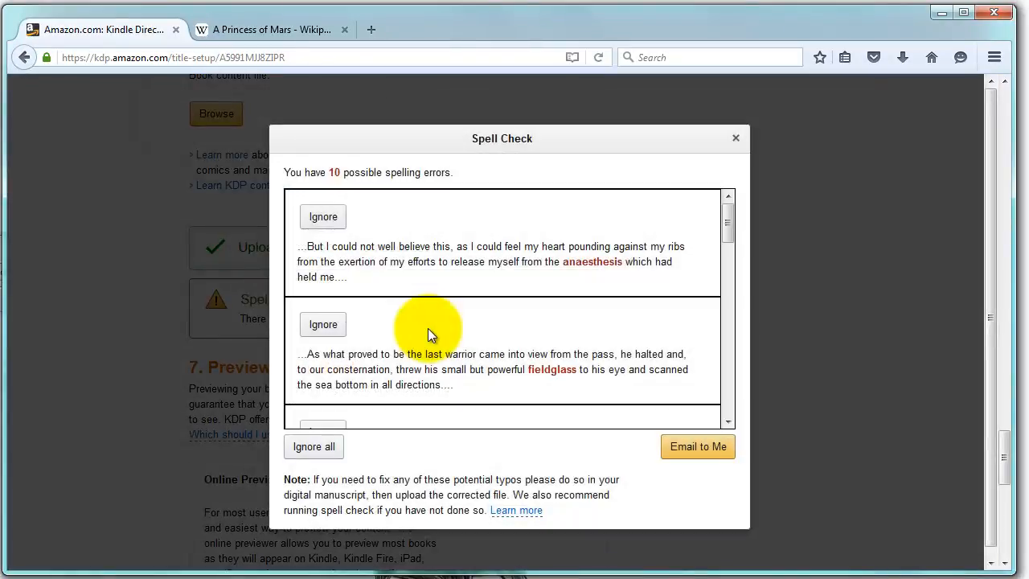
pyautogui.moveTo(323, 325)
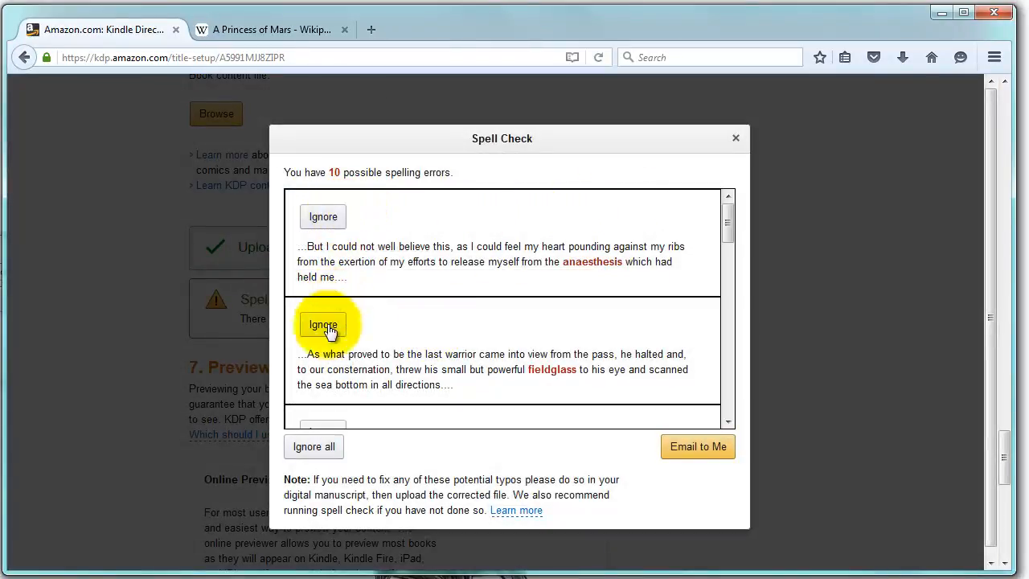
pyautogui.moveTo(730, 223)
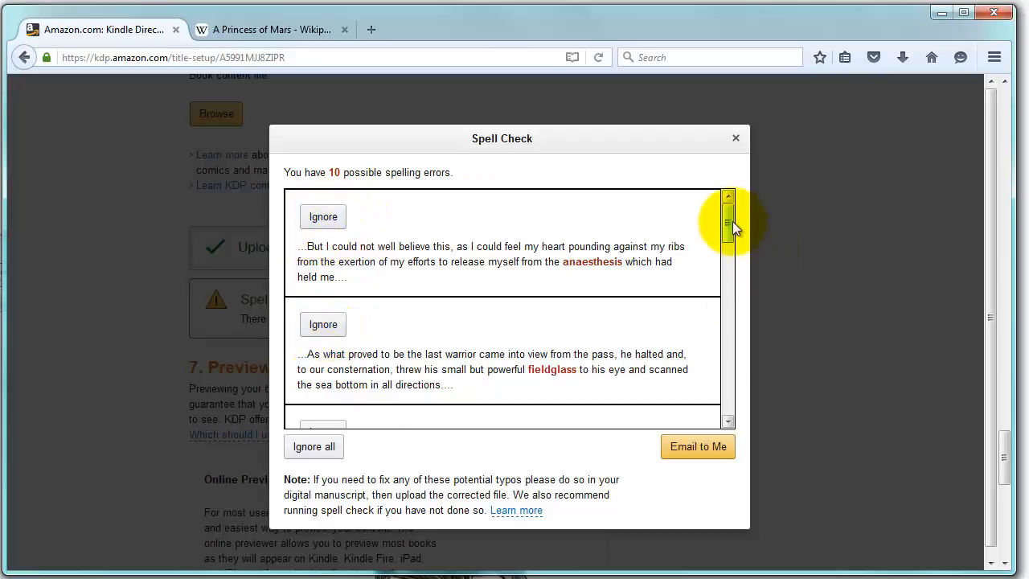
pyautogui.scroll(-3)
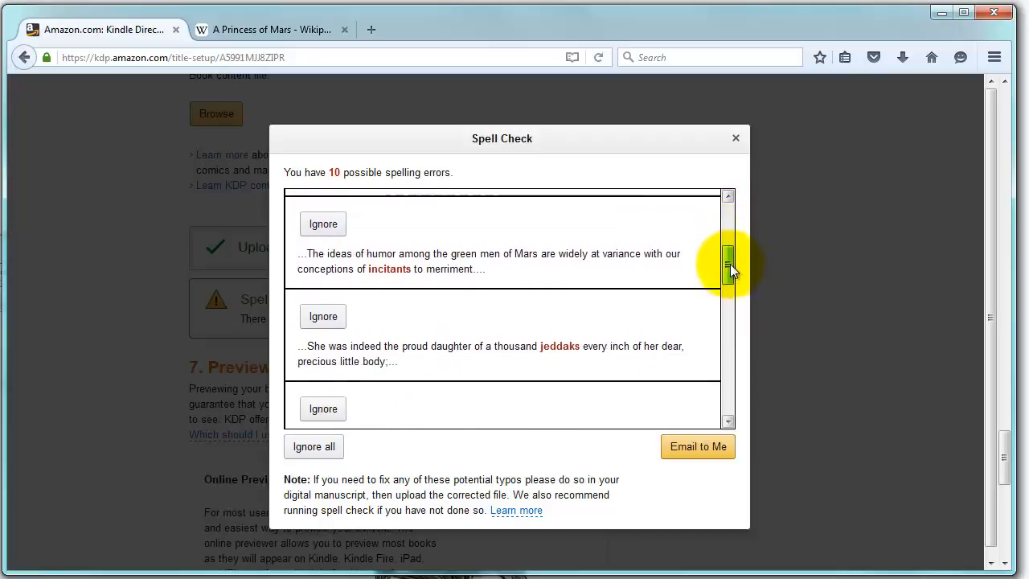
pyautogui.scroll(-3)
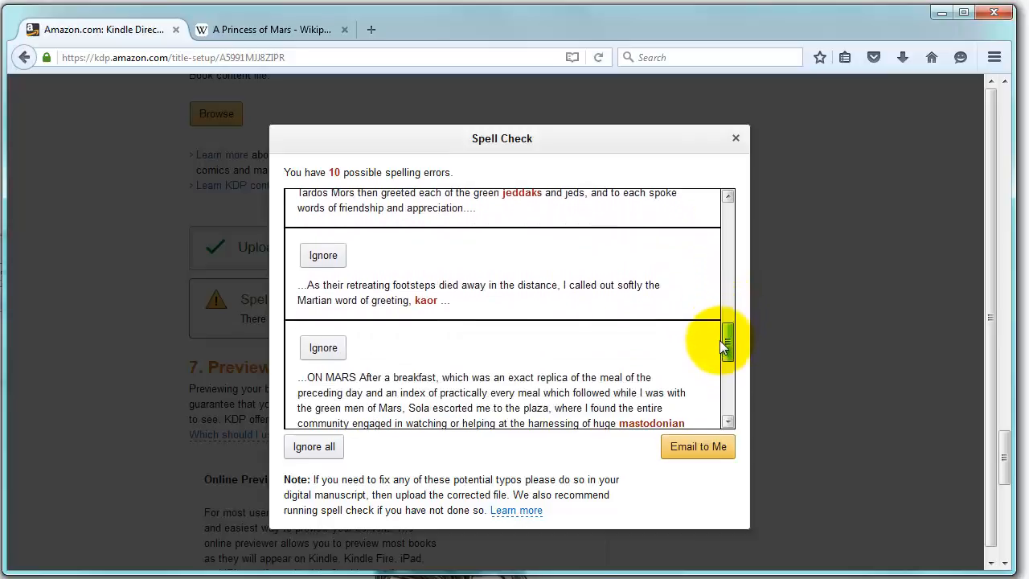
pyautogui.scroll(-3)
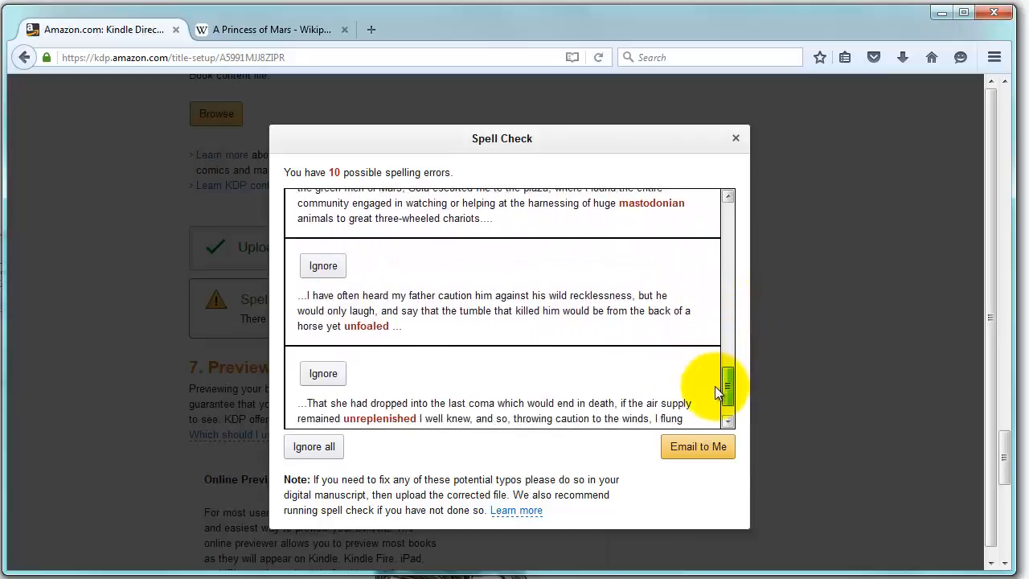
pyautogui.scroll(-3)
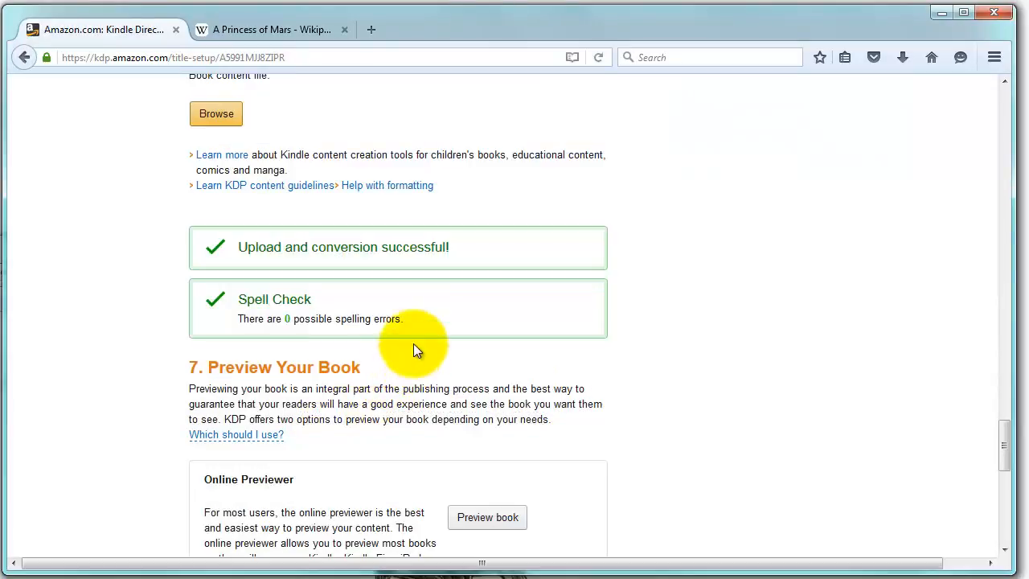
pyautogui.scroll(-3)
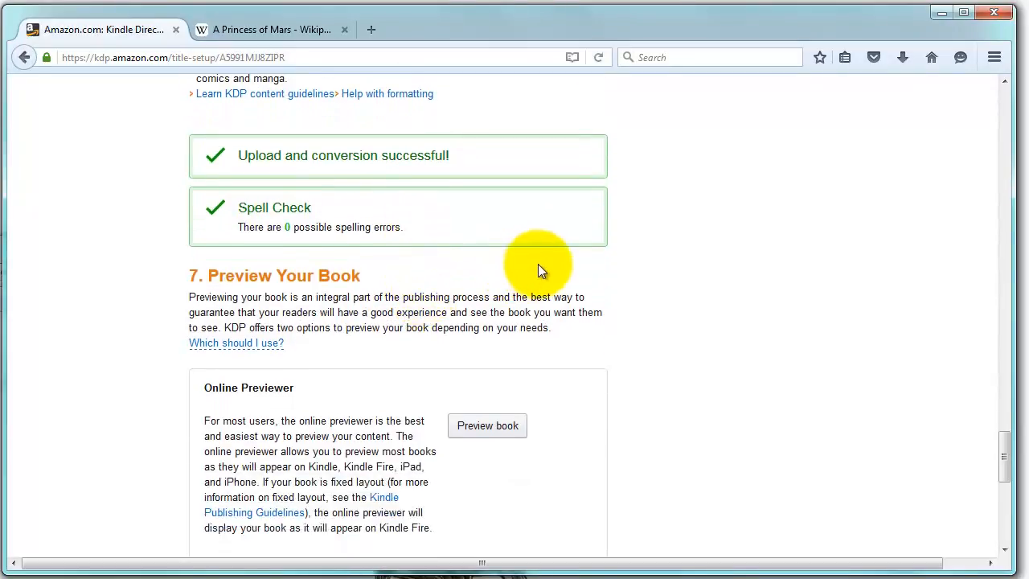
pyautogui.scroll(-3)
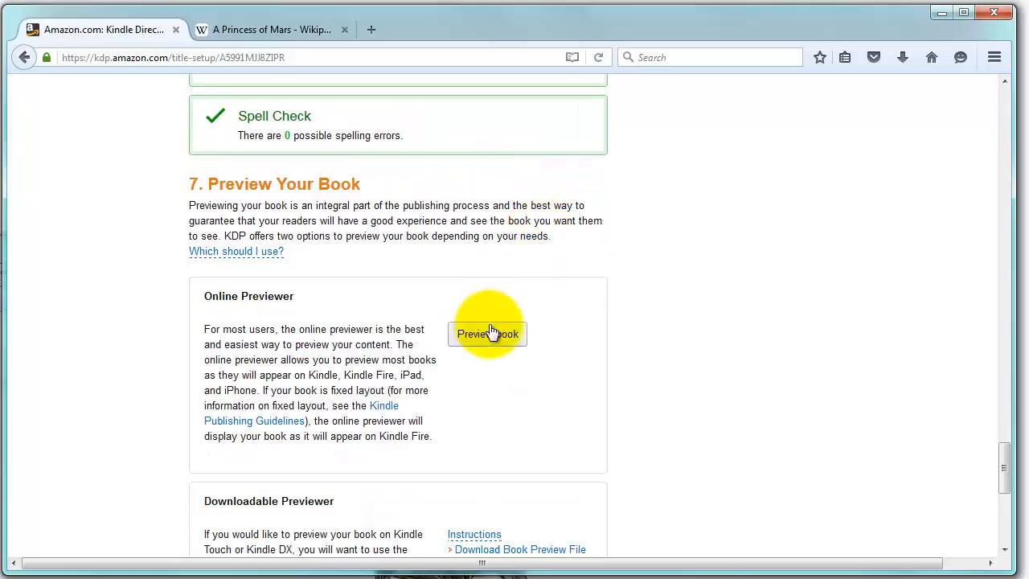
pyautogui.moveTo(496, 341)
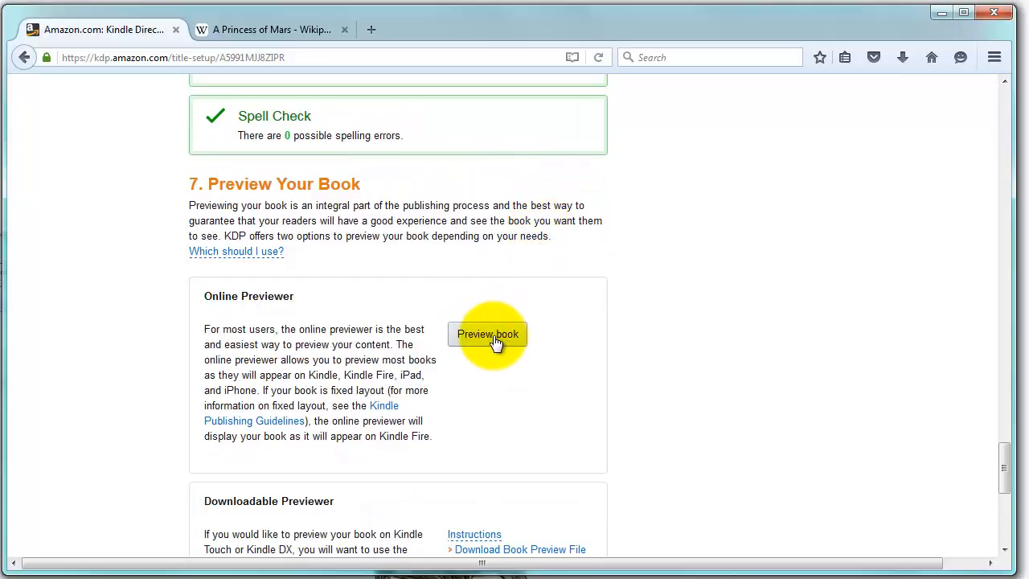
# - Launch the online previewer, saving the unsaved changes and continuing
pyautogui.click(489, 333)
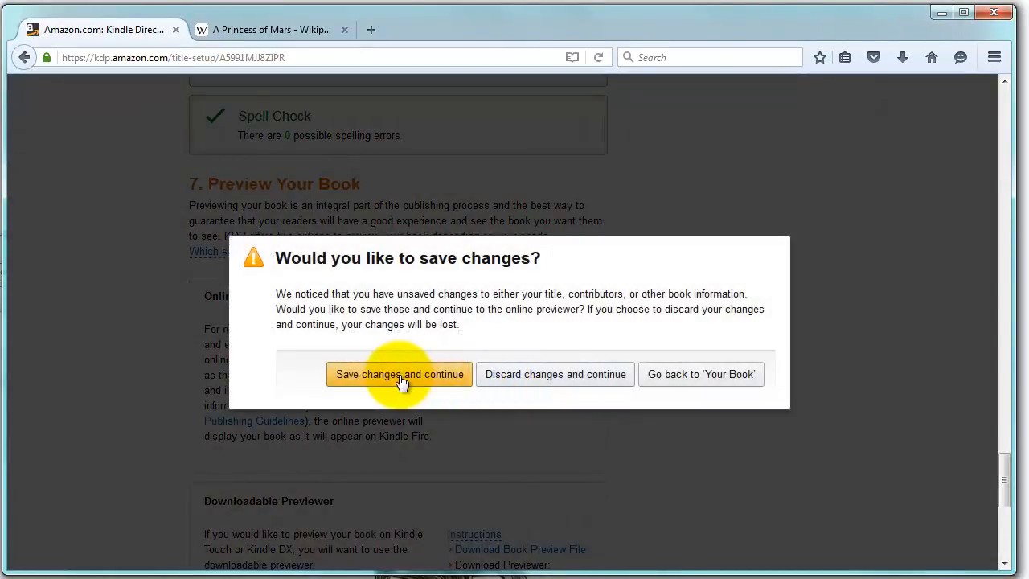
pyautogui.click(399, 373)
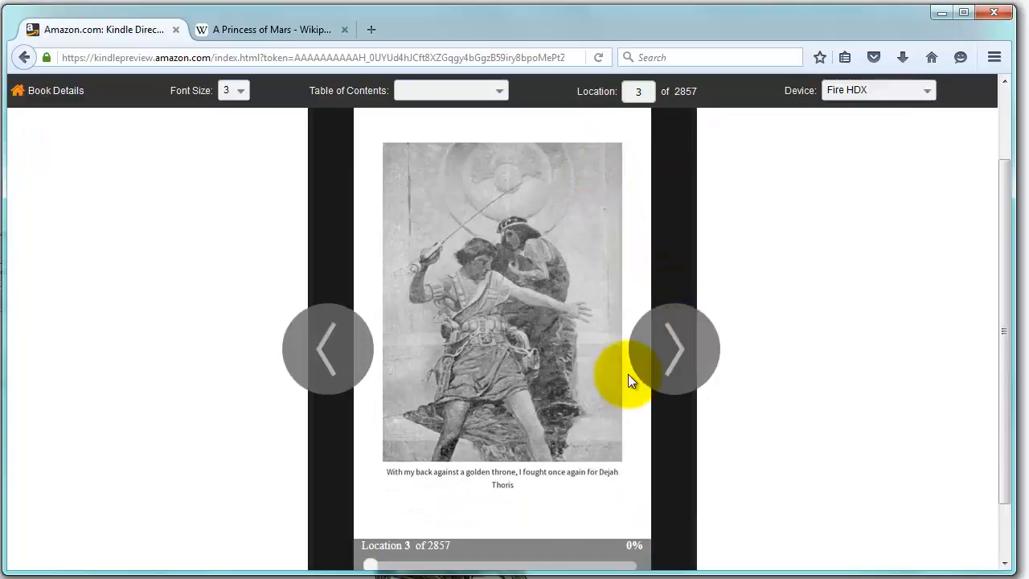
# - Page through the cover, title and copyright pages in the previewer, then return to Book Details
pyautogui.click(673, 349)
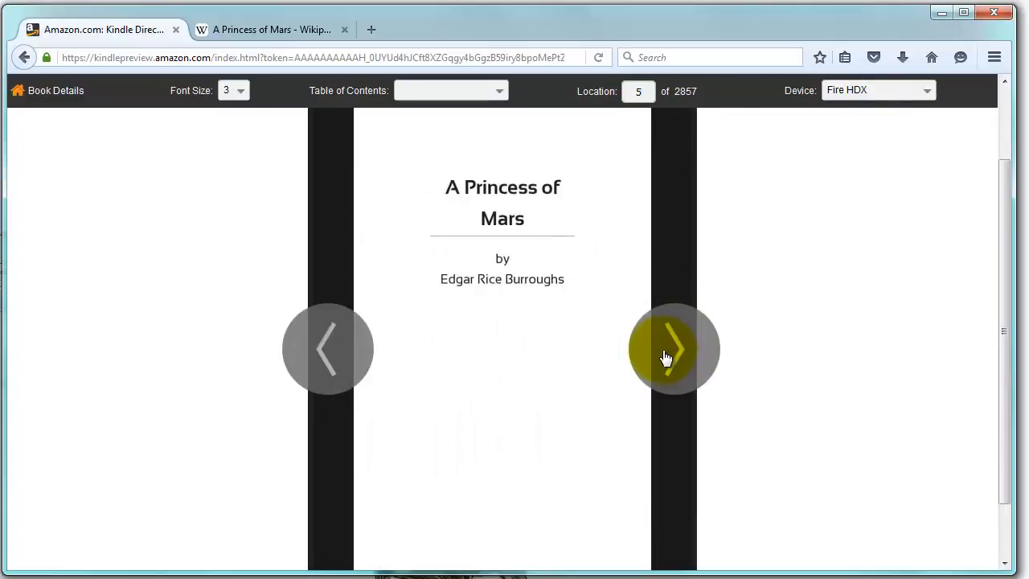
pyautogui.moveTo(491, 206)
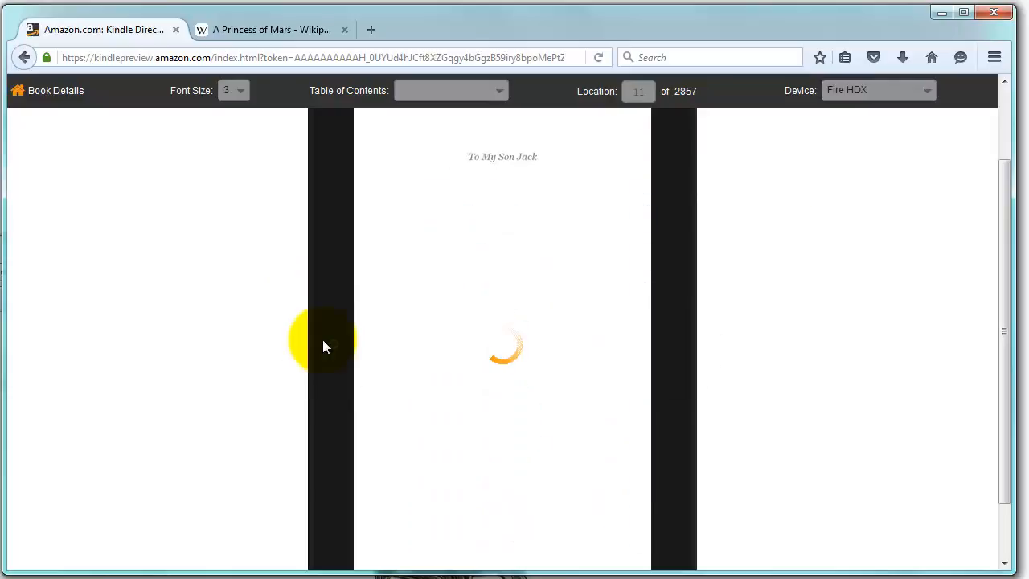
pyautogui.click(328, 347)
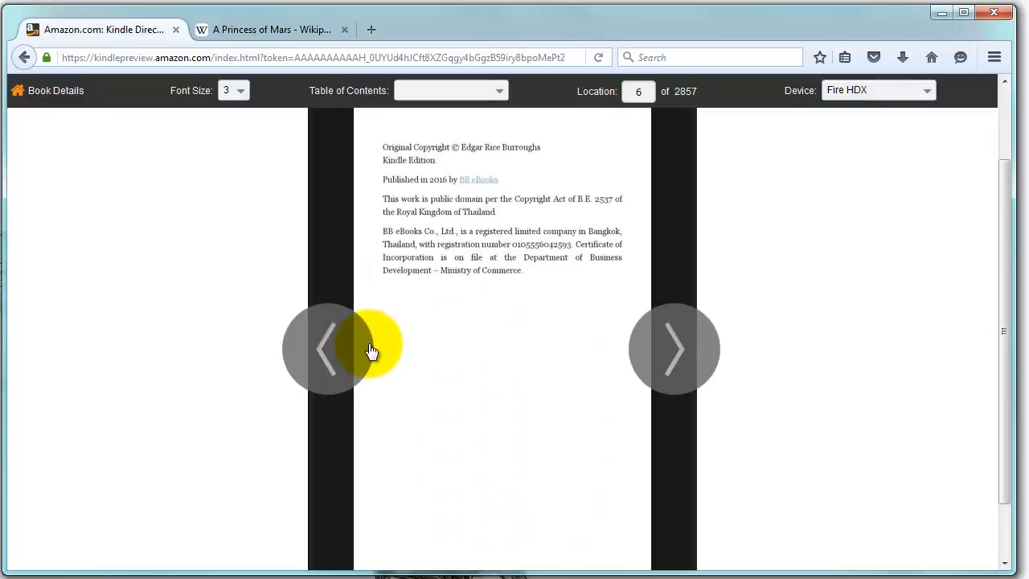
pyautogui.moveTo(475, 157)
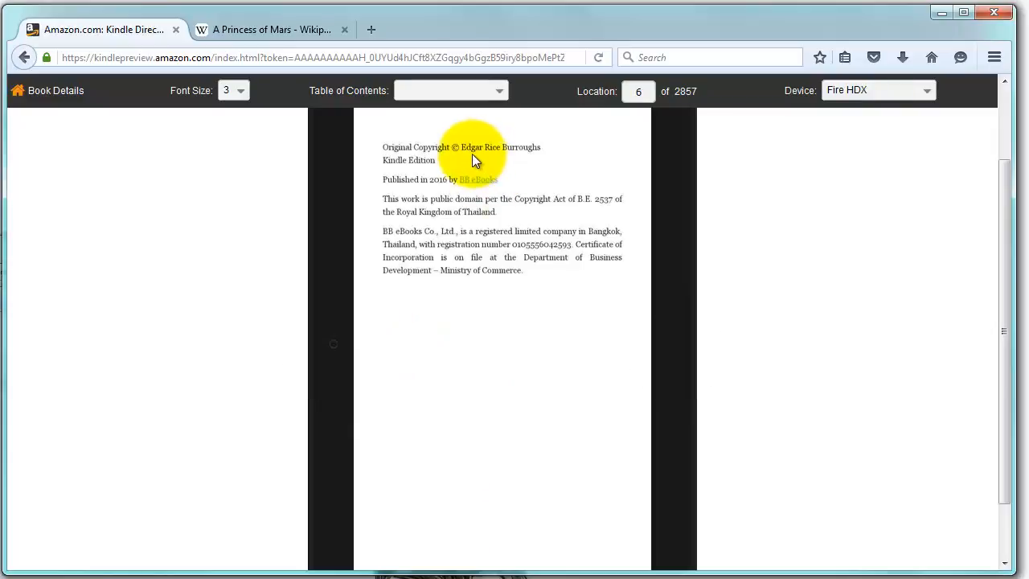
pyautogui.moveTo(379, 329)
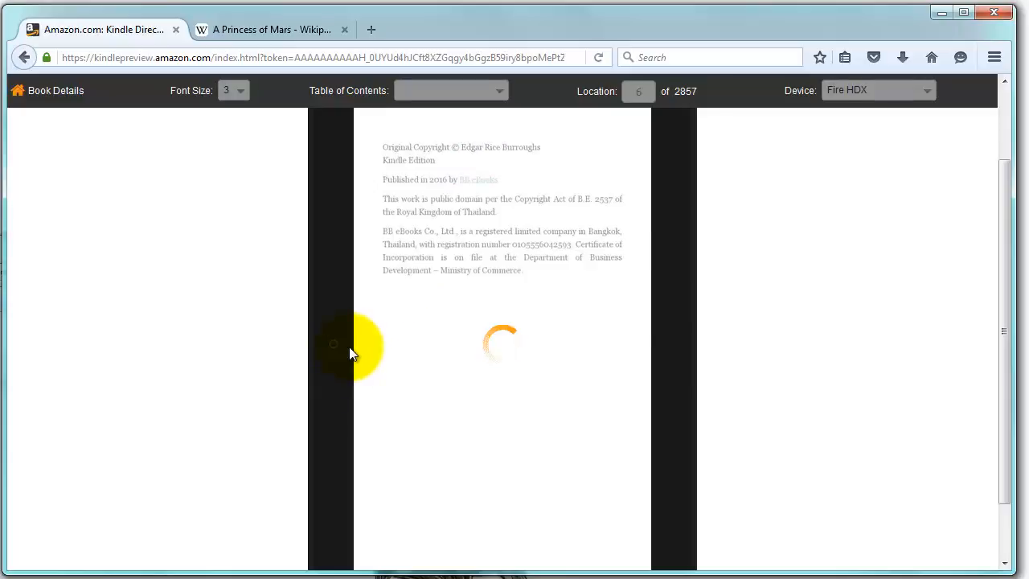
pyautogui.click(332, 349)
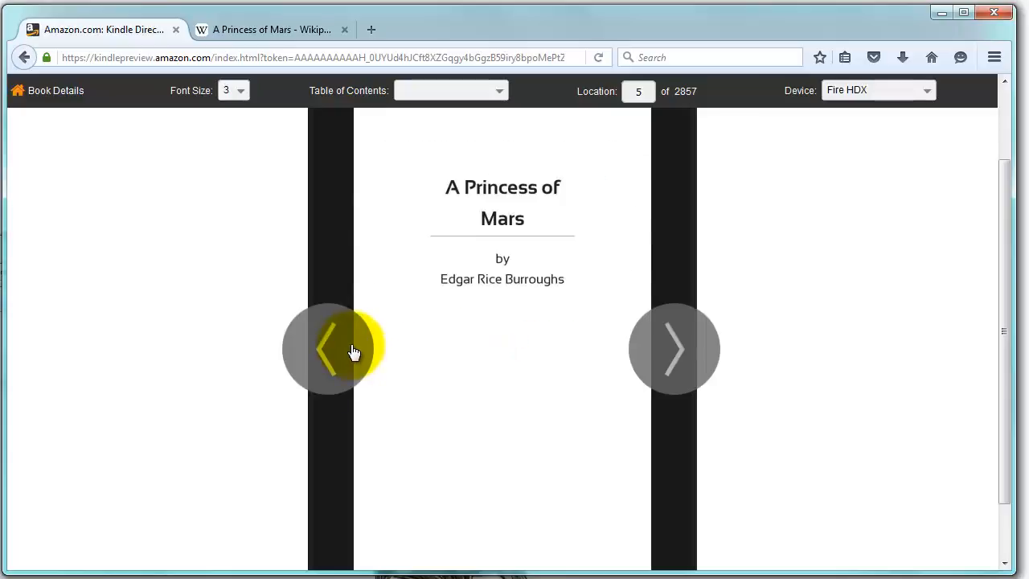
pyautogui.click(333, 349)
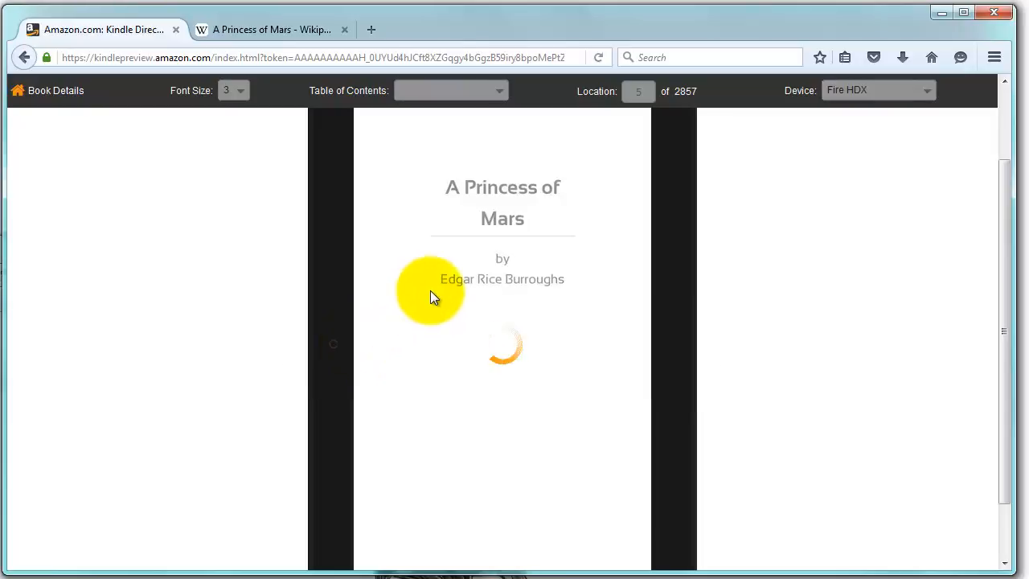
pyautogui.click(334, 344)
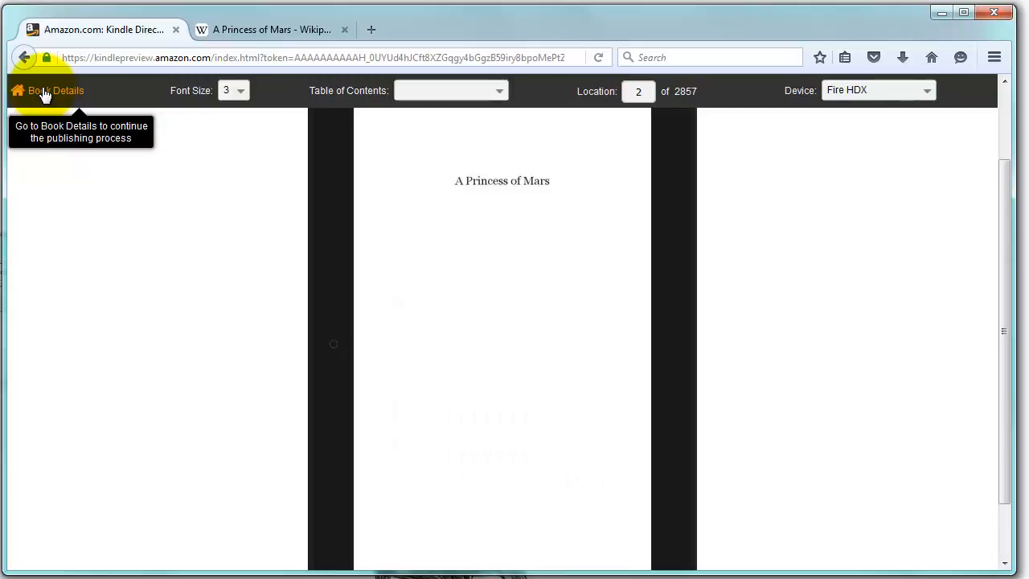
pyautogui.click(45, 90)
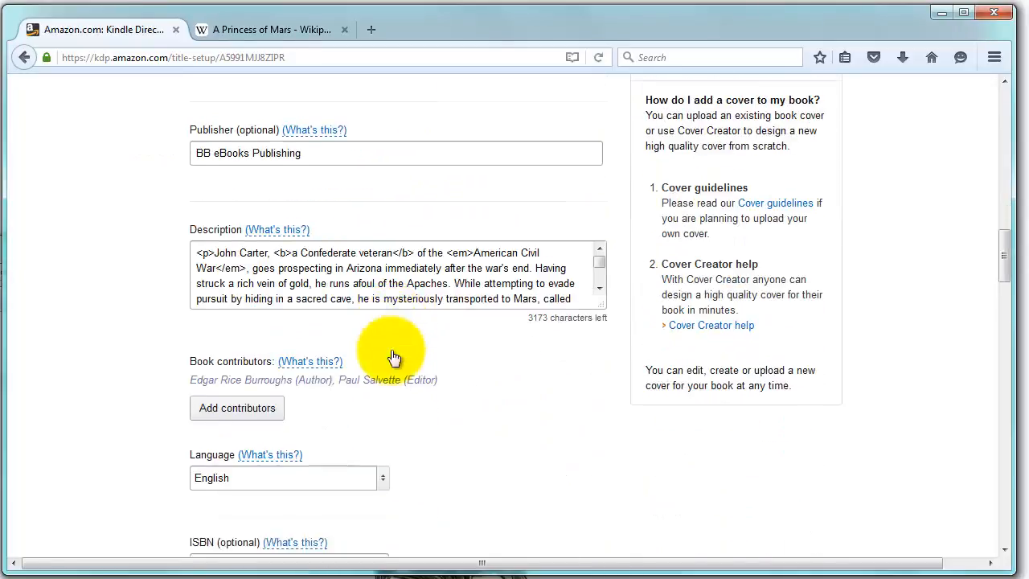
# - Save and Continue from the bottom of the book details page to Rights & Pricing
pyautogui.scroll(-3)
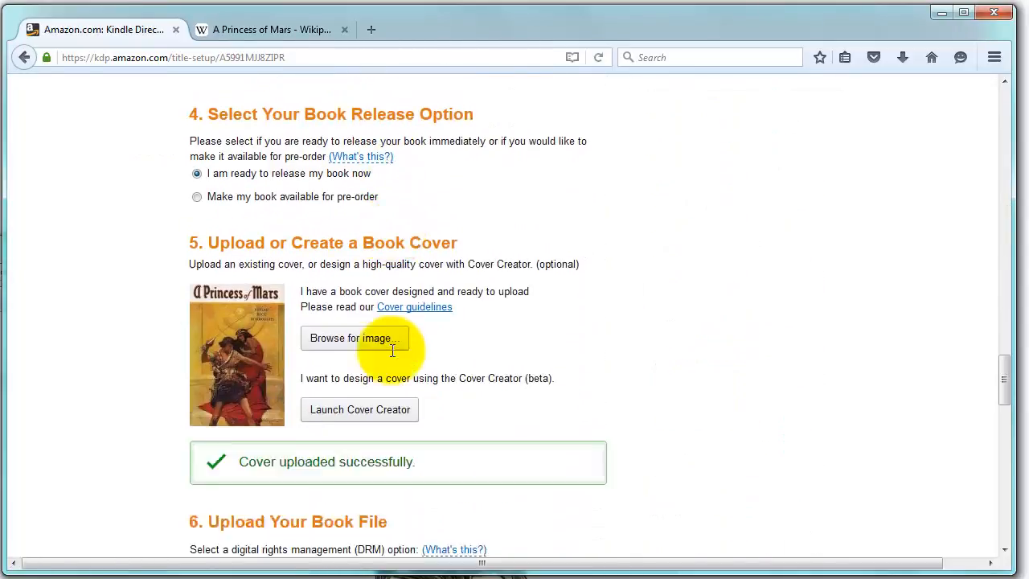
pyautogui.scroll(-3)
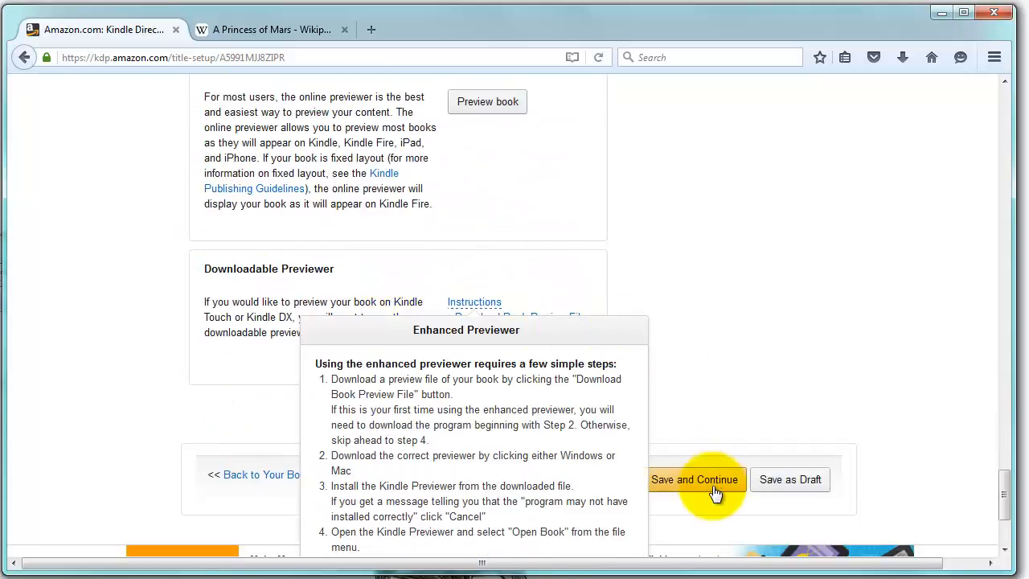
pyautogui.click(695, 479)
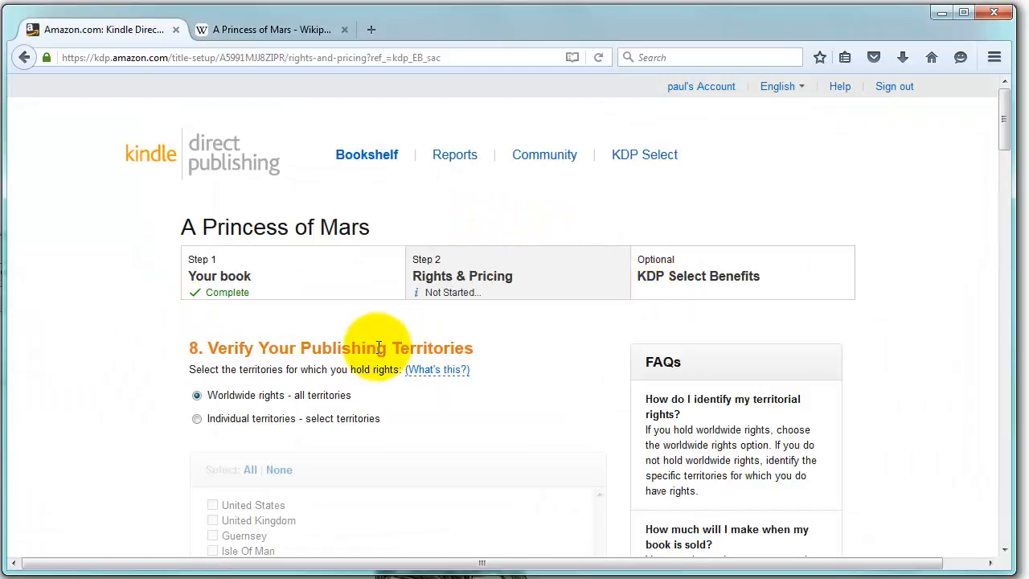
# - Leave 'Worldwide rights - all territories' selected and move down to section 9, Set Your Pricing and Royalty
pyautogui.scroll(-3)
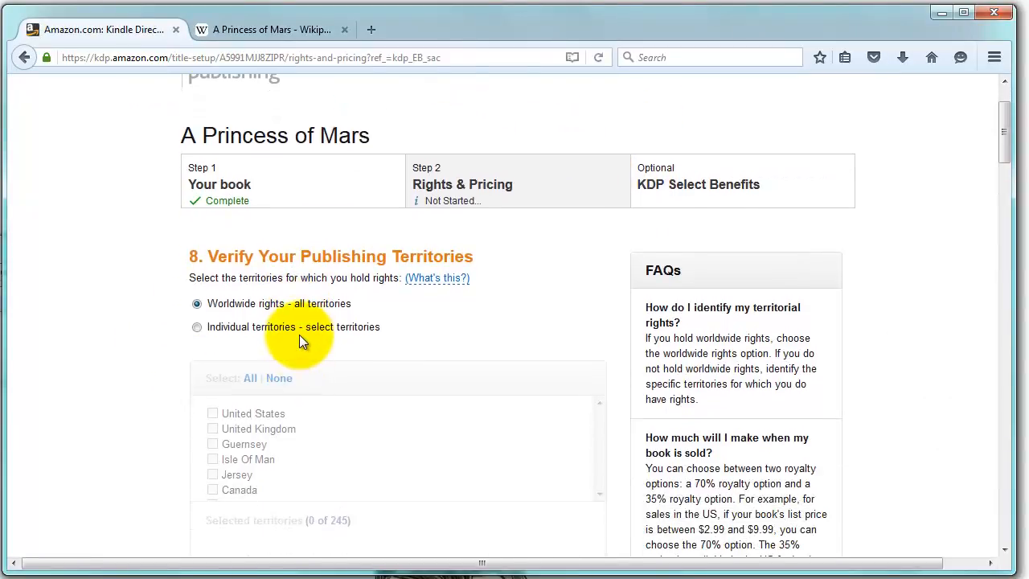
pyautogui.moveTo(197, 303)
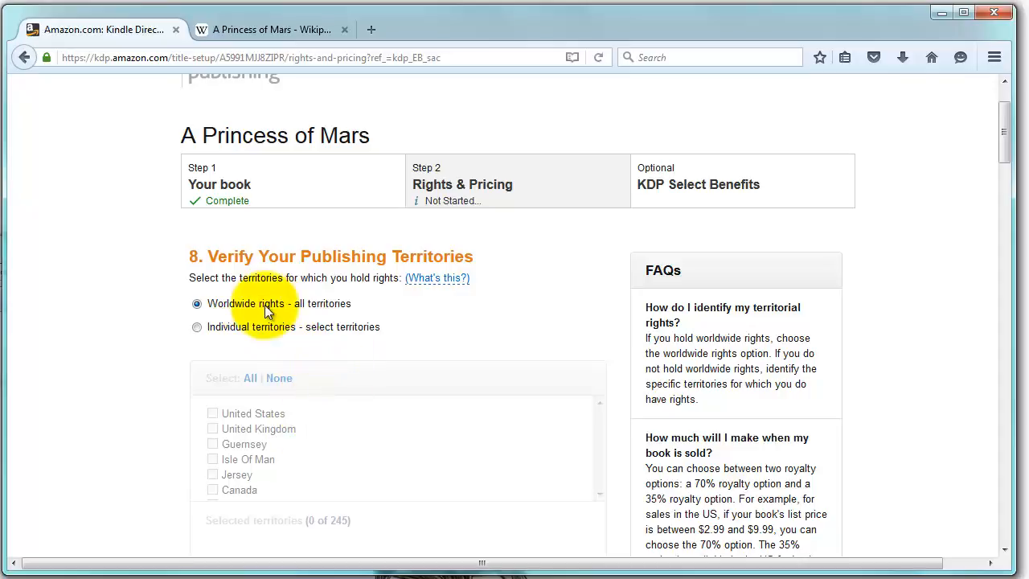
pyautogui.scroll(-3)
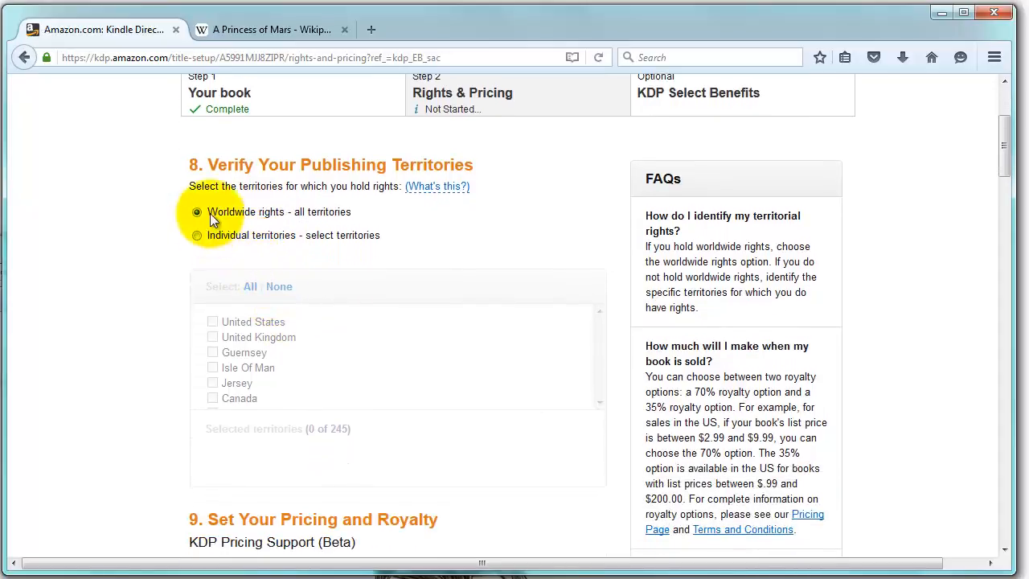
pyautogui.scroll(-3)
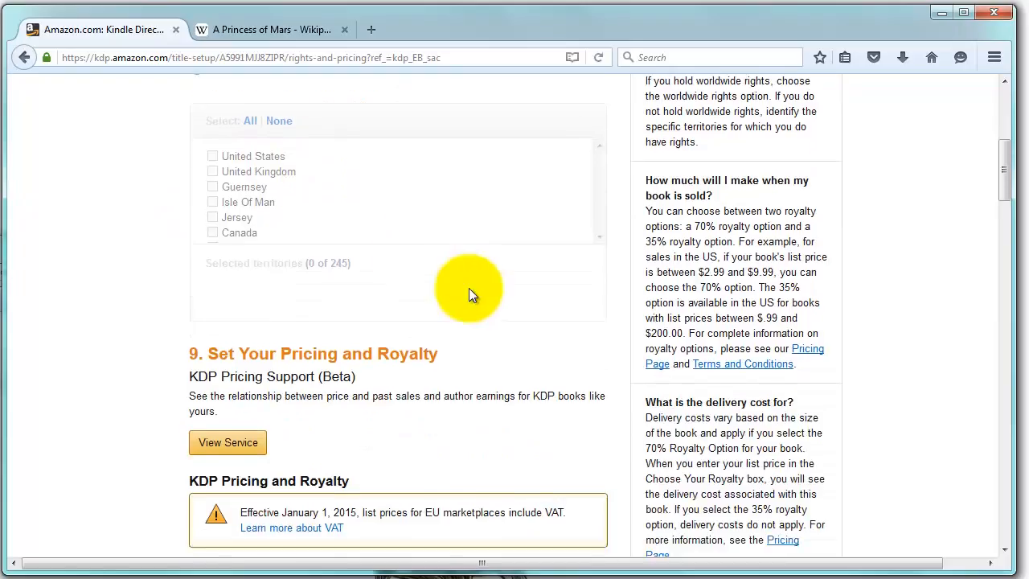
pyautogui.scroll(-3)
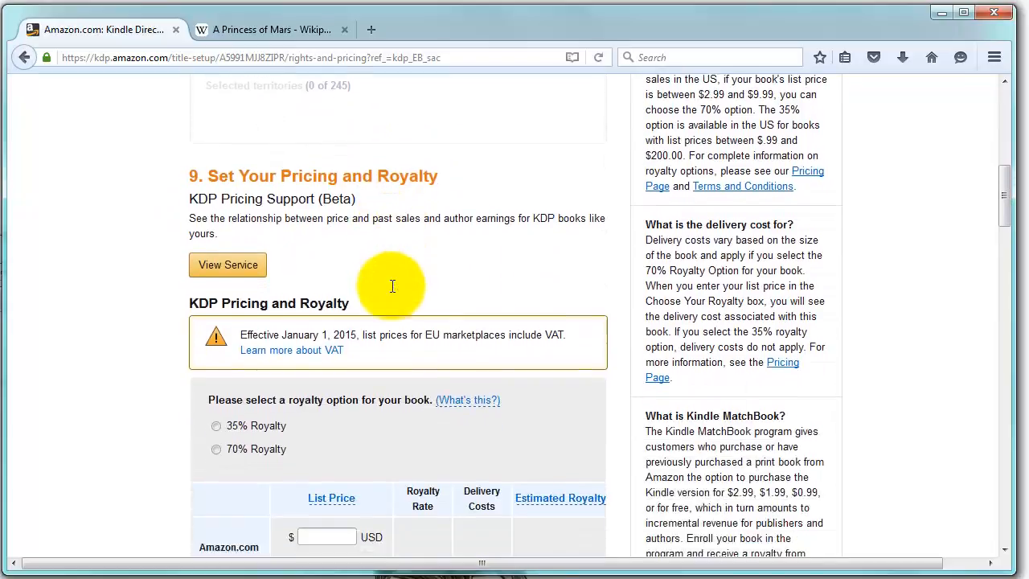
# - Select the 70% royalty option and enter an Amazon.com list price of 2.99 USD
pyautogui.scroll(-3)
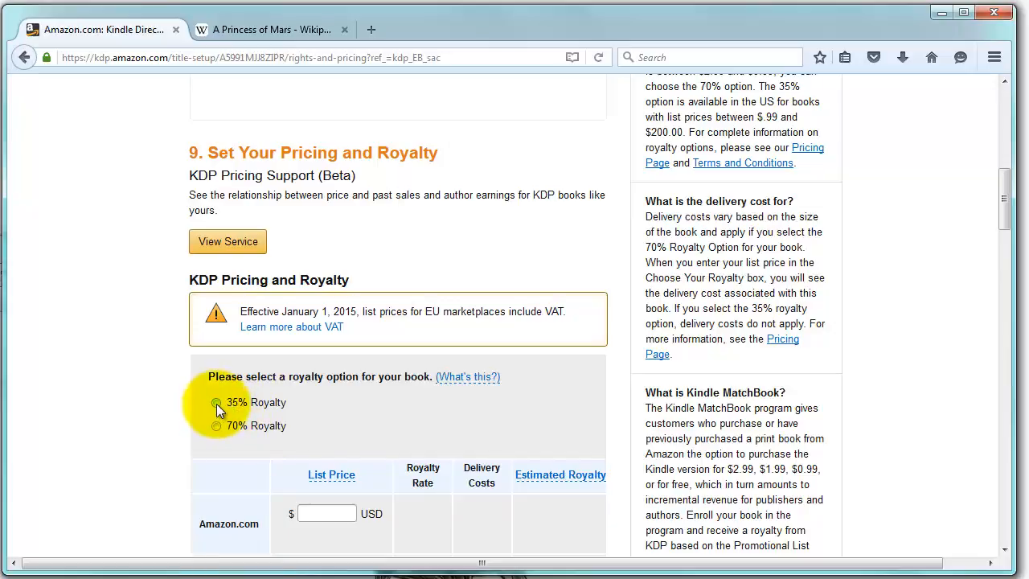
pyautogui.click(215, 425)
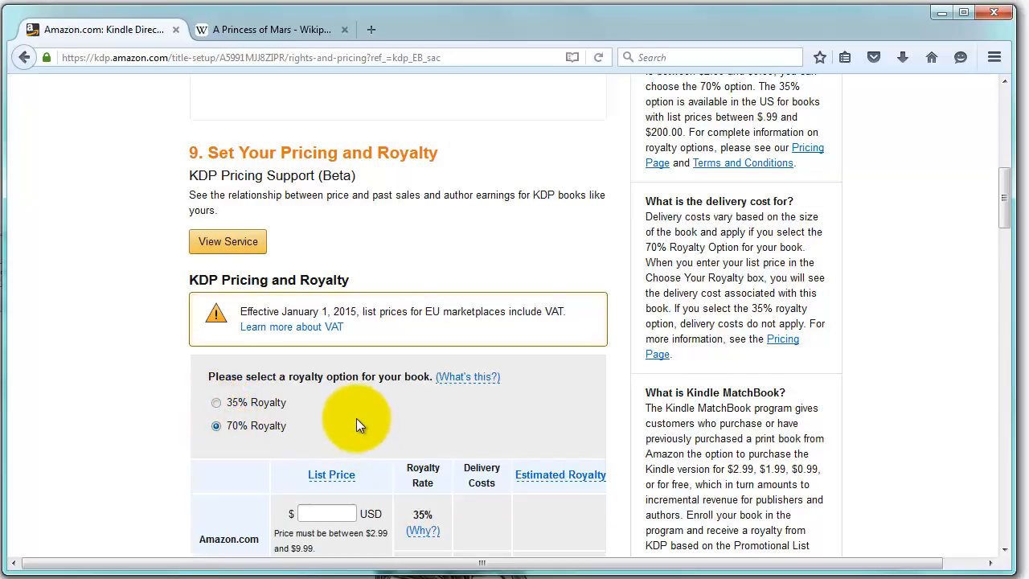
pyautogui.scroll(-3)
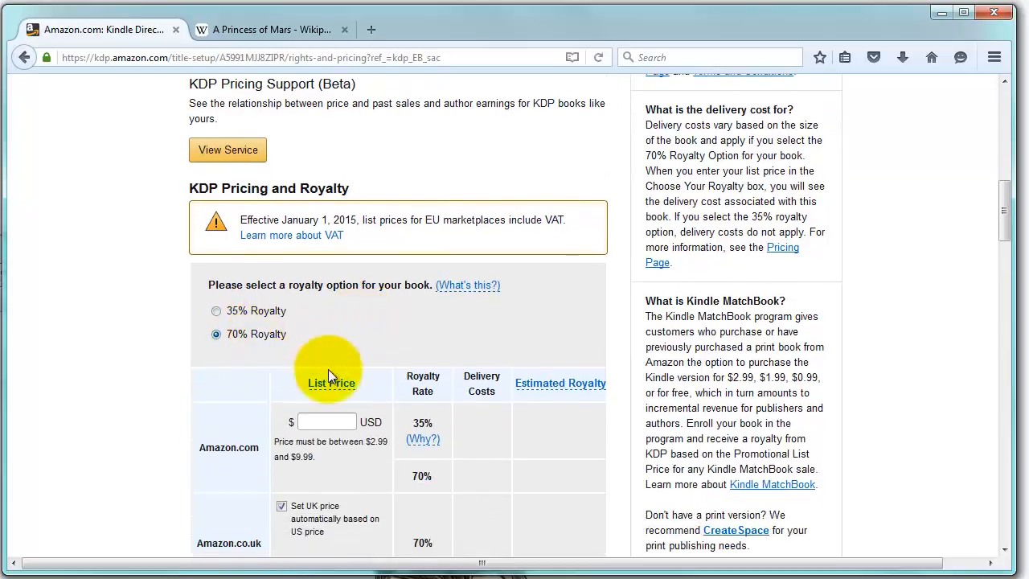
pyautogui.click(324, 422)
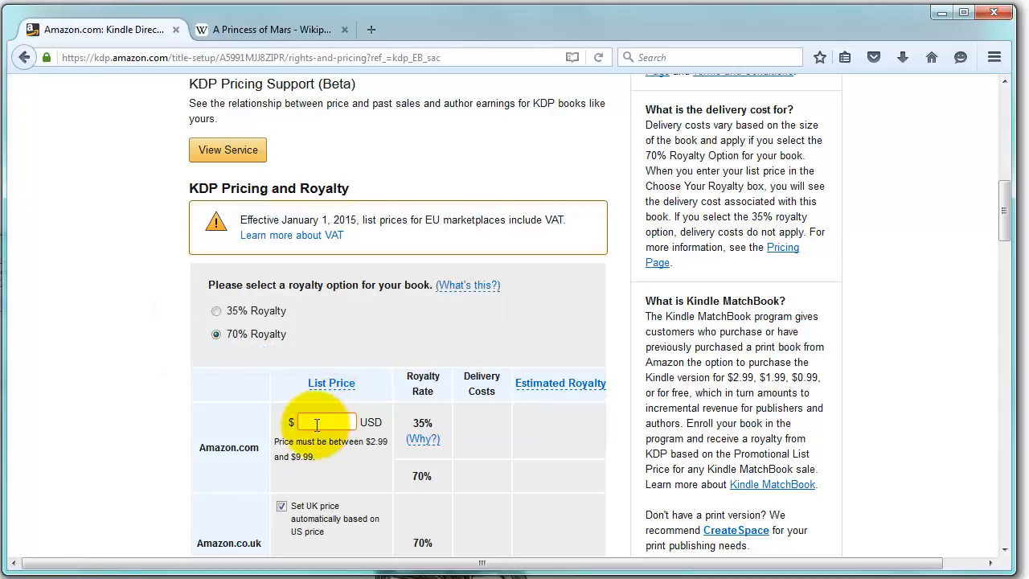
pyautogui.write('2.99')
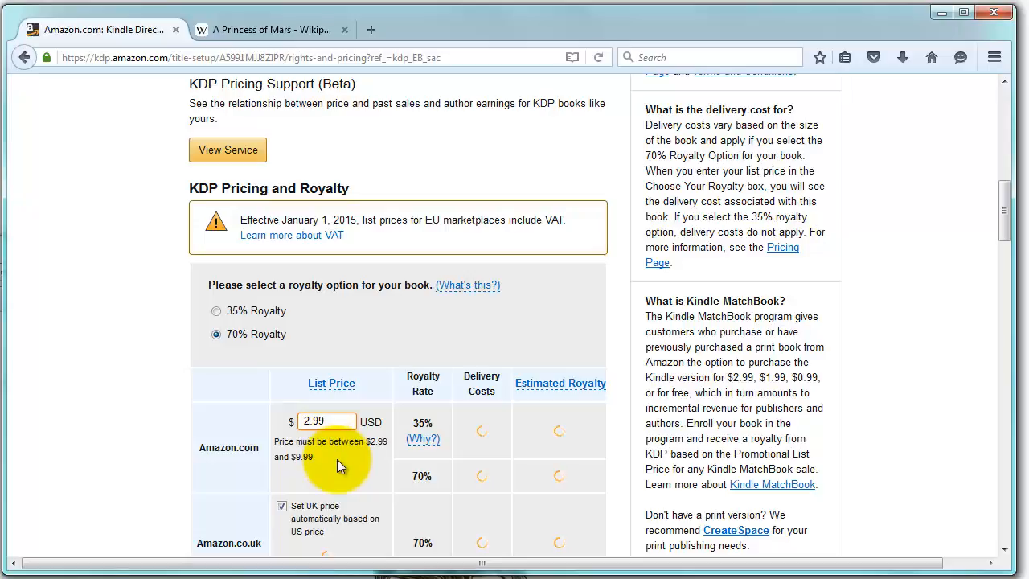
pyautogui.scroll(-3)
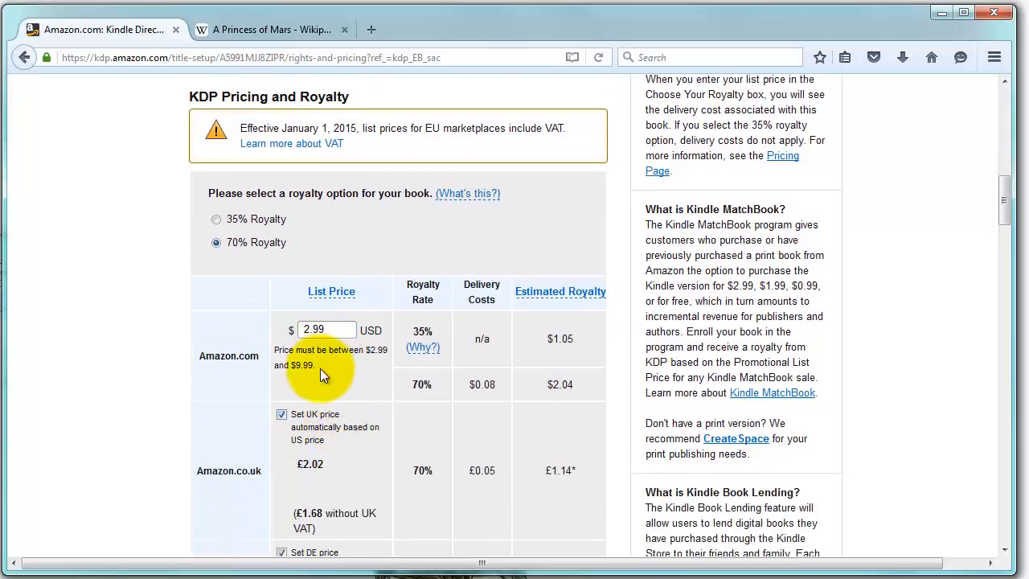
pyautogui.moveTo(325, 438)
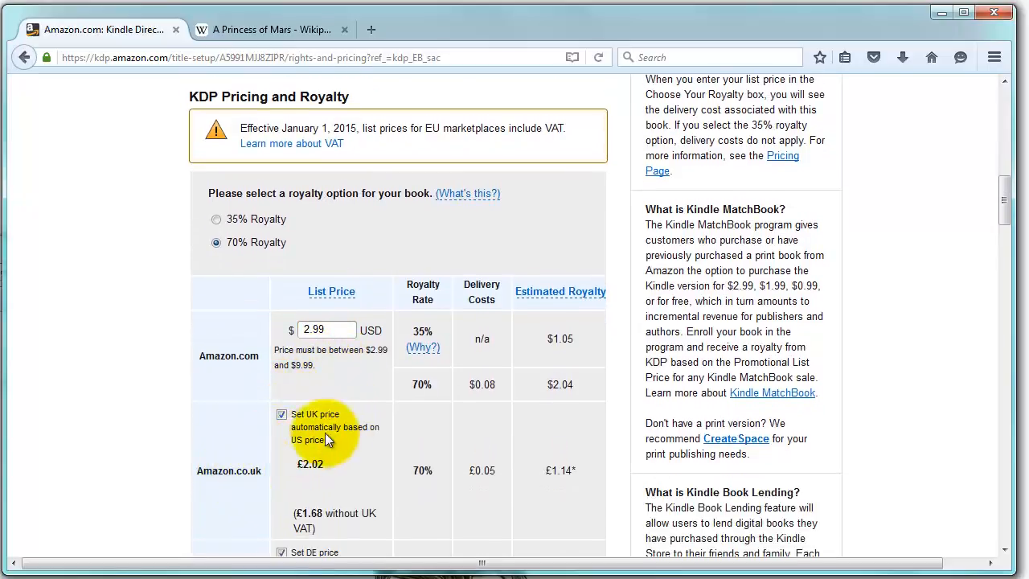
pyautogui.moveTo(329, 466)
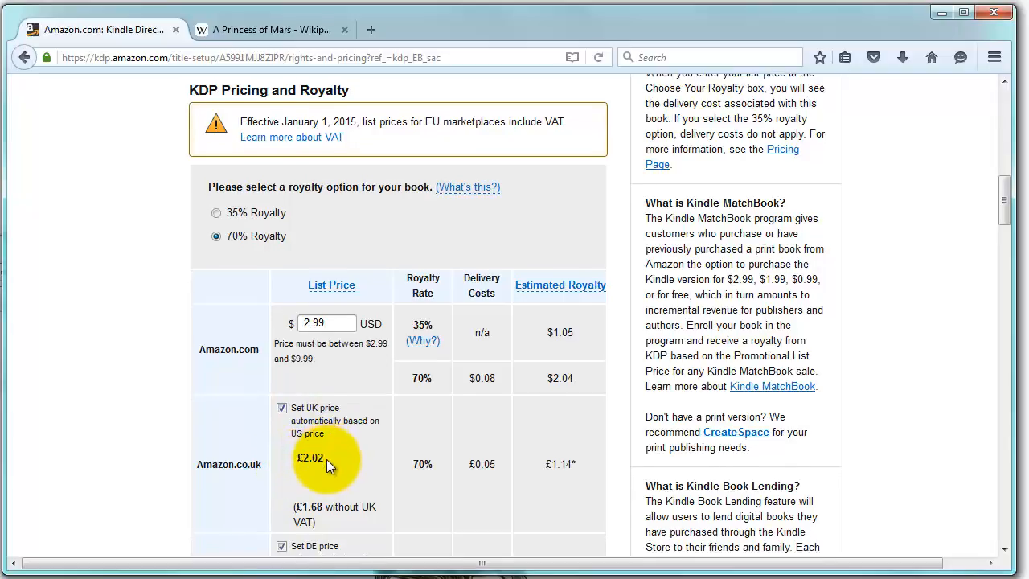
pyautogui.scroll(-3)
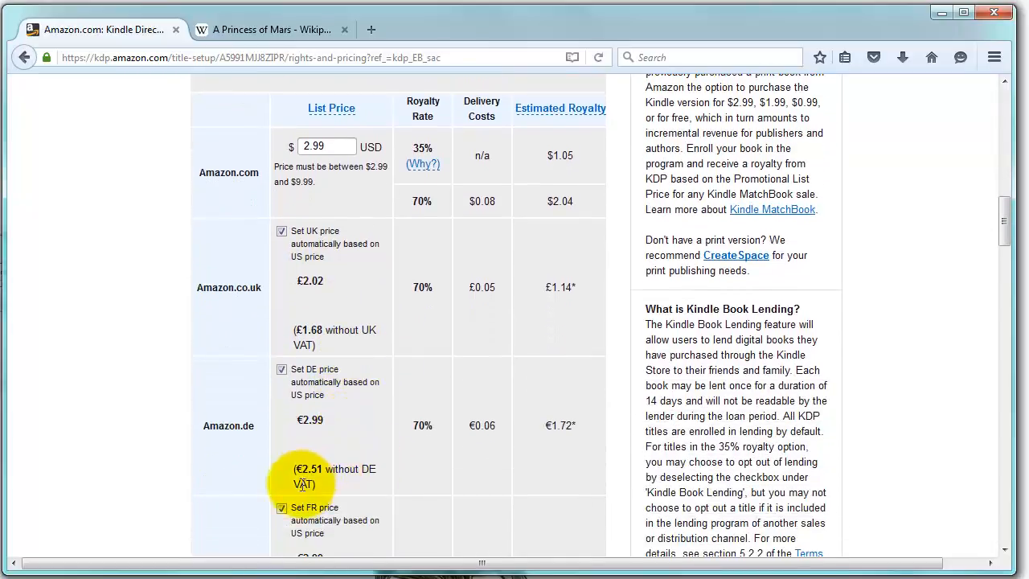
pyautogui.scroll(-3)
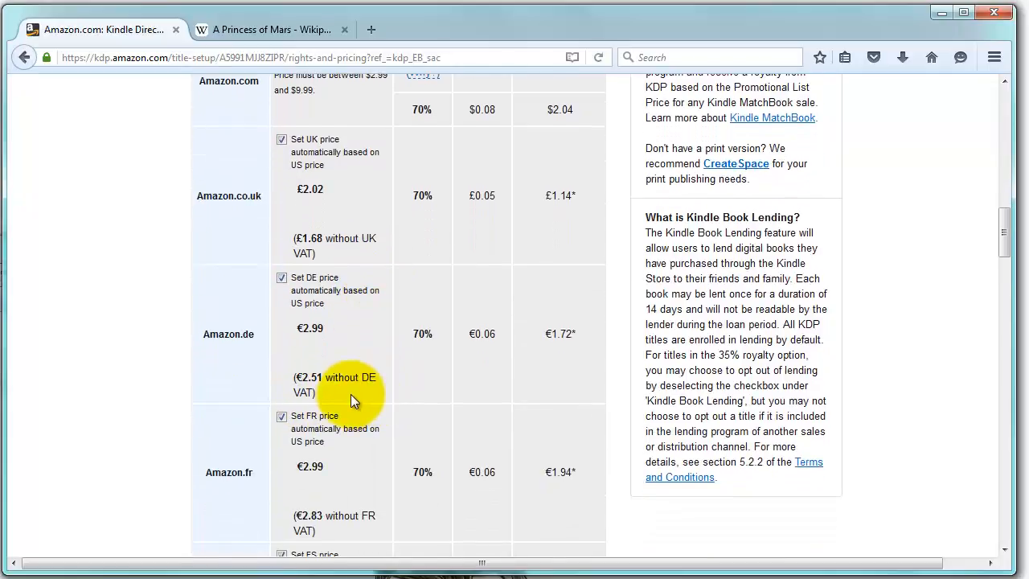
pyautogui.scroll(-3)
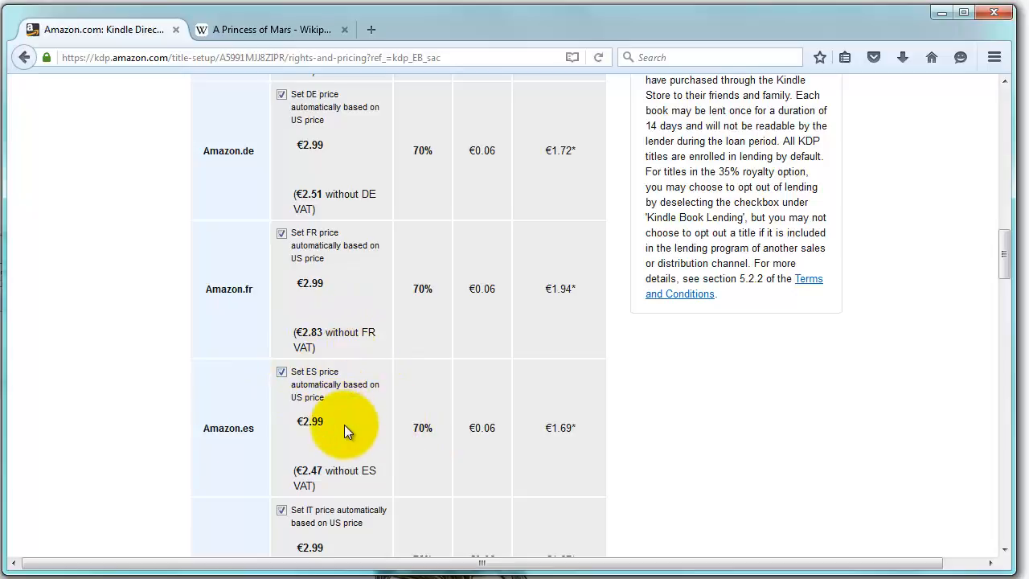
pyautogui.scroll(3)
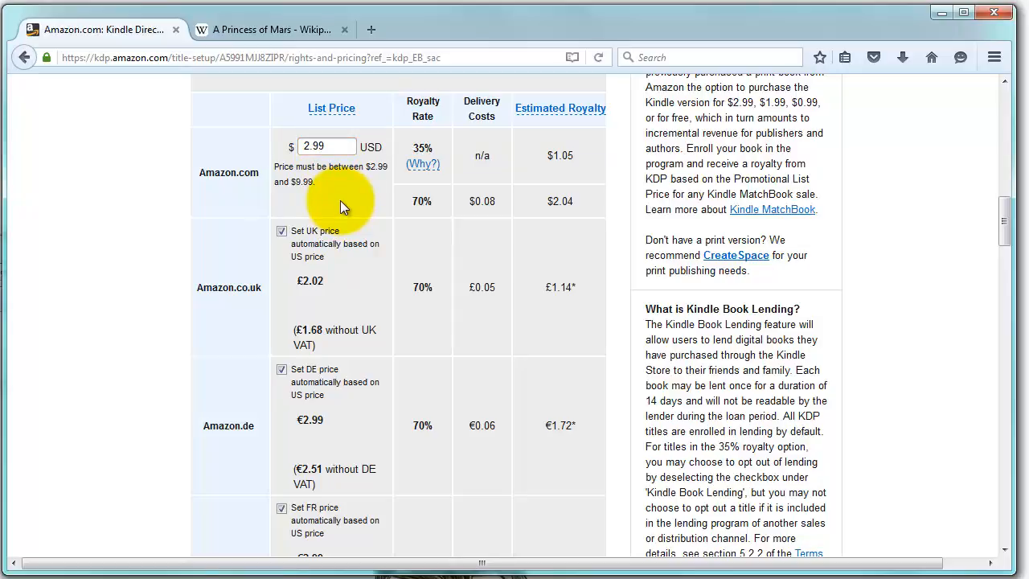
pyautogui.moveTo(423, 201)
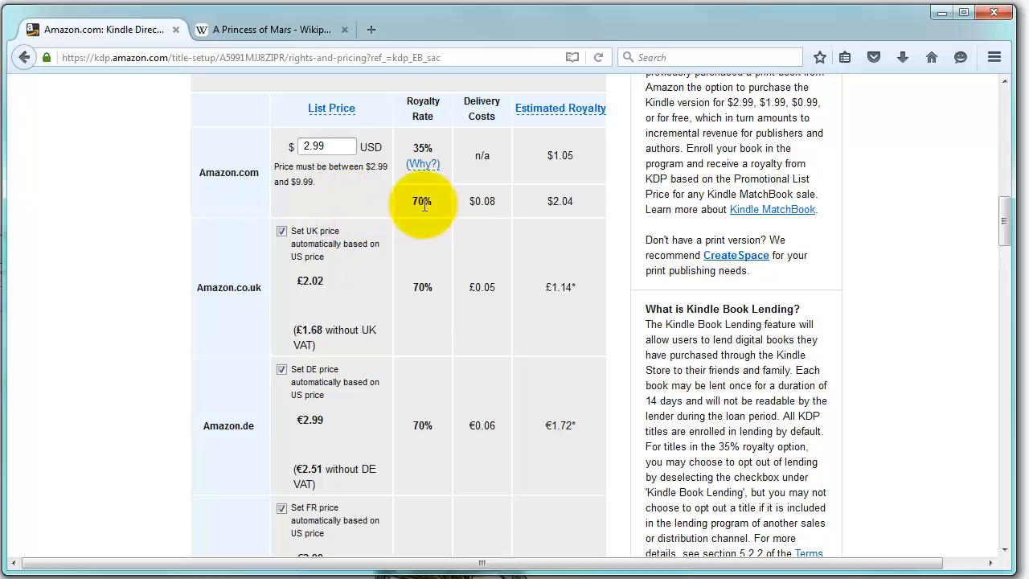
pyautogui.moveTo(483, 201)
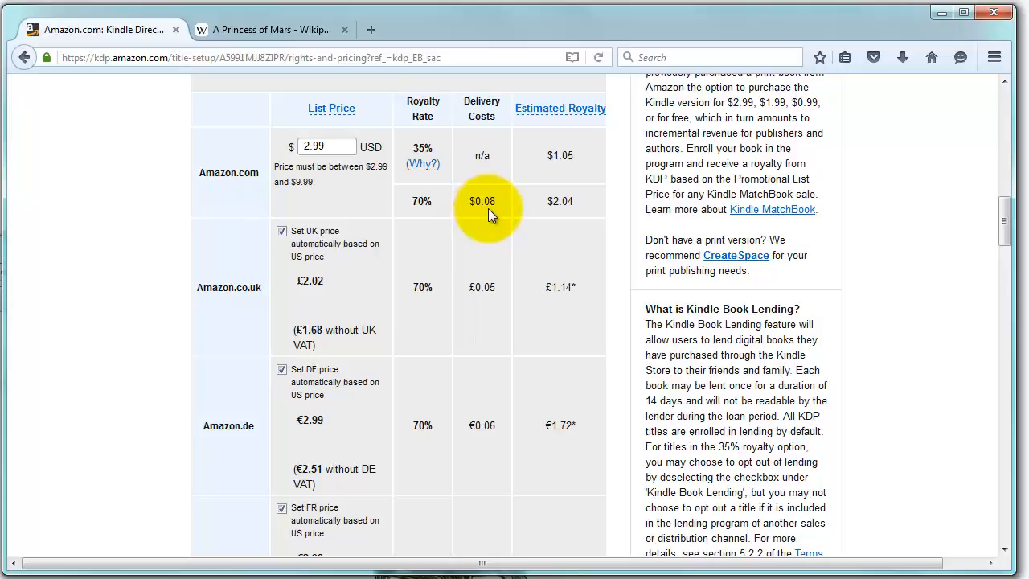
pyautogui.moveTo(560, 201)
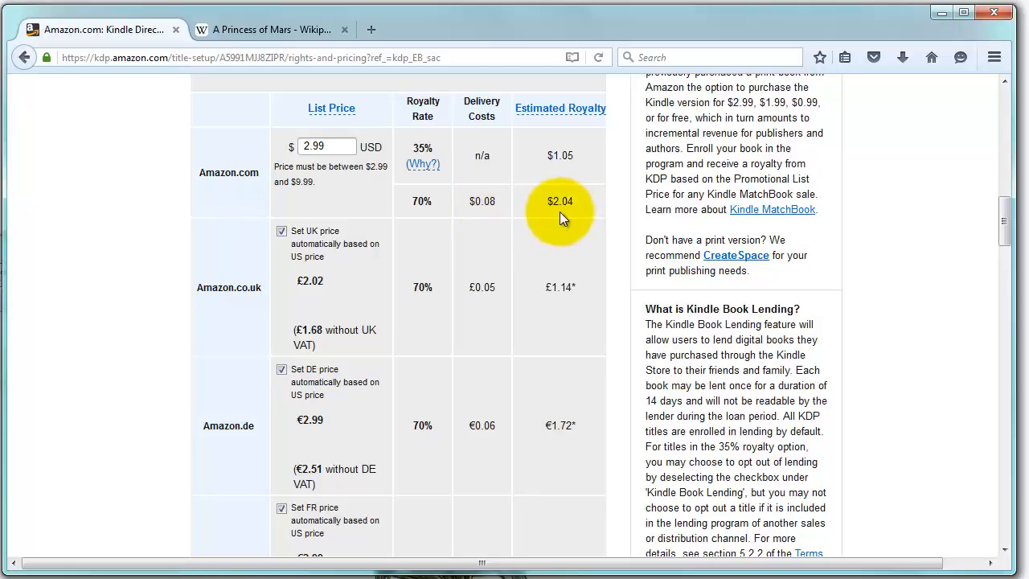
pyautogui.moveTo(483, 201)
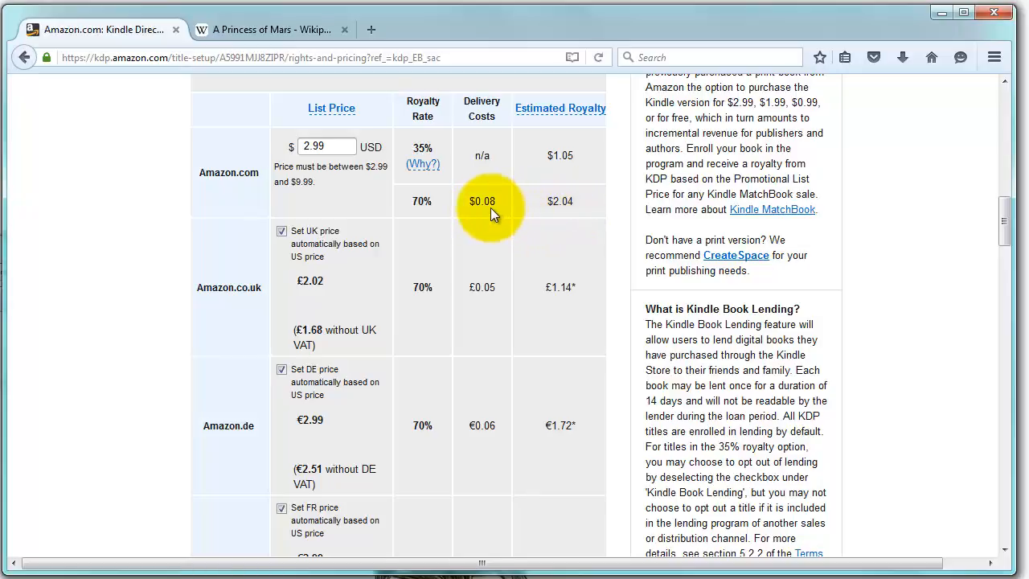
pyautogui.moveTo(499, 211)
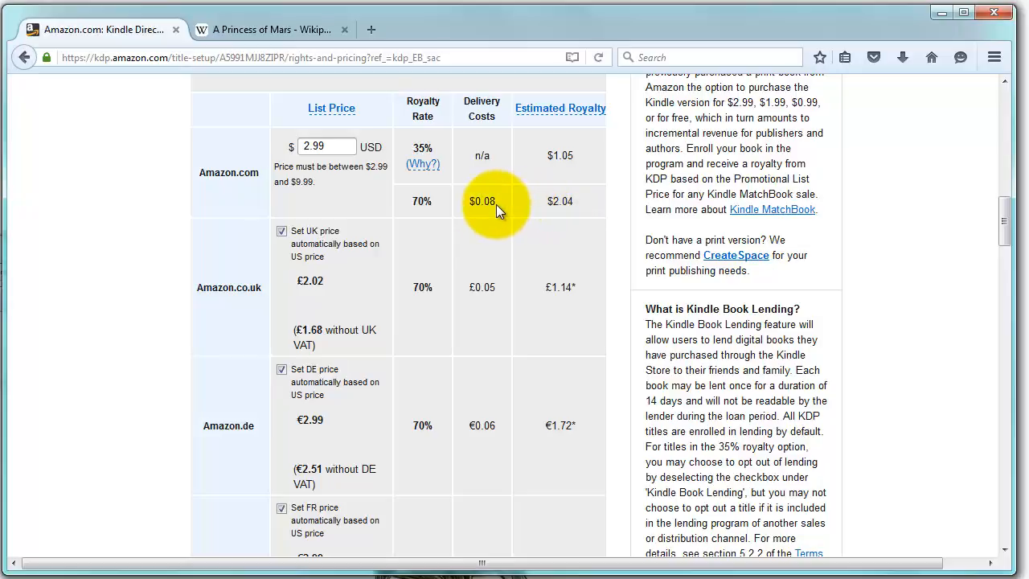
pyautogui.moveTo(325, 219)
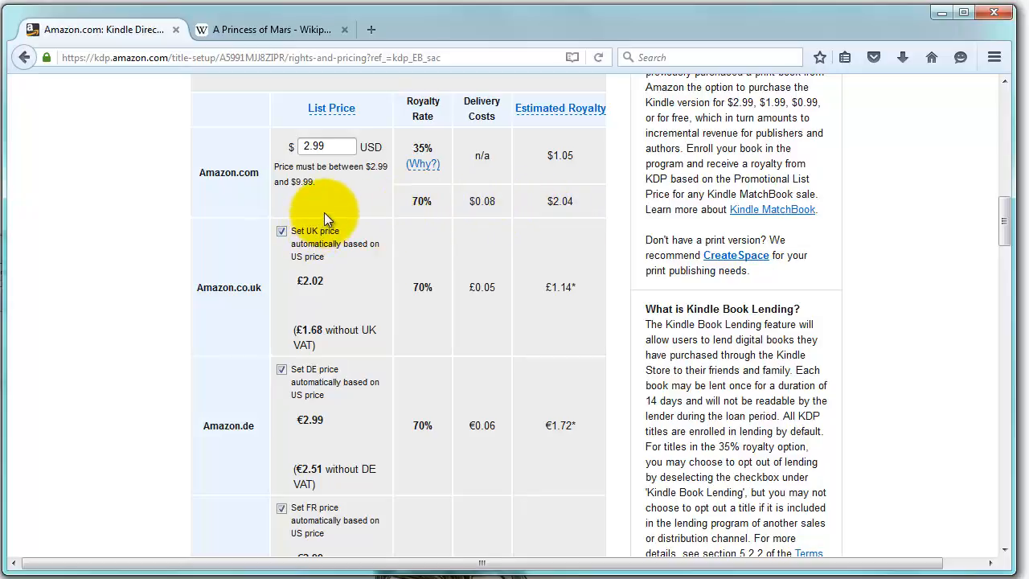
pyautogui.scroll(-3)
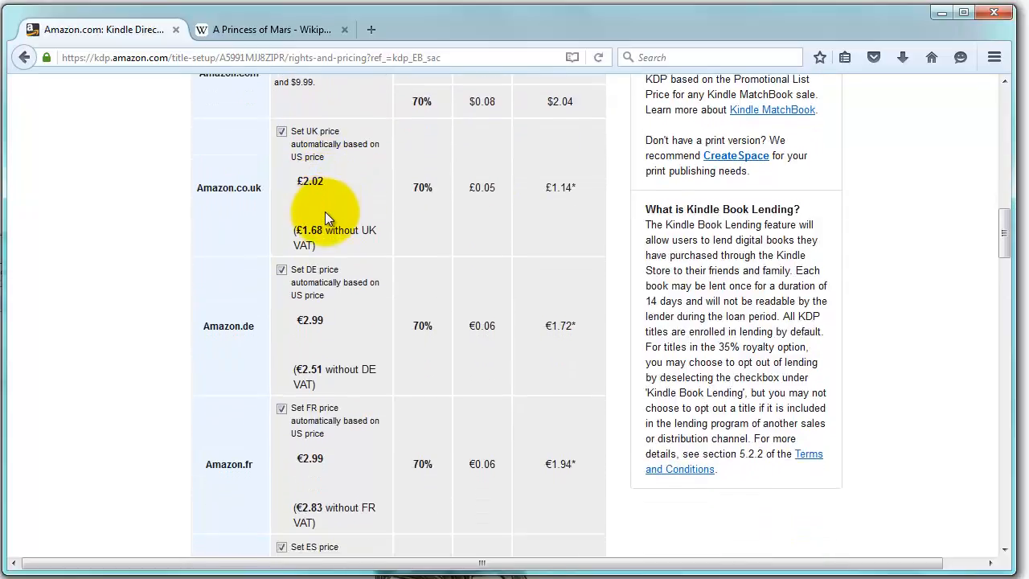
pyautogui.scroll(-3)
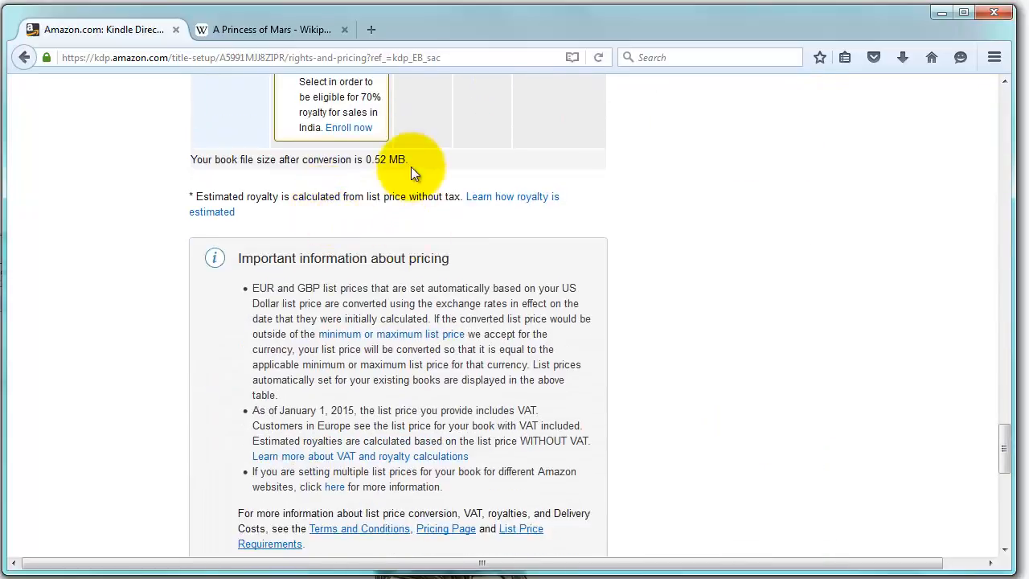
pyautogui.moveTo(260, 175)
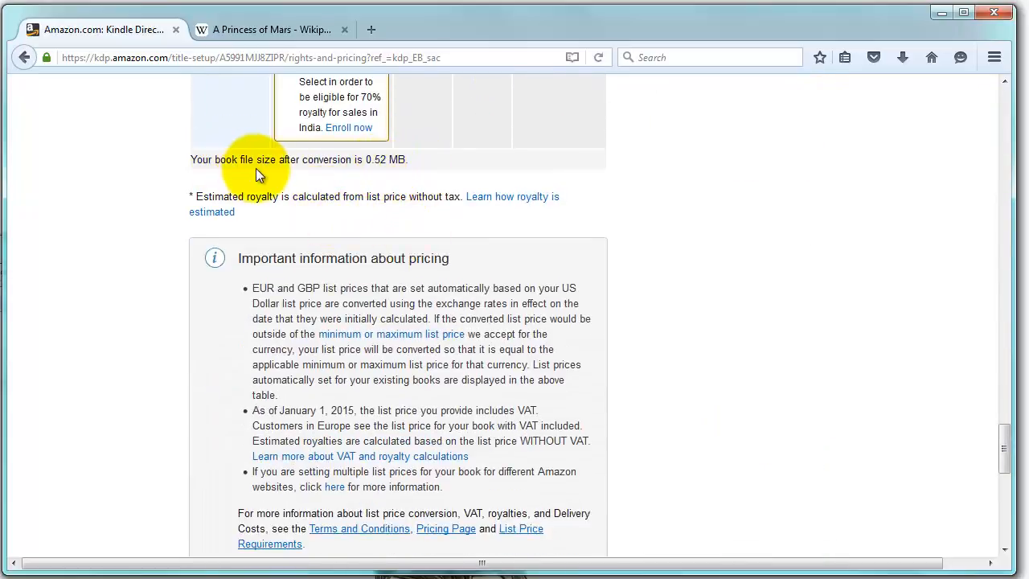
pyautogui.moveTo(374, 177)
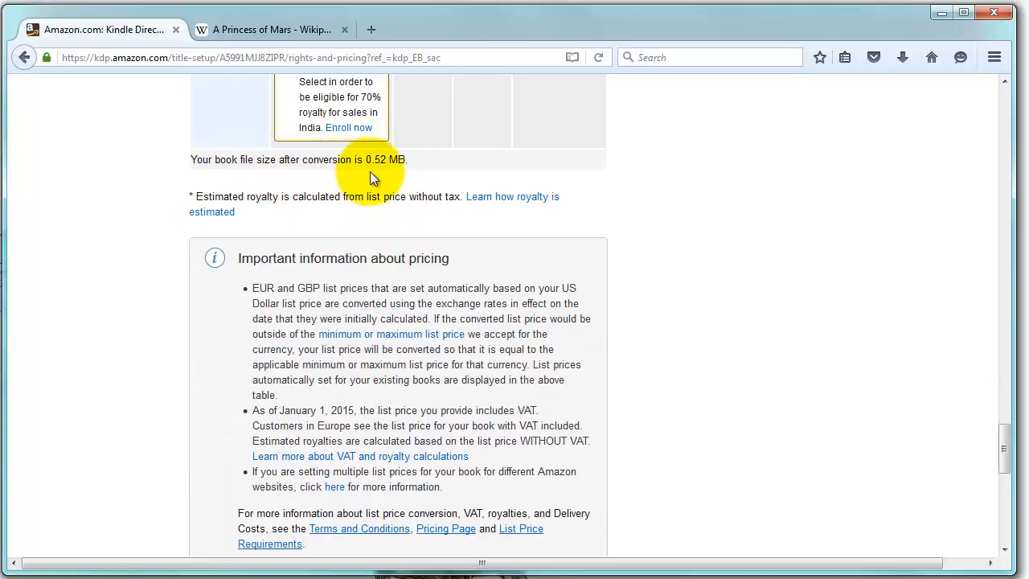
pyautogui.moveTo(372, 191)
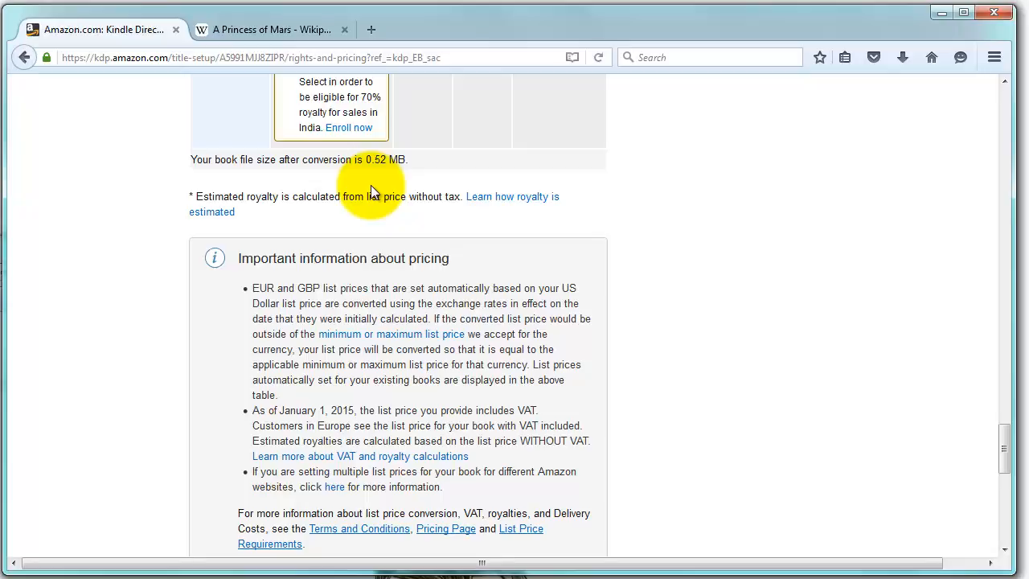
pyautogui.scroll(3)
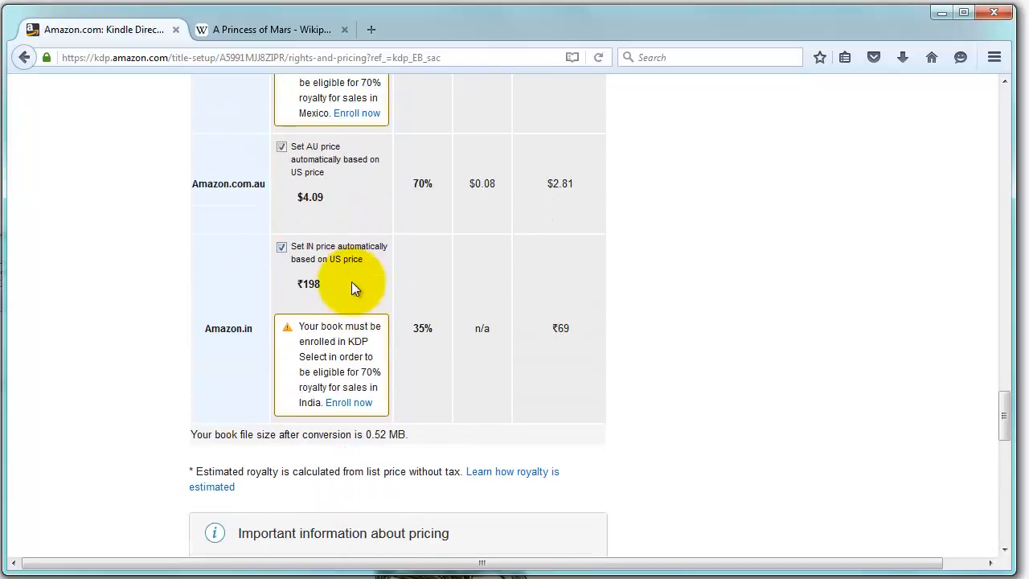
pyautogui.scroll(3)
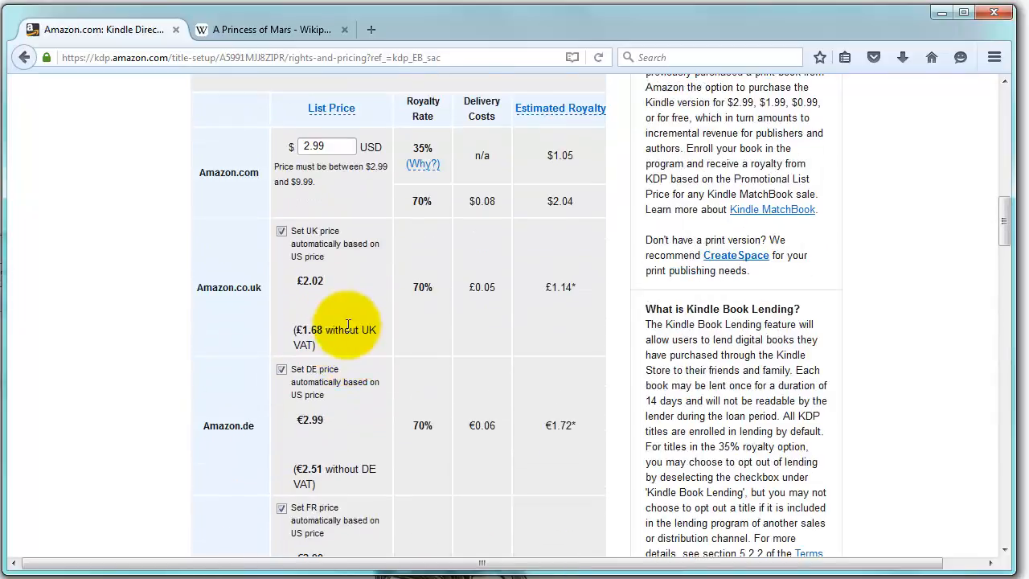
pyautogui.scroll(3)
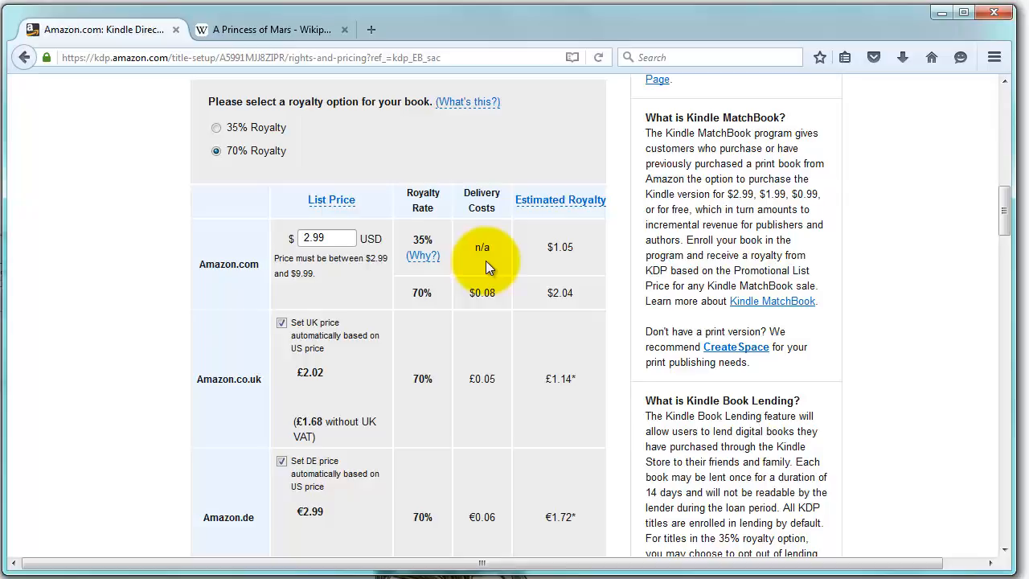
pyautogui.moveTo(447, 282)
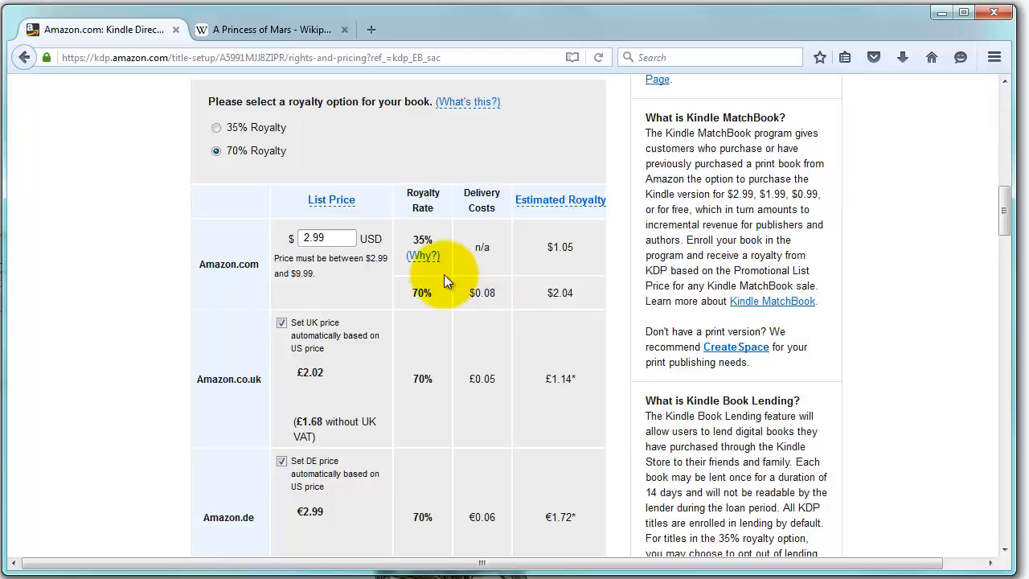
pyautogui.moveTo(483, 293)
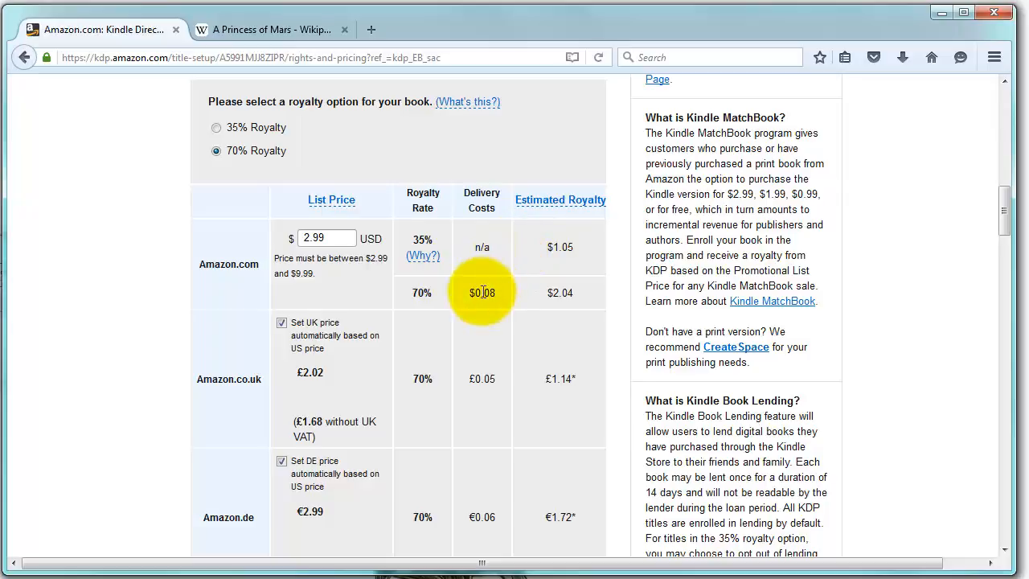
pyautogui.moveTo(491, 199)
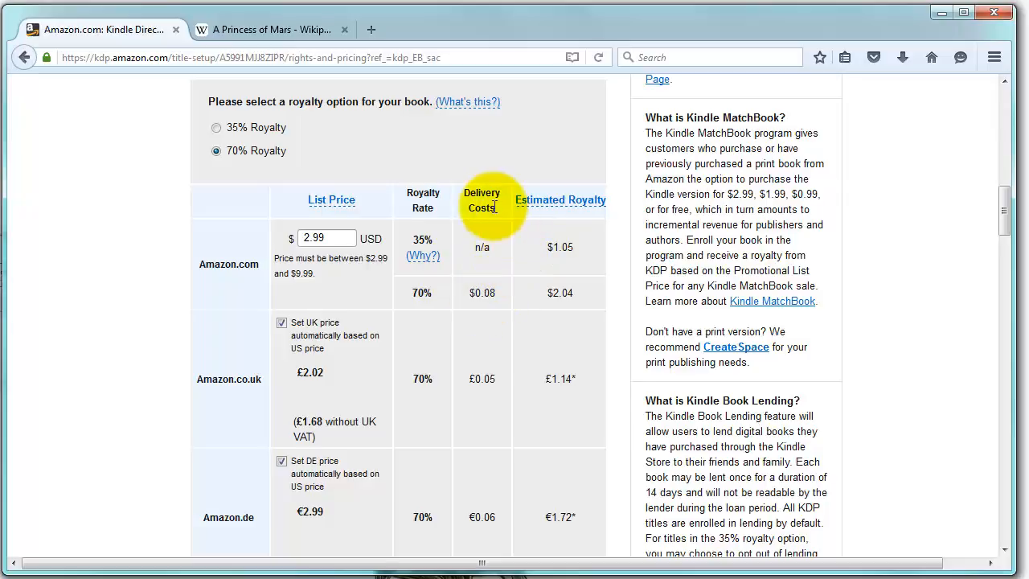
pyautogui.moveTo(495, 249)
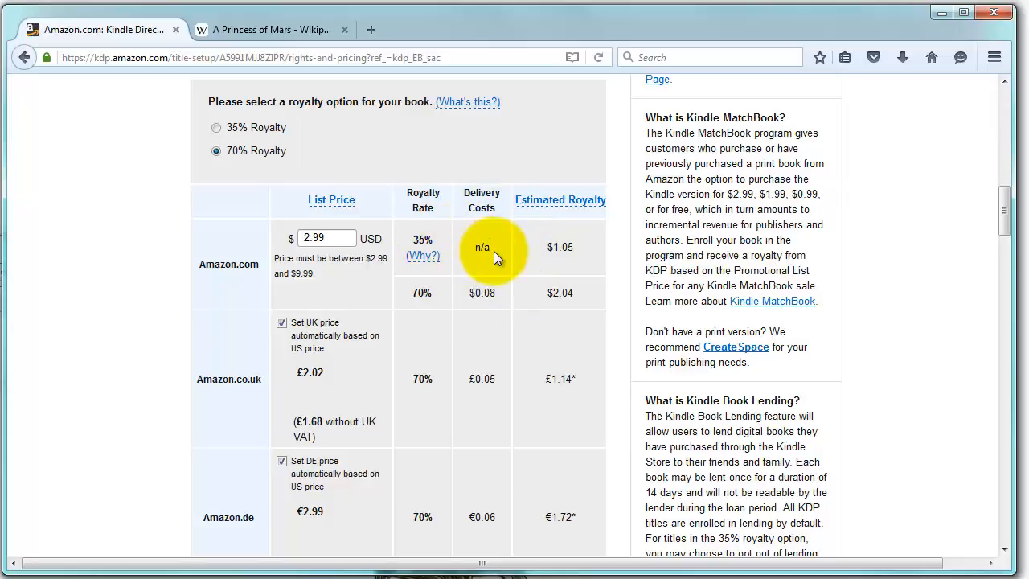
pyautogui.moveTo(459, 333)
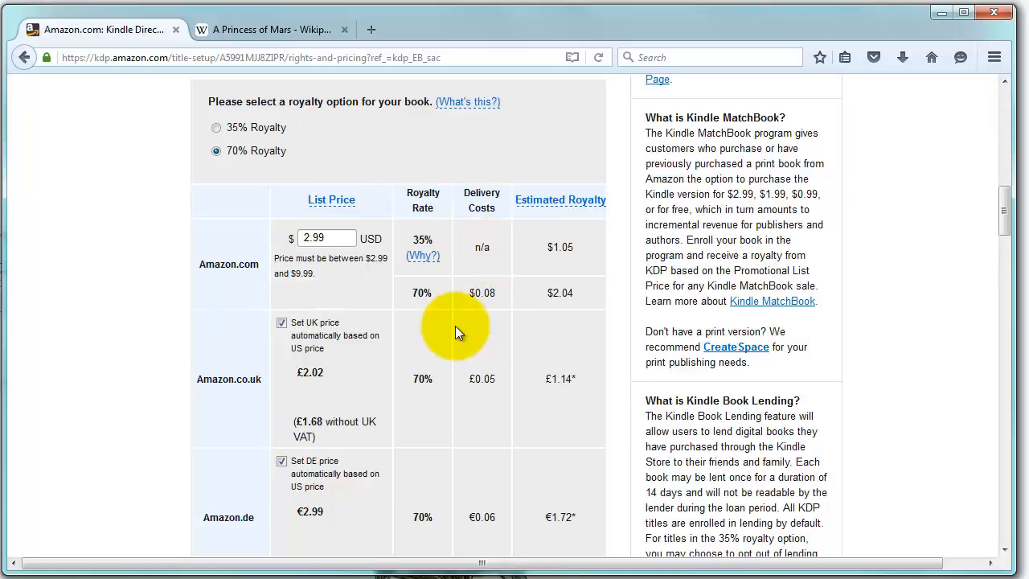
pyautogui.scroll(-3)
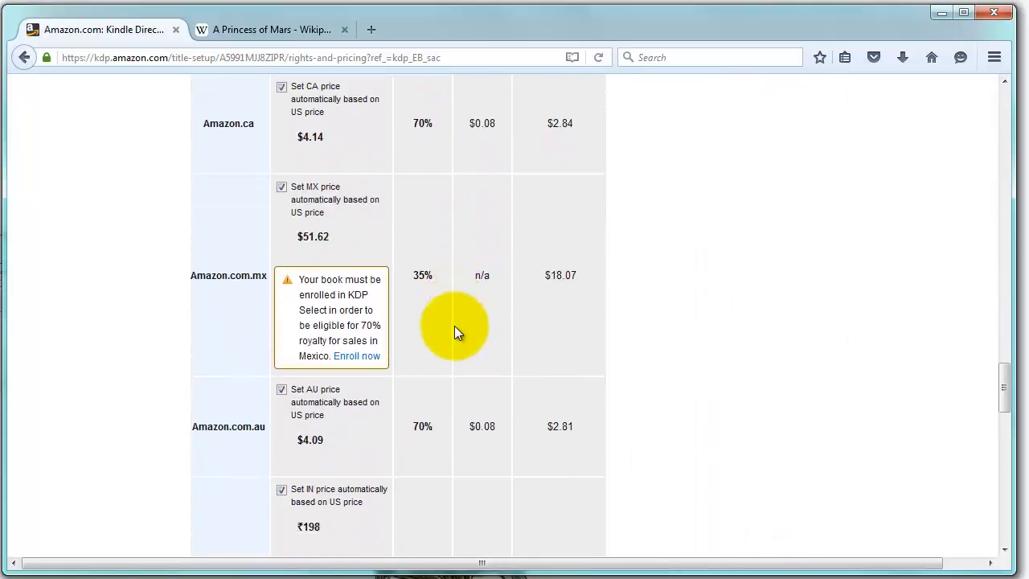
pyautogui.scroll(-3)
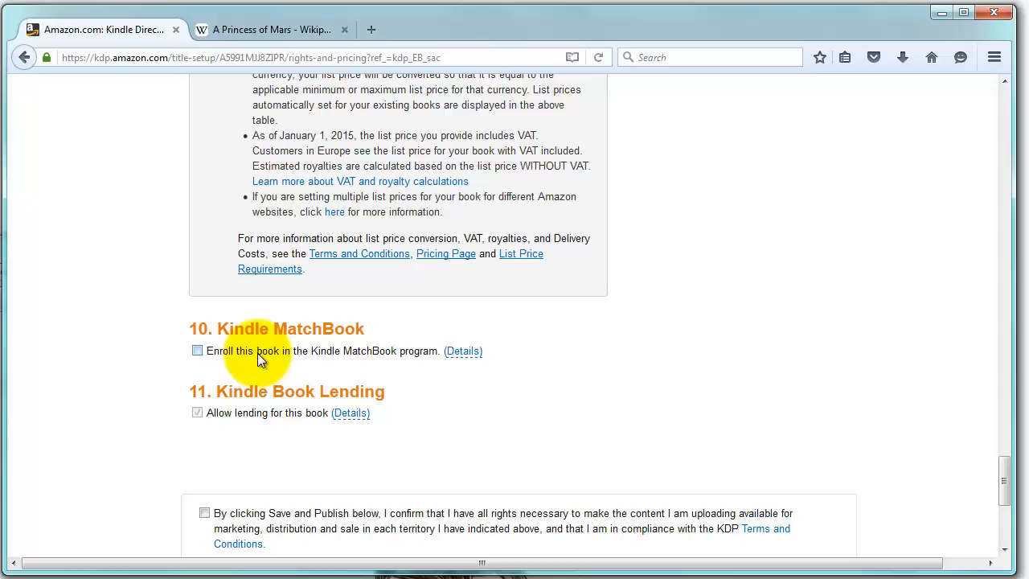
# - Enroll the book in Kindle MatchBook at a $0.99 price, showing an estimated $0.64 royalty
pyautogui.click(196, 351)
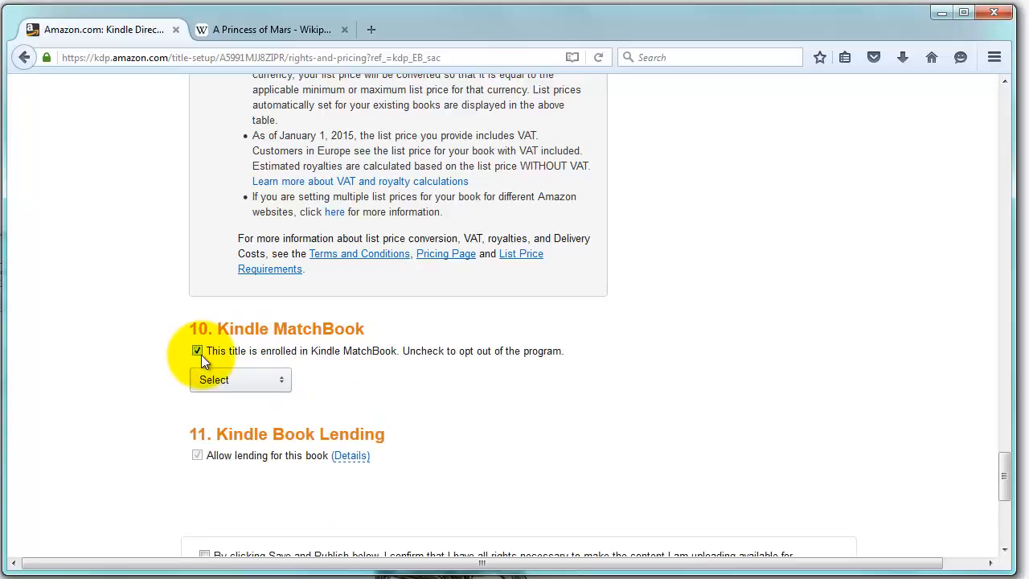
pyautogui.click(239, 380)
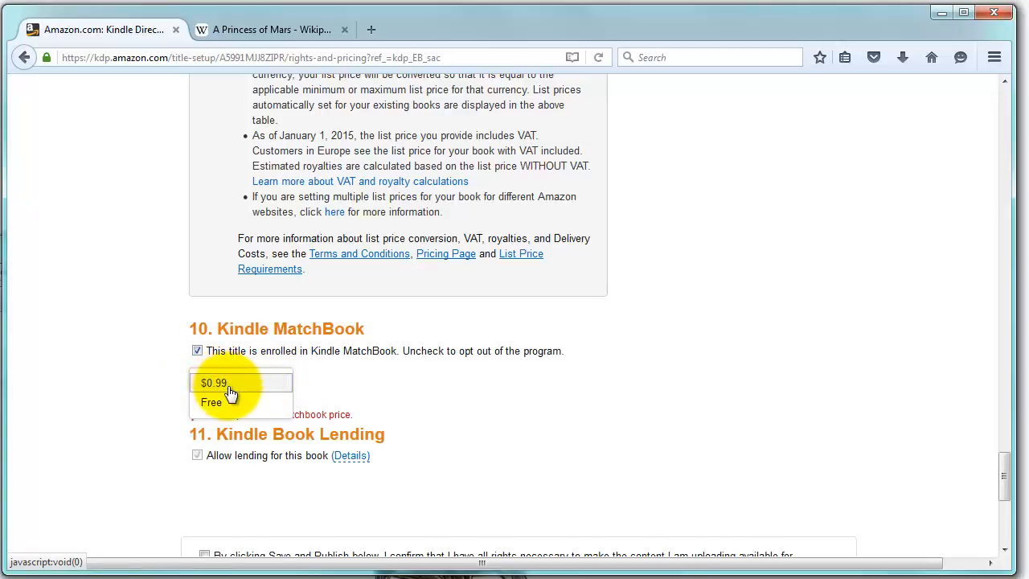
pyautogui.click(214, 383)
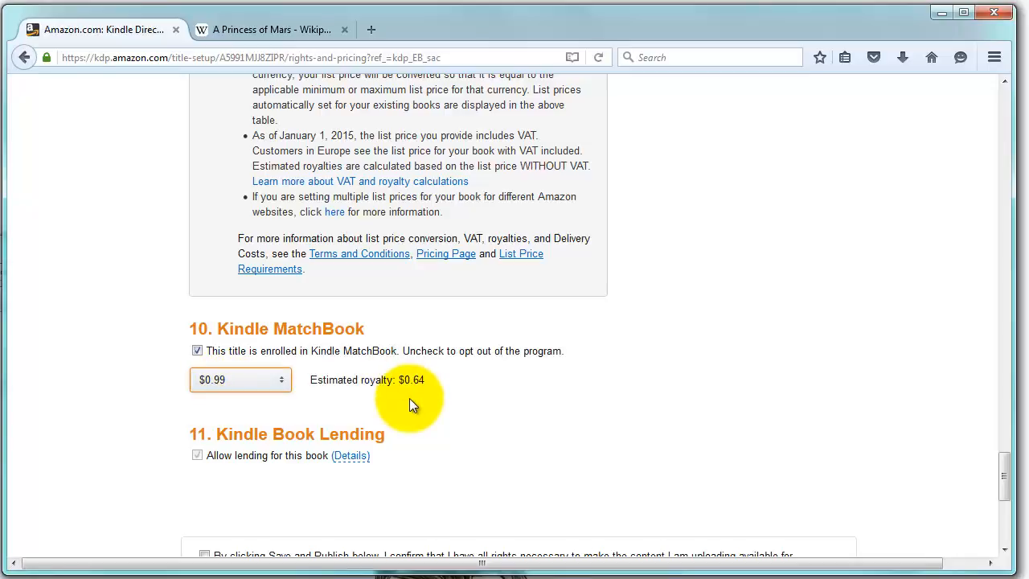
pyautogui.moveTo(238, 437)
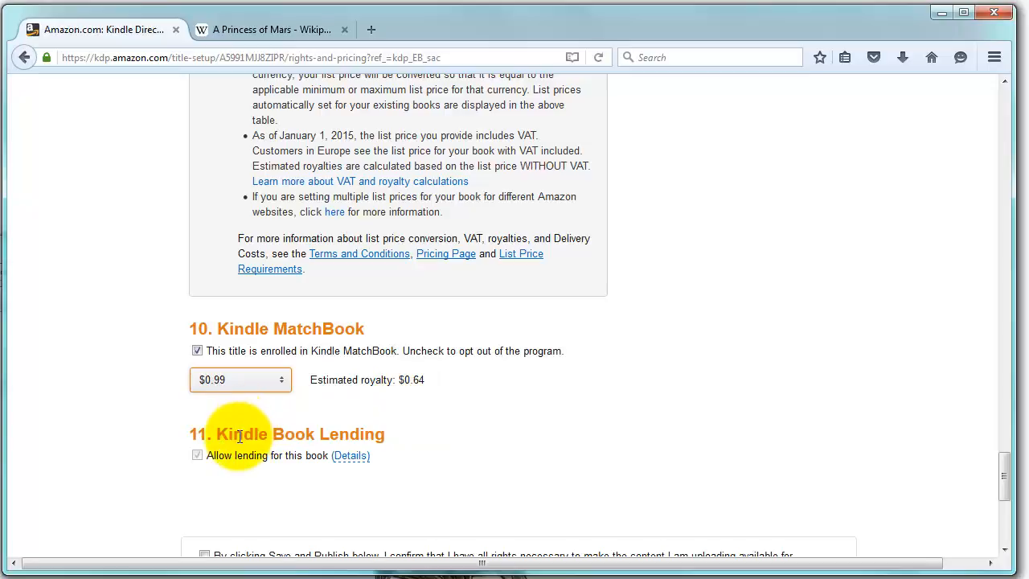
pyautogui.click(350, 455)
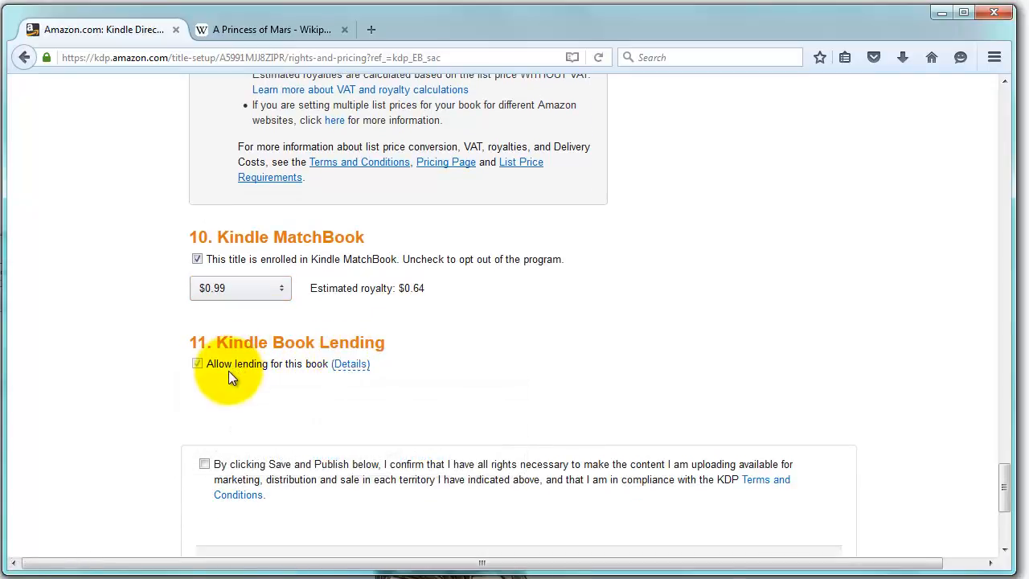
pyautogui.moveTo(241, 376)
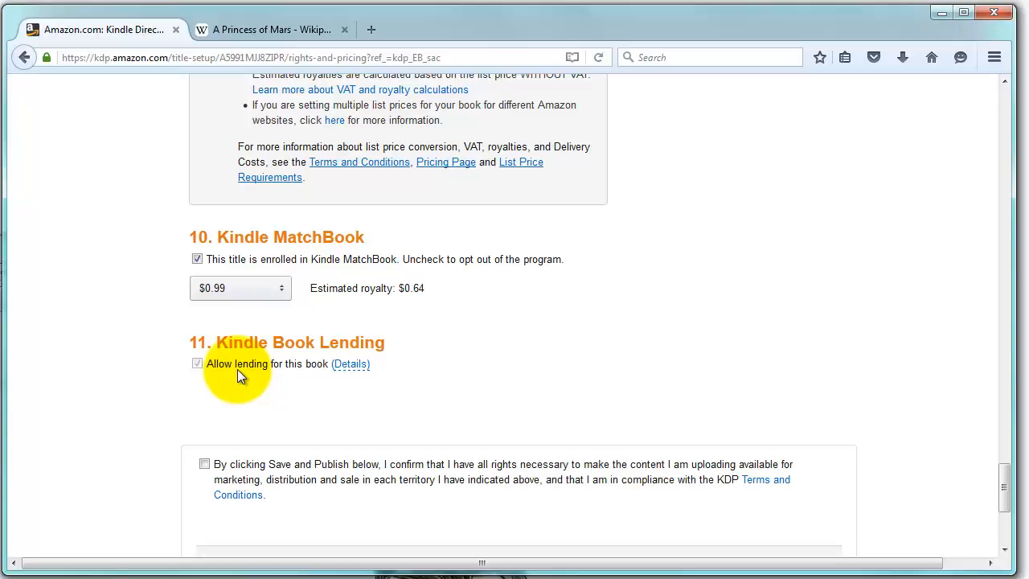
pyautogui.scroll(-3)
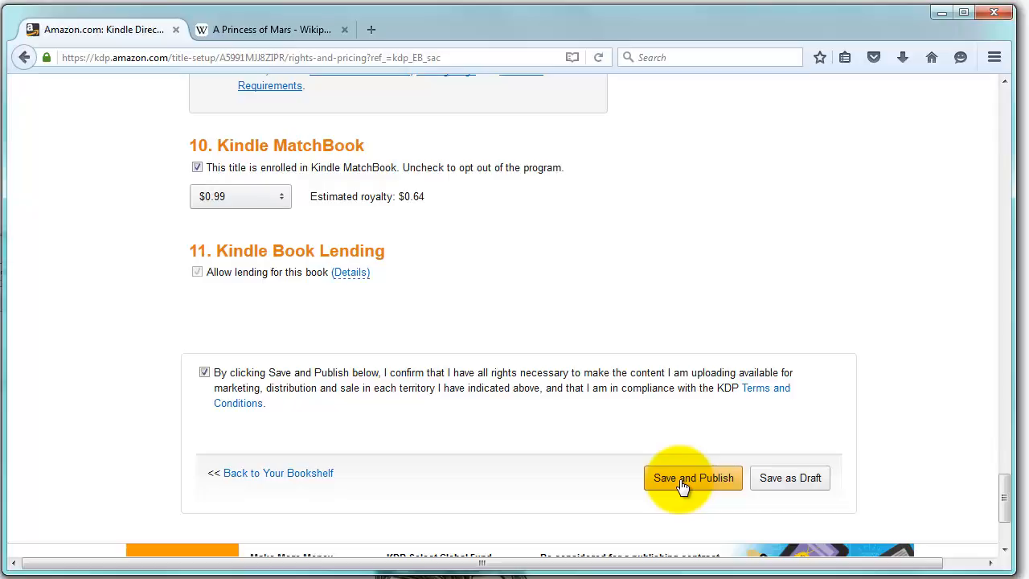
pyautogui.moveTo(571, 354)
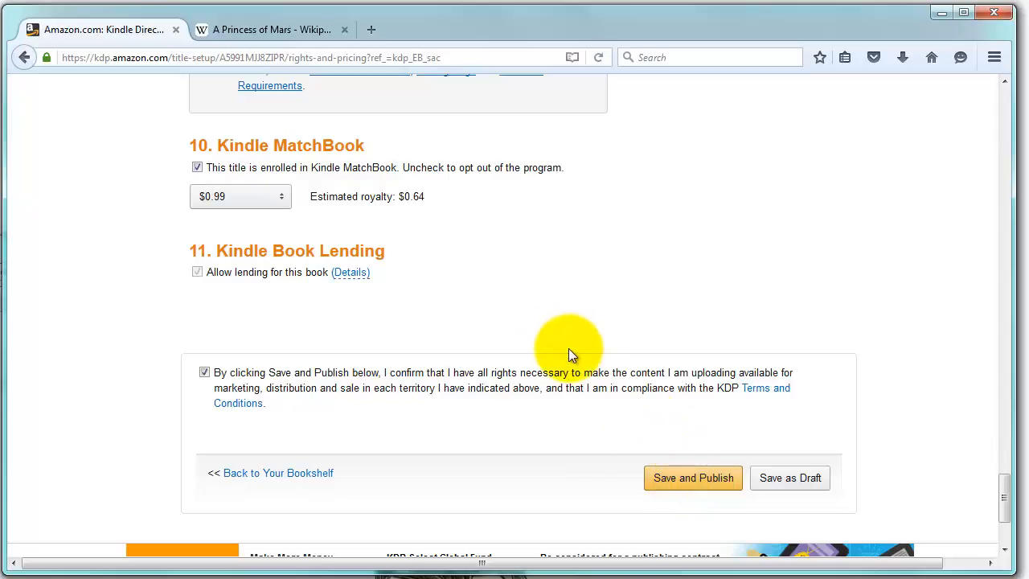
pyautogui.moveTo(571, 354)
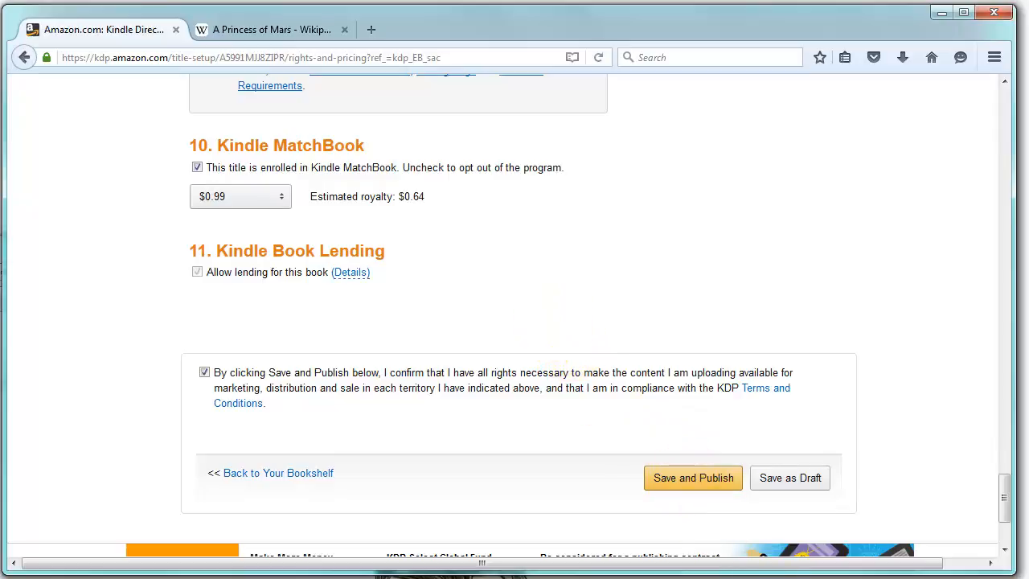